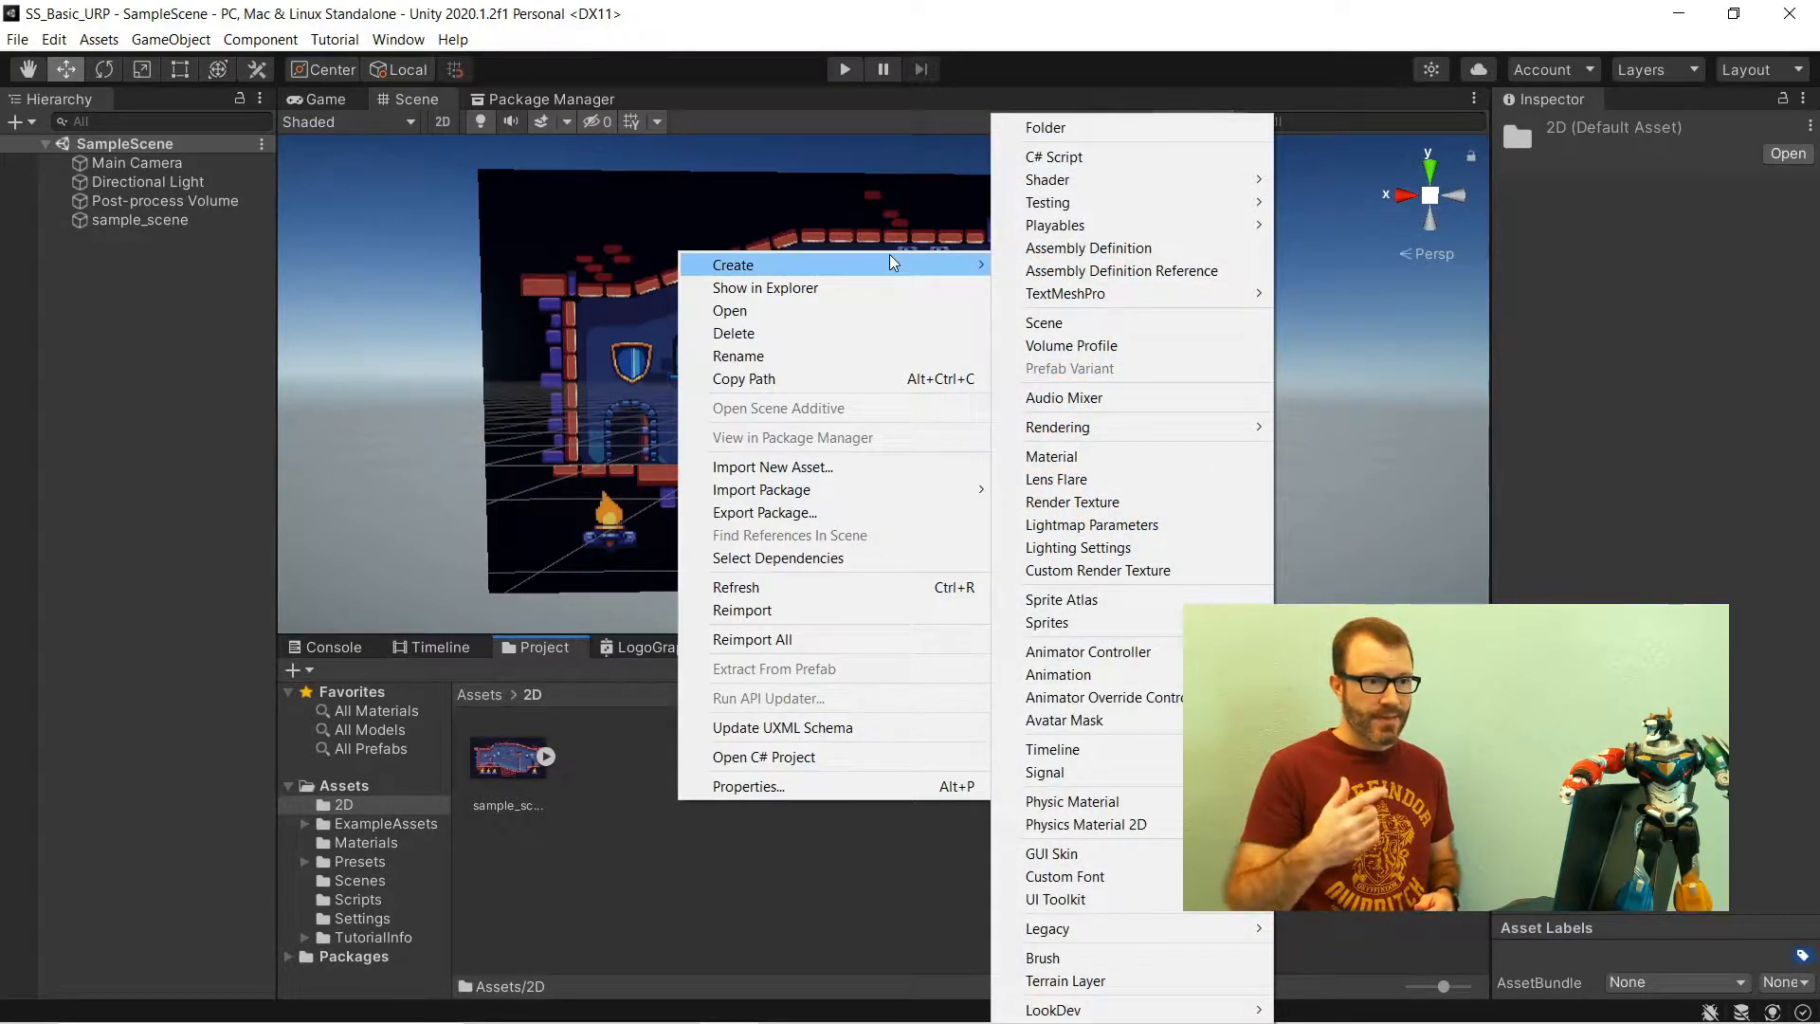
mouse_move(1046, 180)
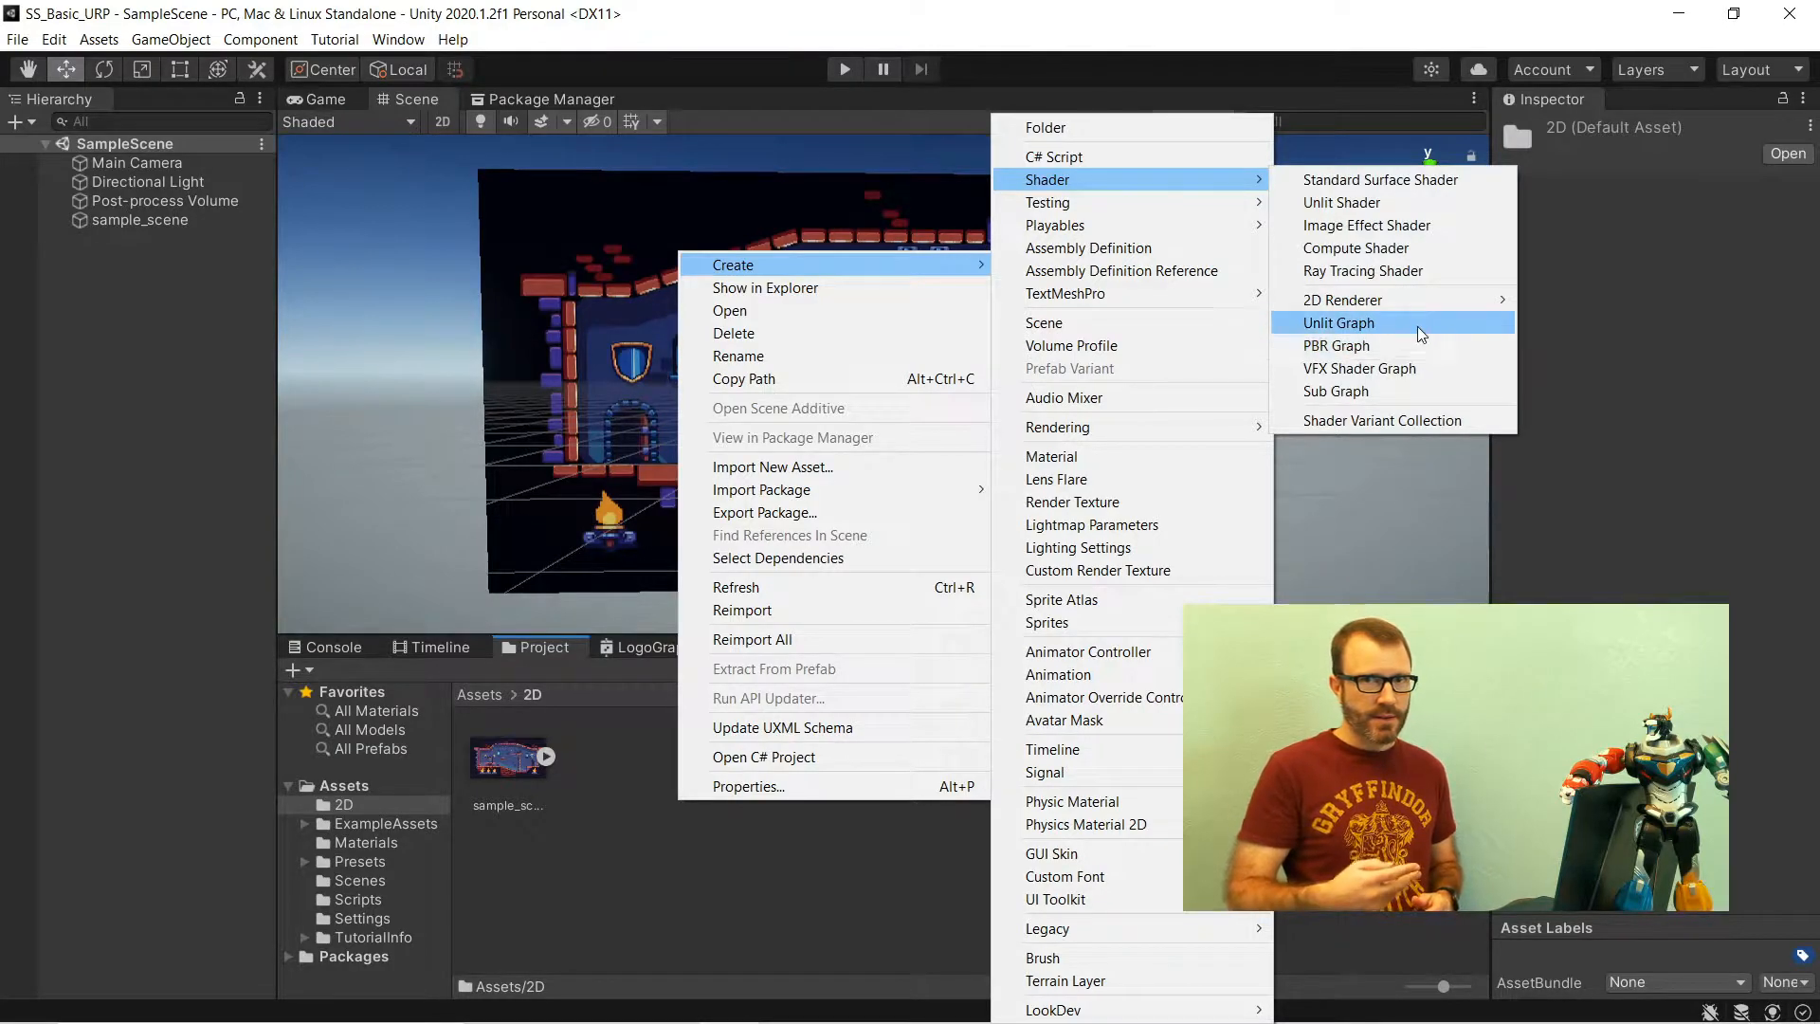
mouse_move(1337, 345)
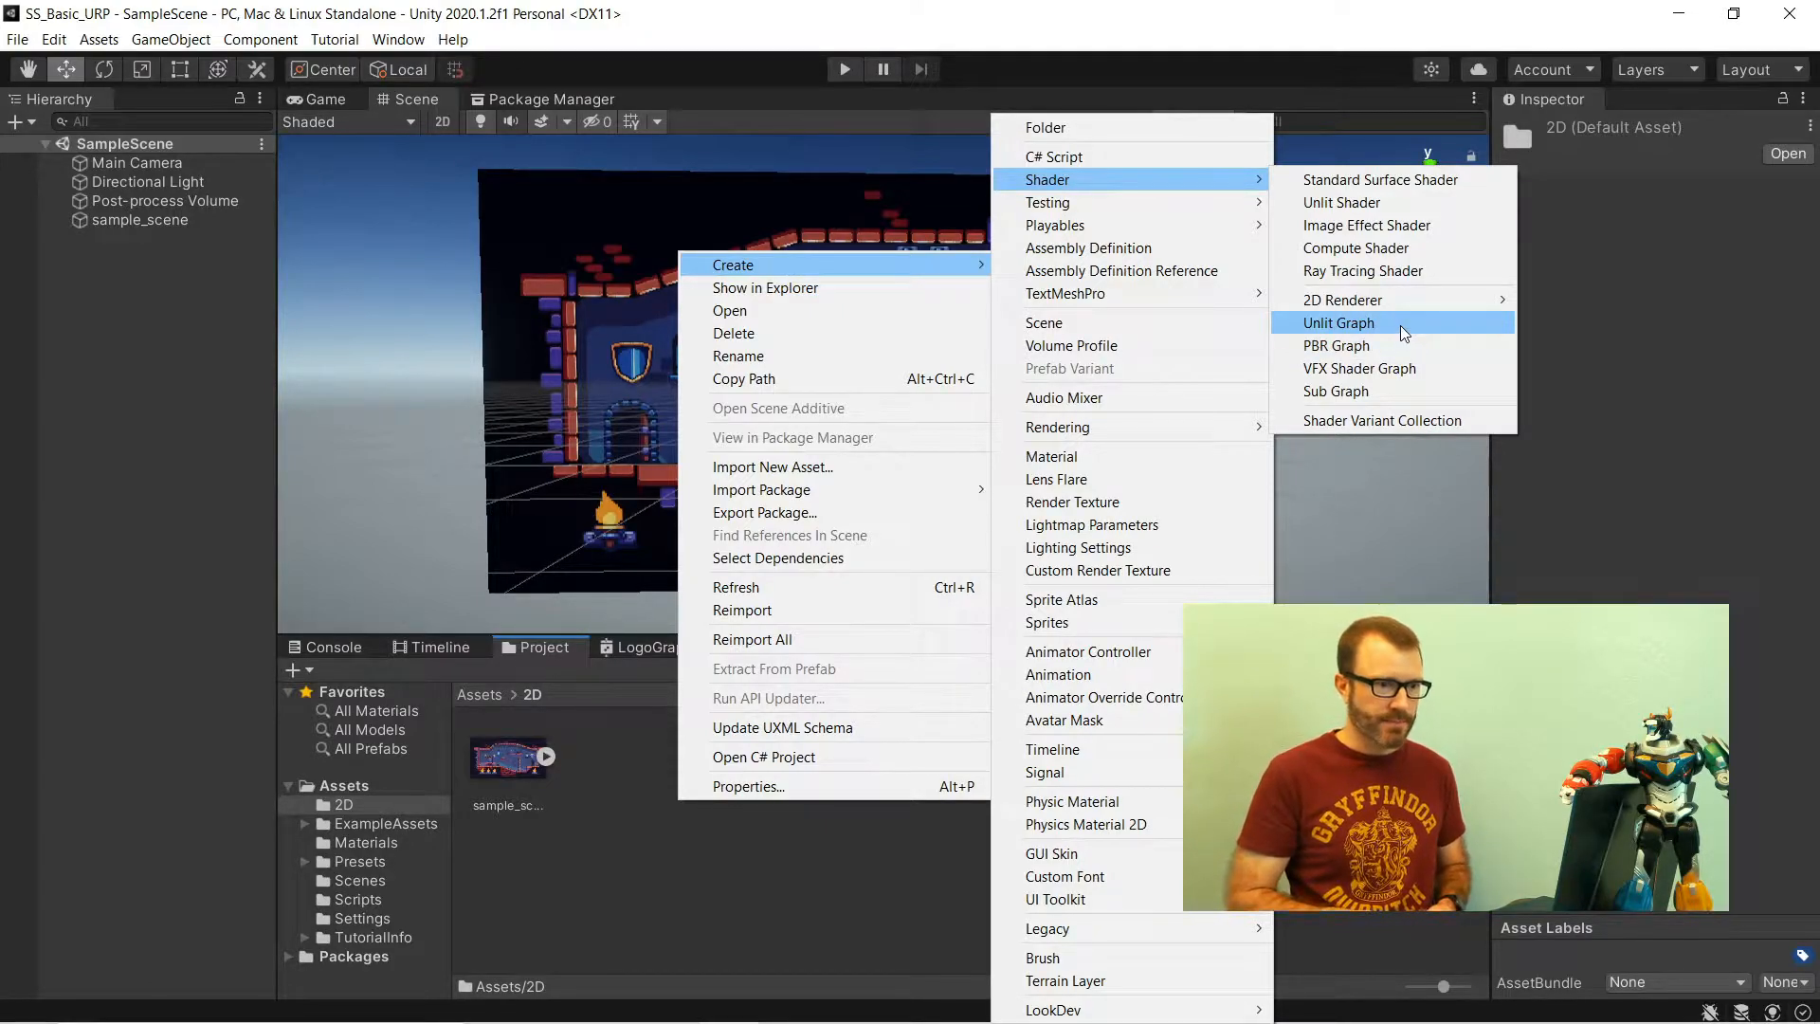
- Create the AllThings unlit graph, move Unlit Master right and hide Main Preview
click(1339, 322)
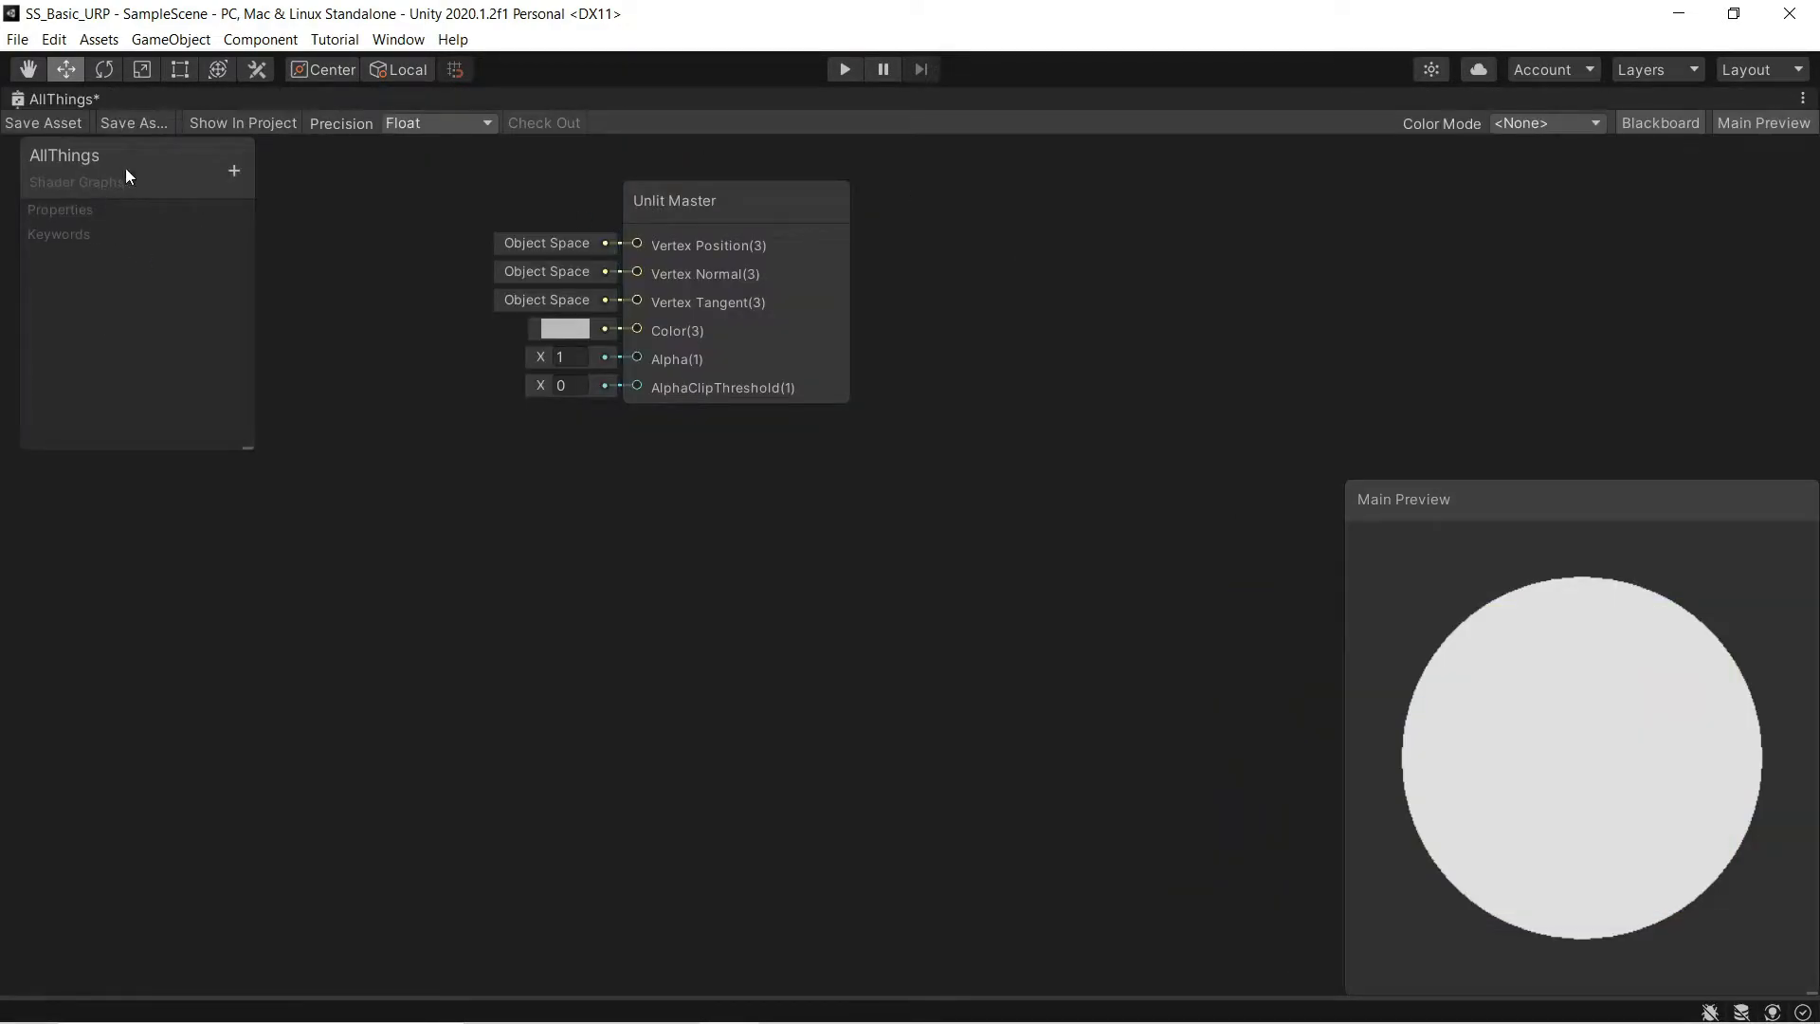
click(697, 200)
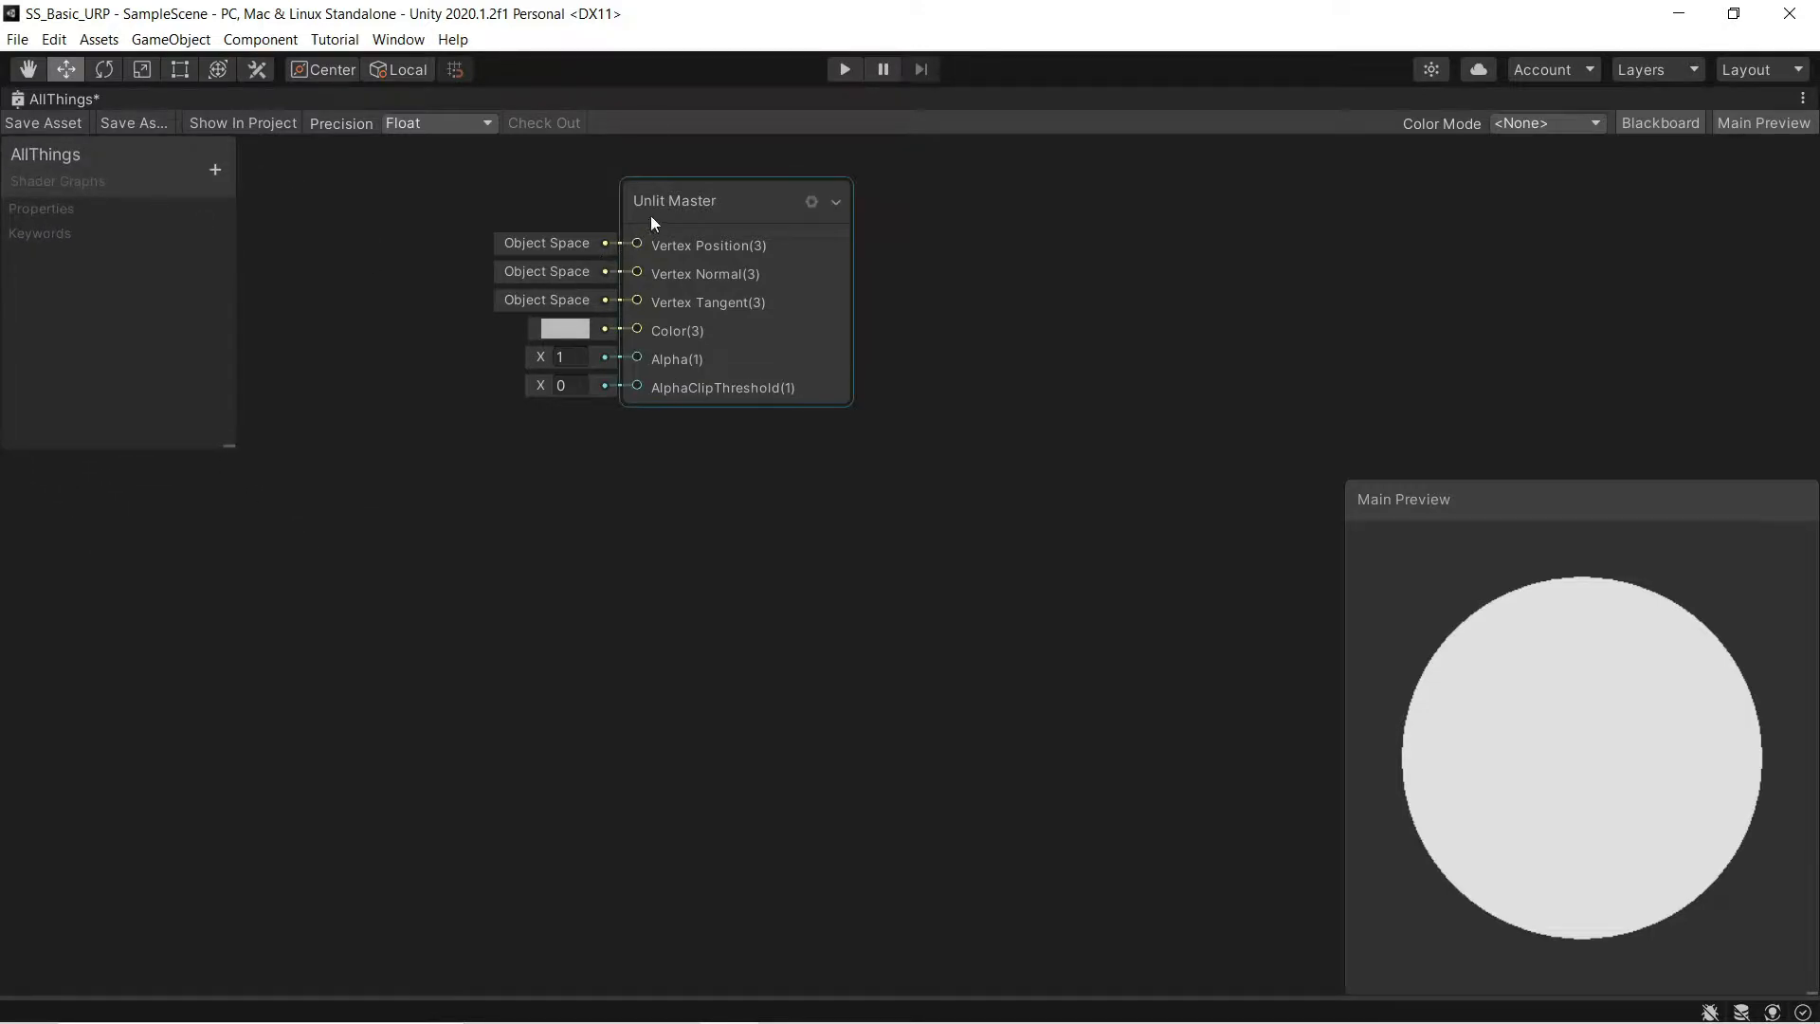
drag(673, 200, 939, 311)
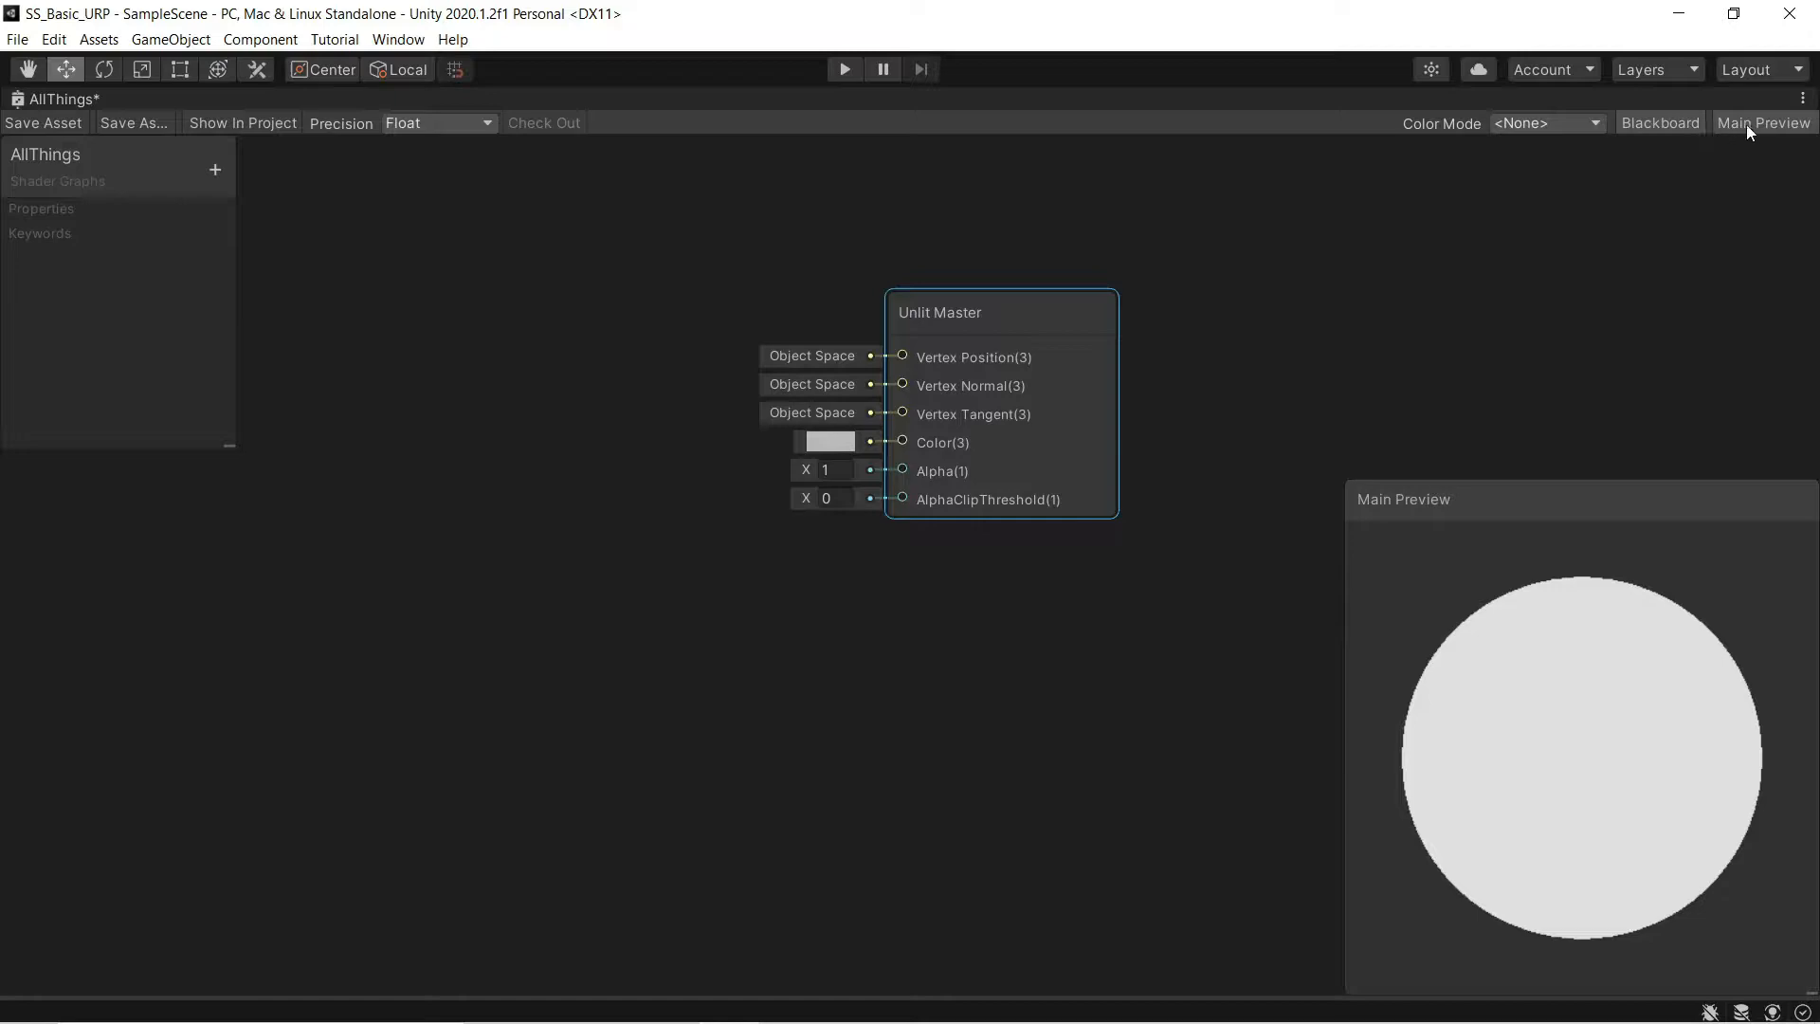
click(1763, 124)
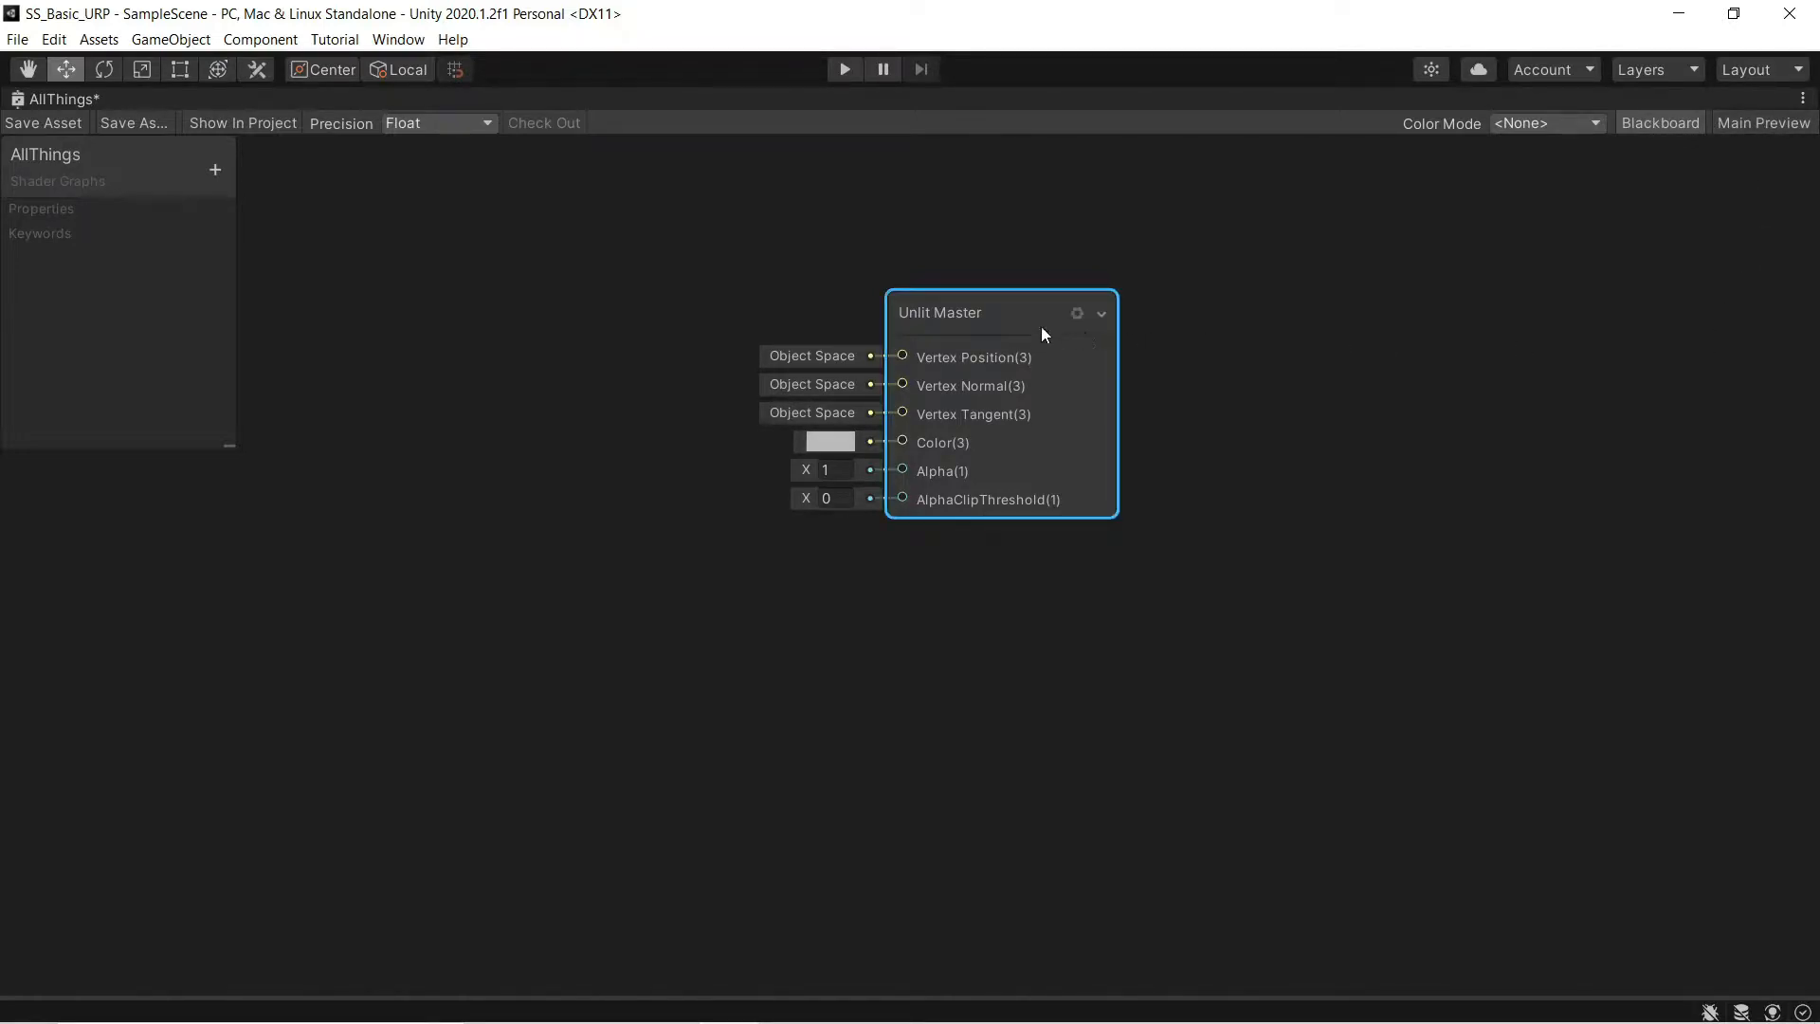
drag(998, 310, 1454, 350)
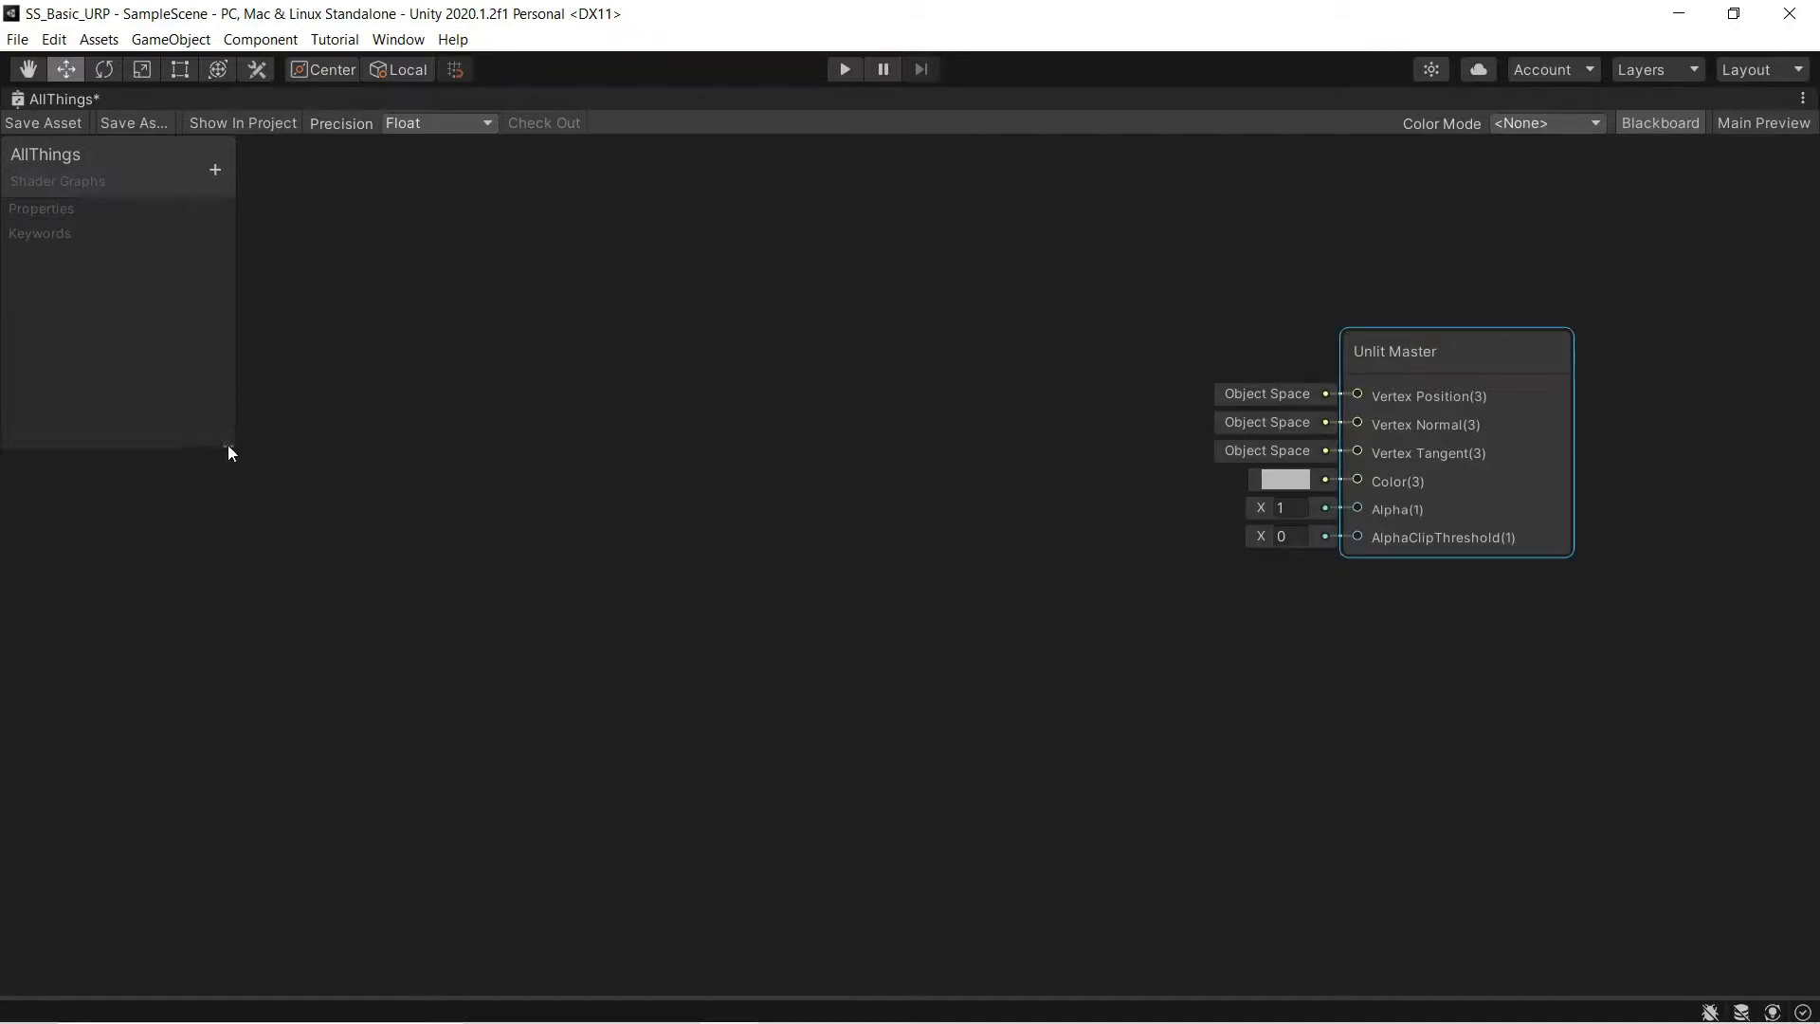
- Add a Texture2D property named Something with reference name _MainTex
click(215, 170)
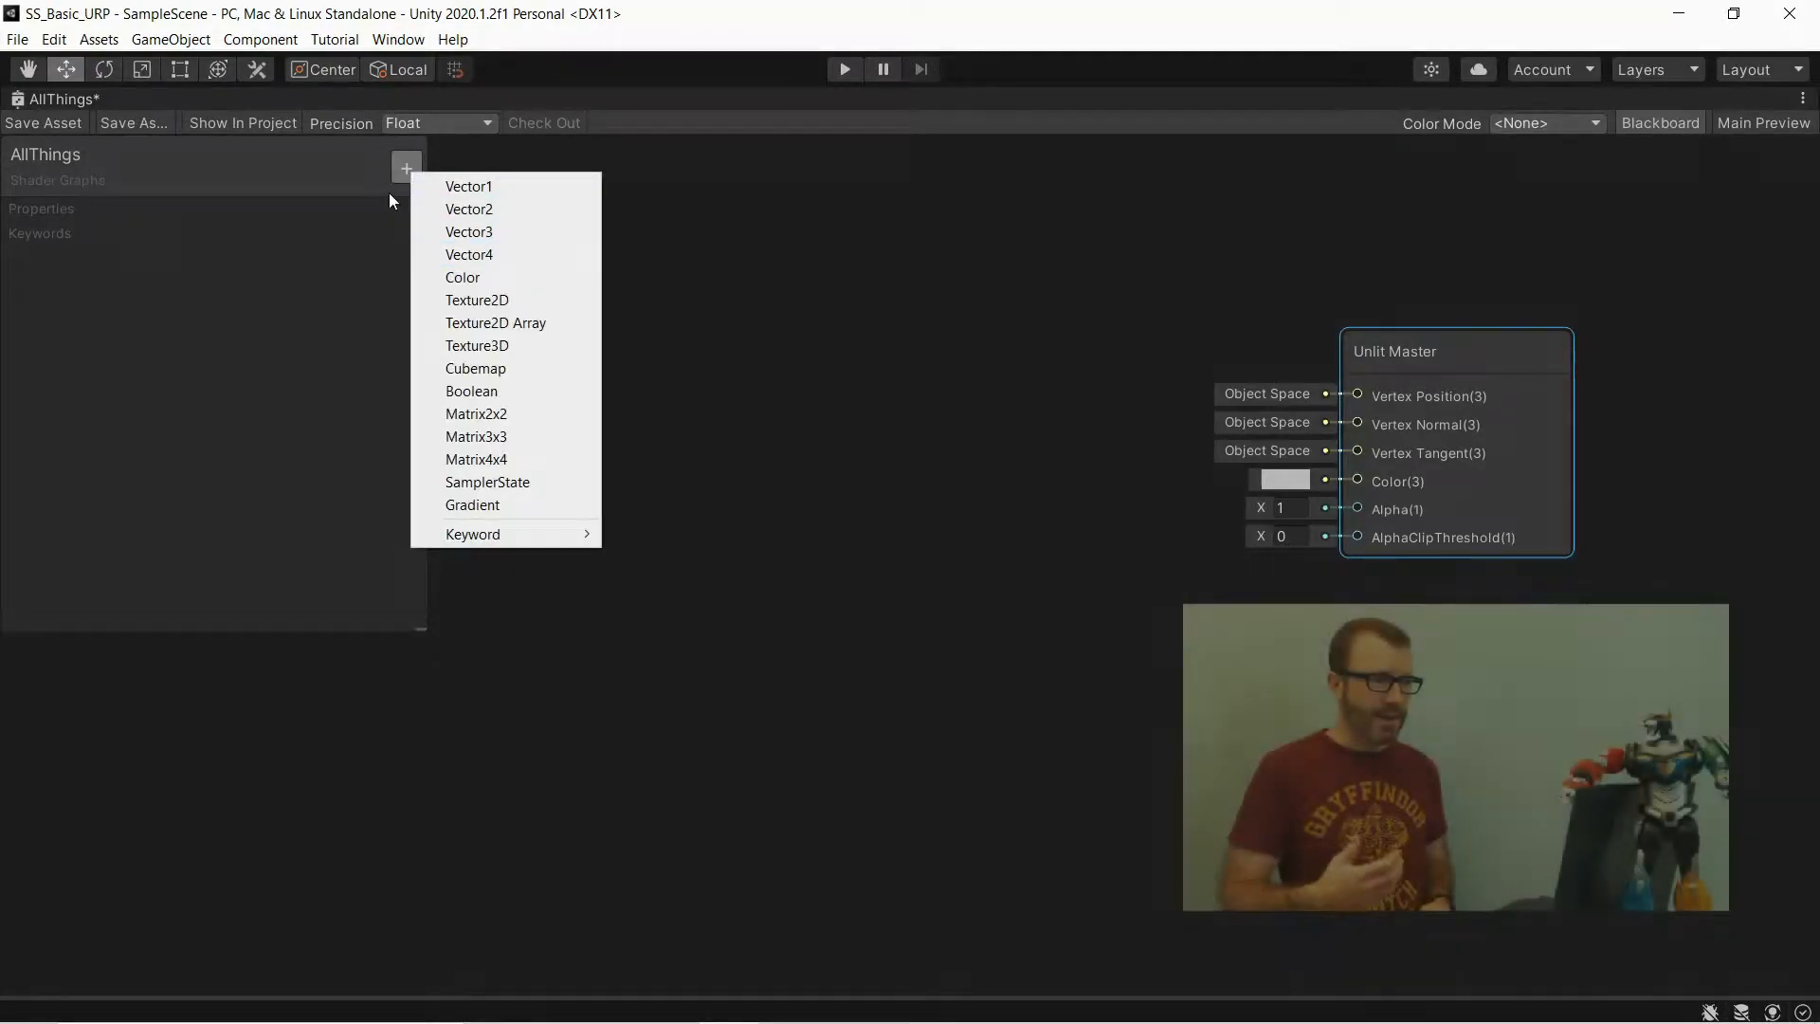
click(476, 299)
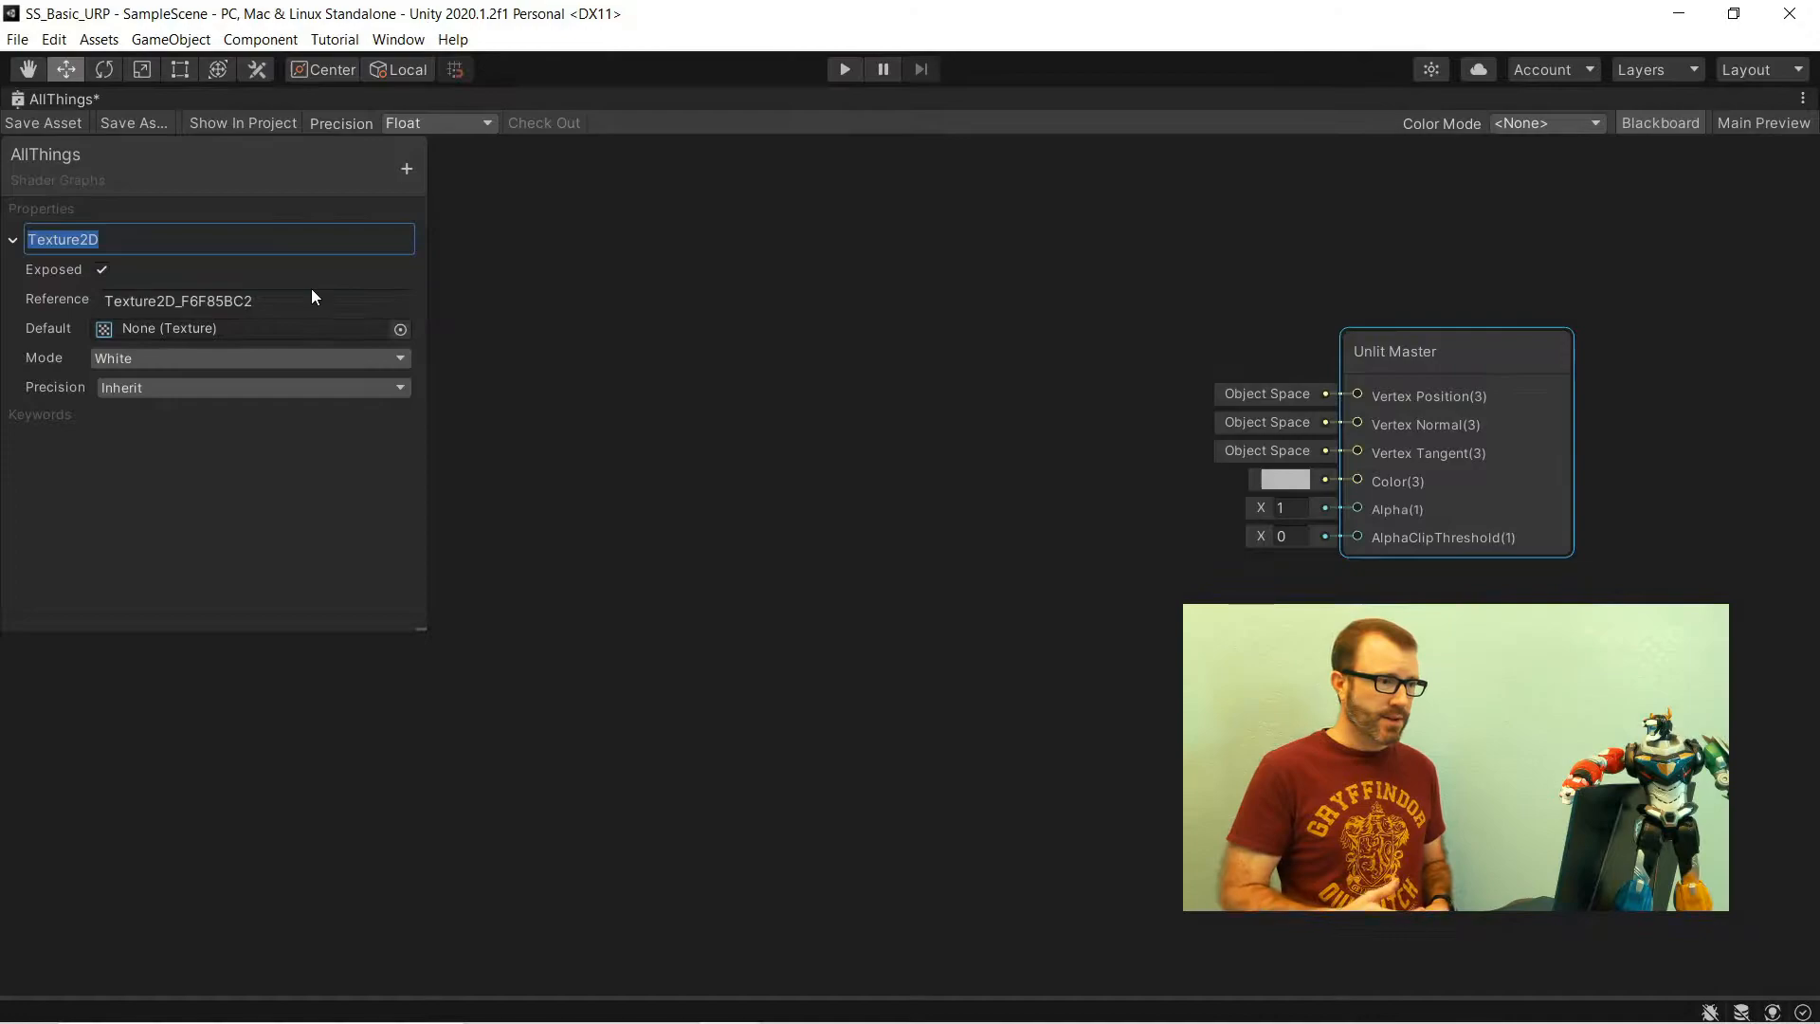
text(Something)
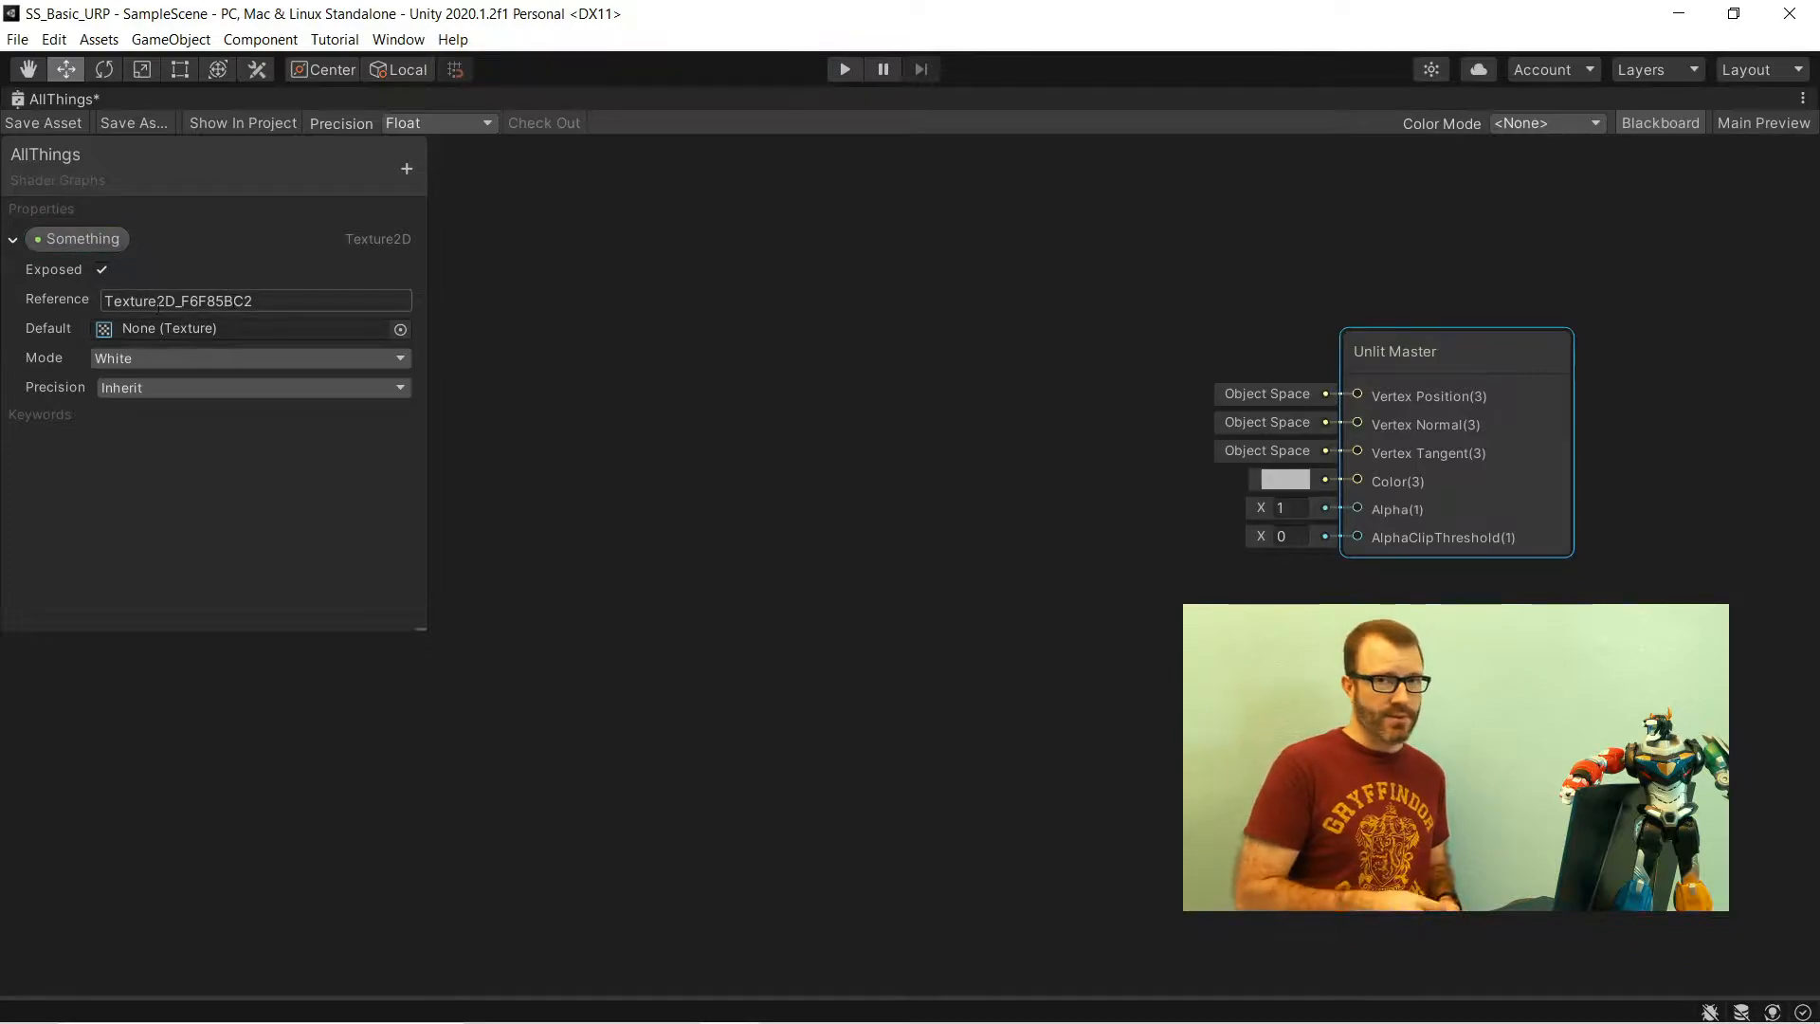
triple_click(176, 301)
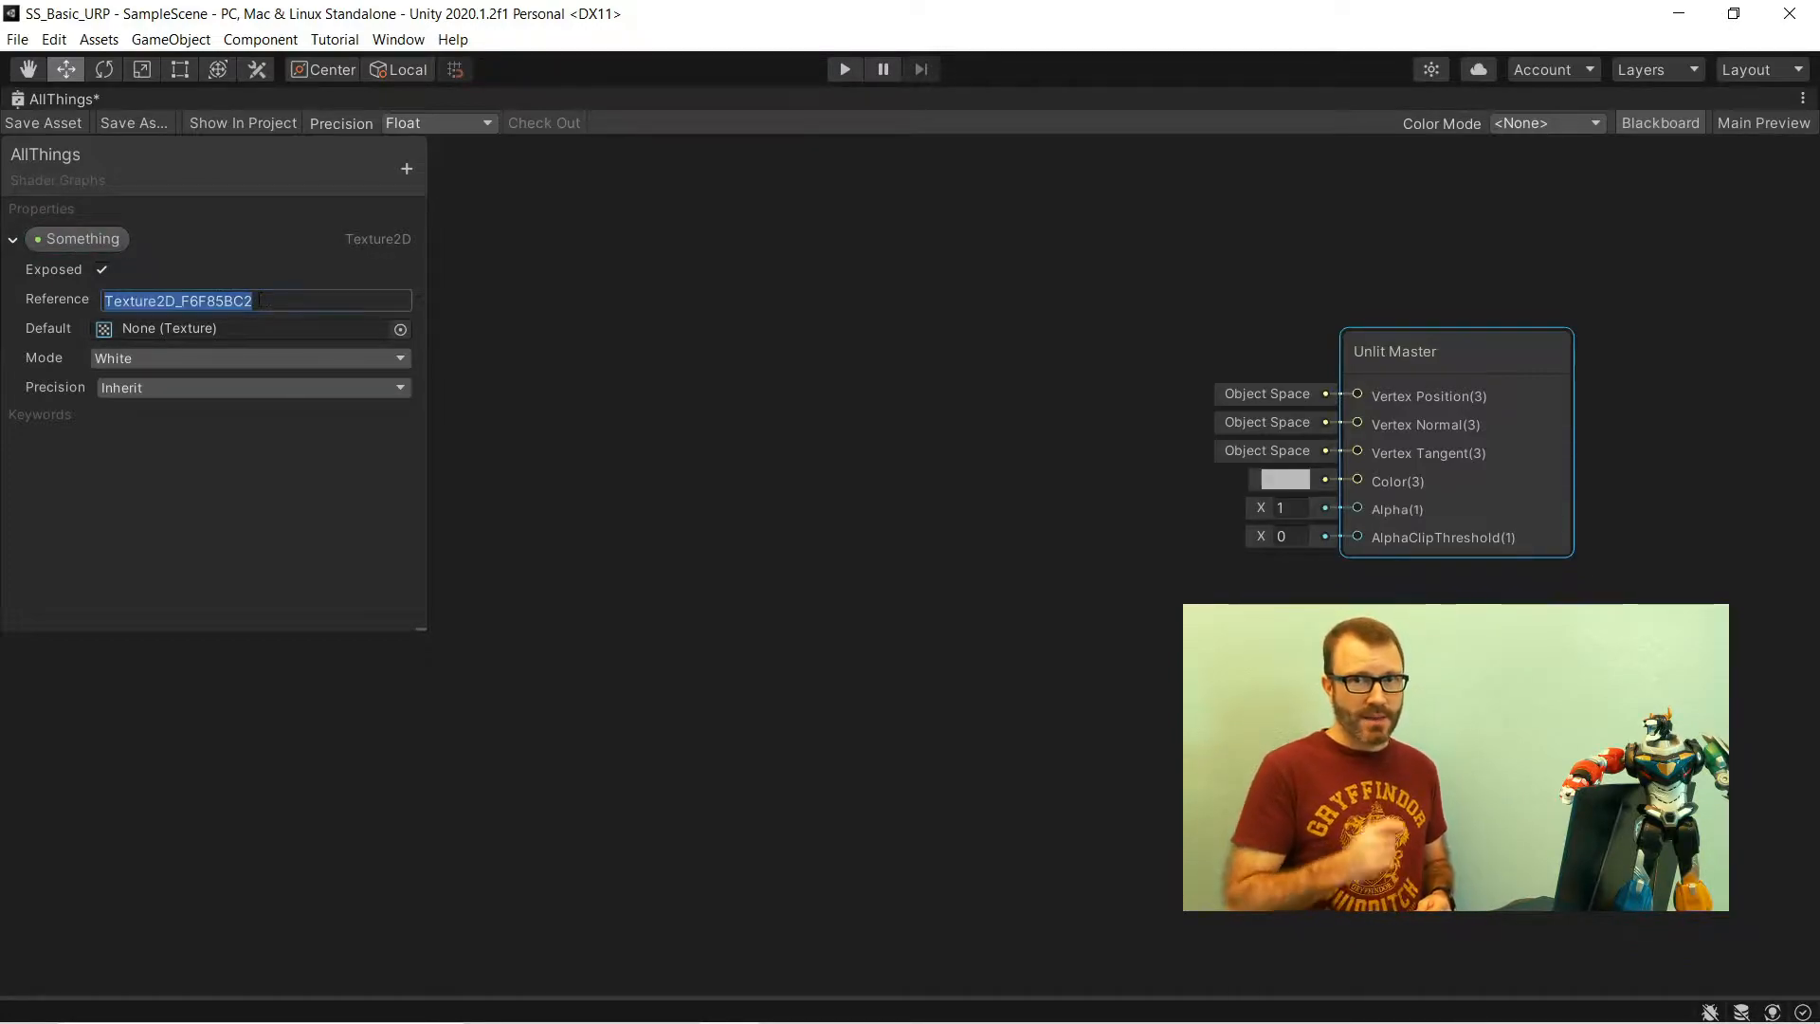
text(_MainT)
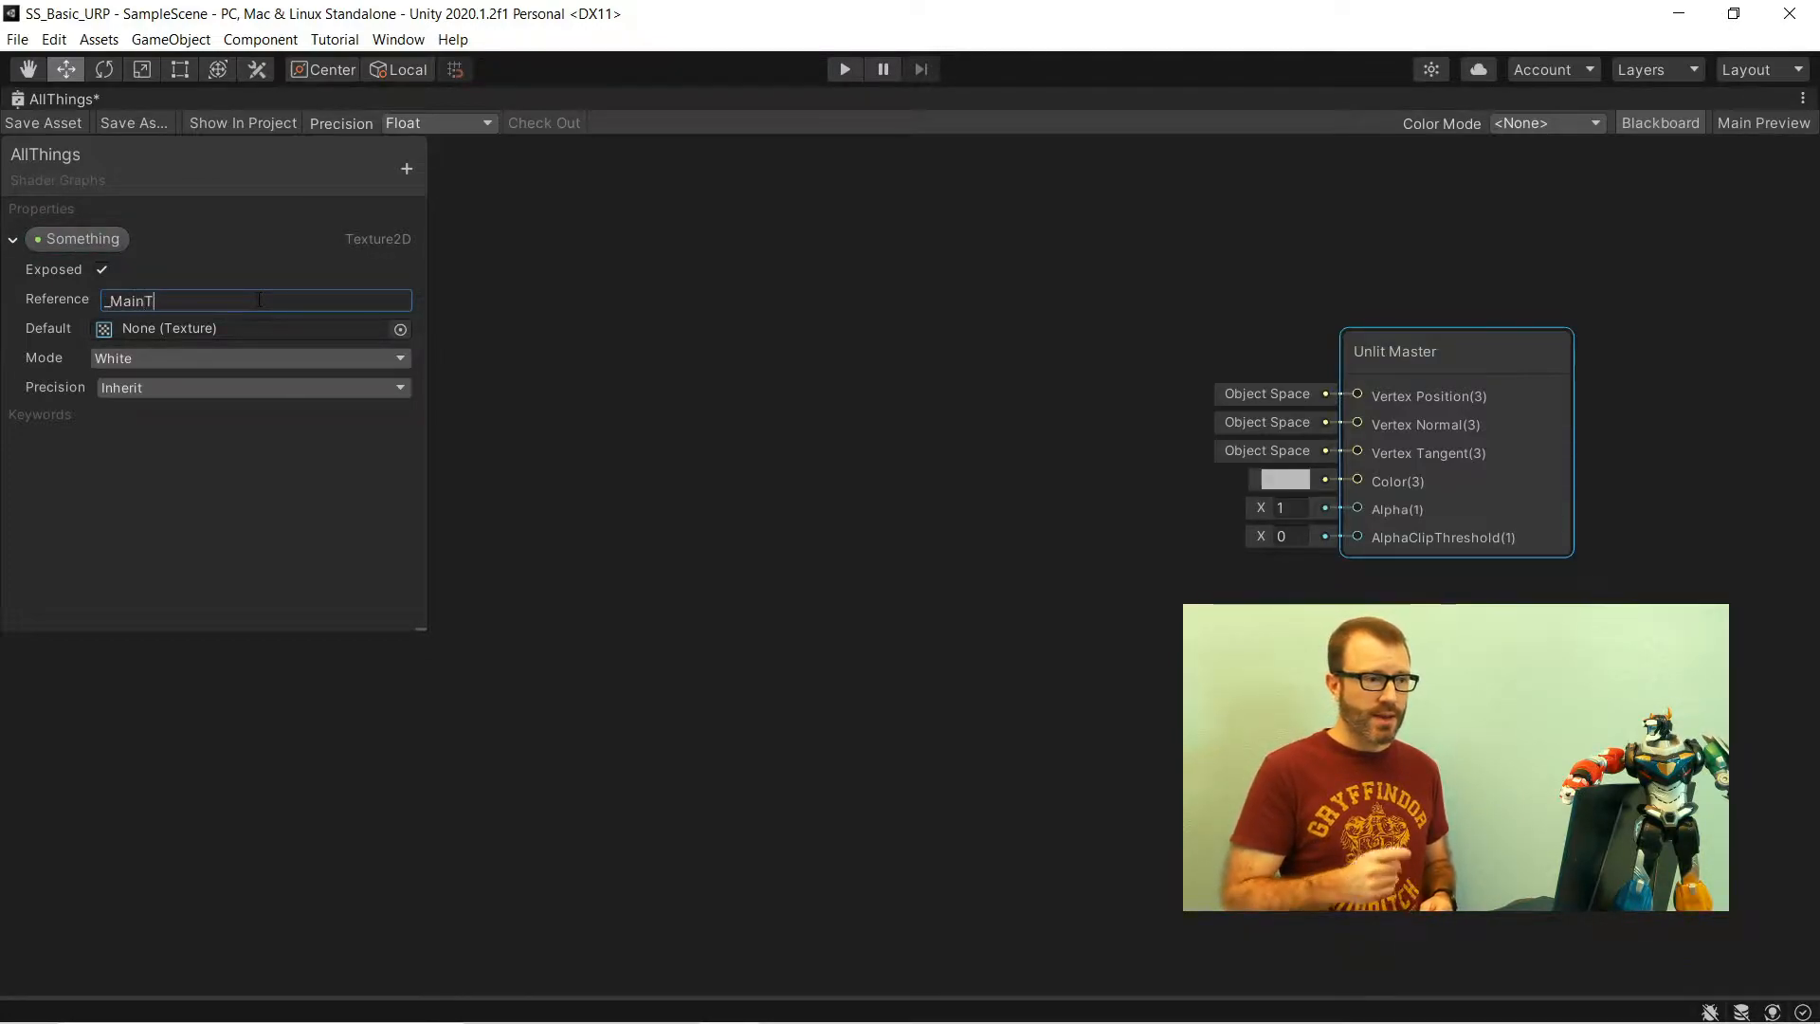
text(ex)
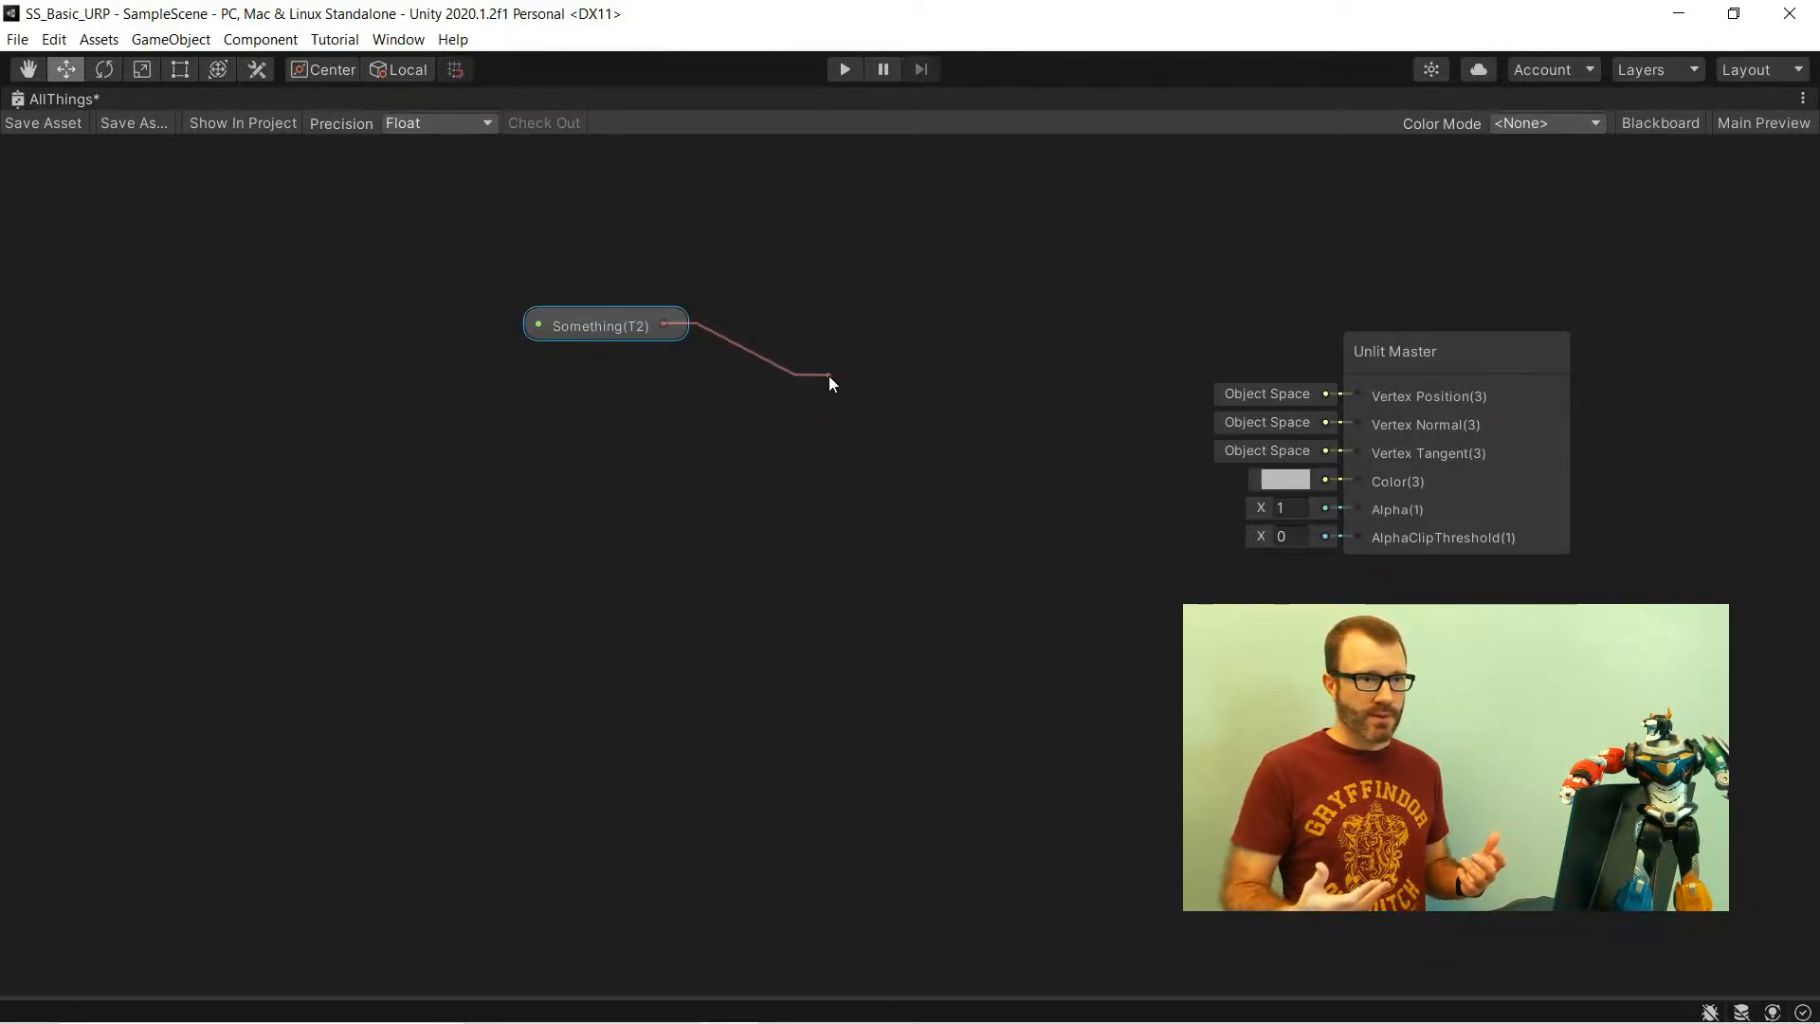
- Feed Something through a Sample Texture 2D node into Unlit Master Color, then save AllThings
click(830, 382)
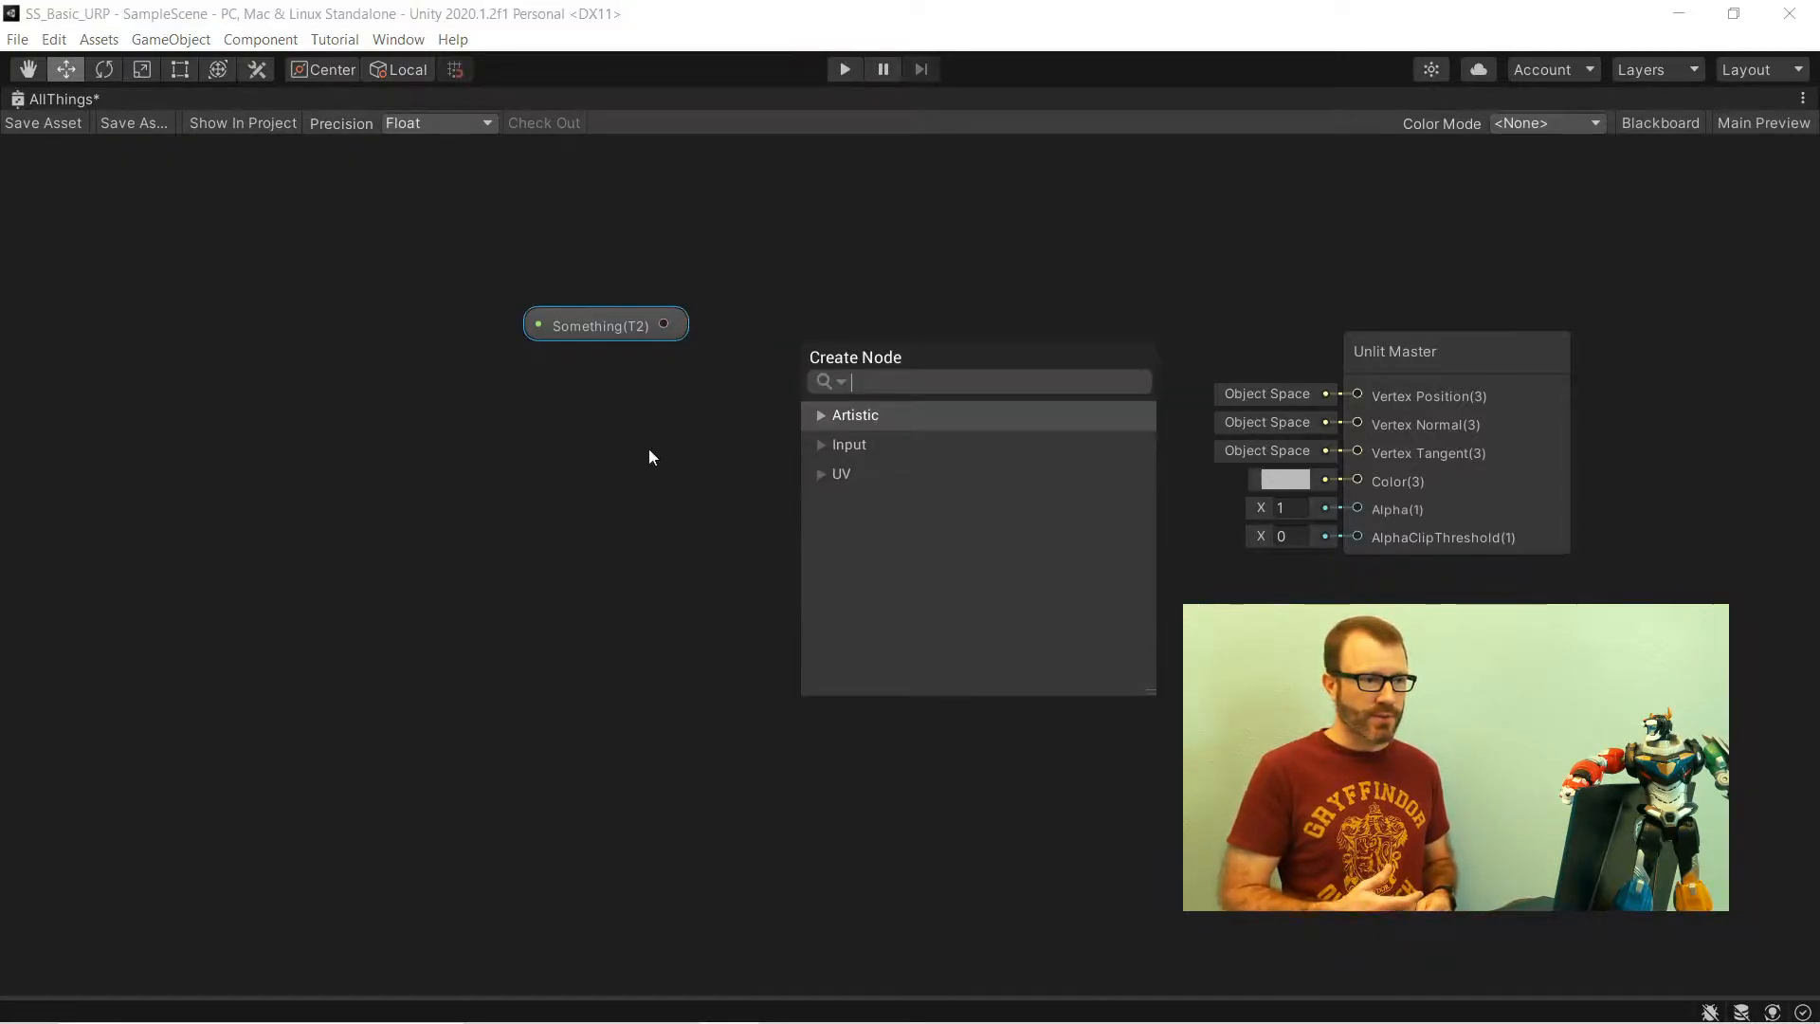
text(sample)
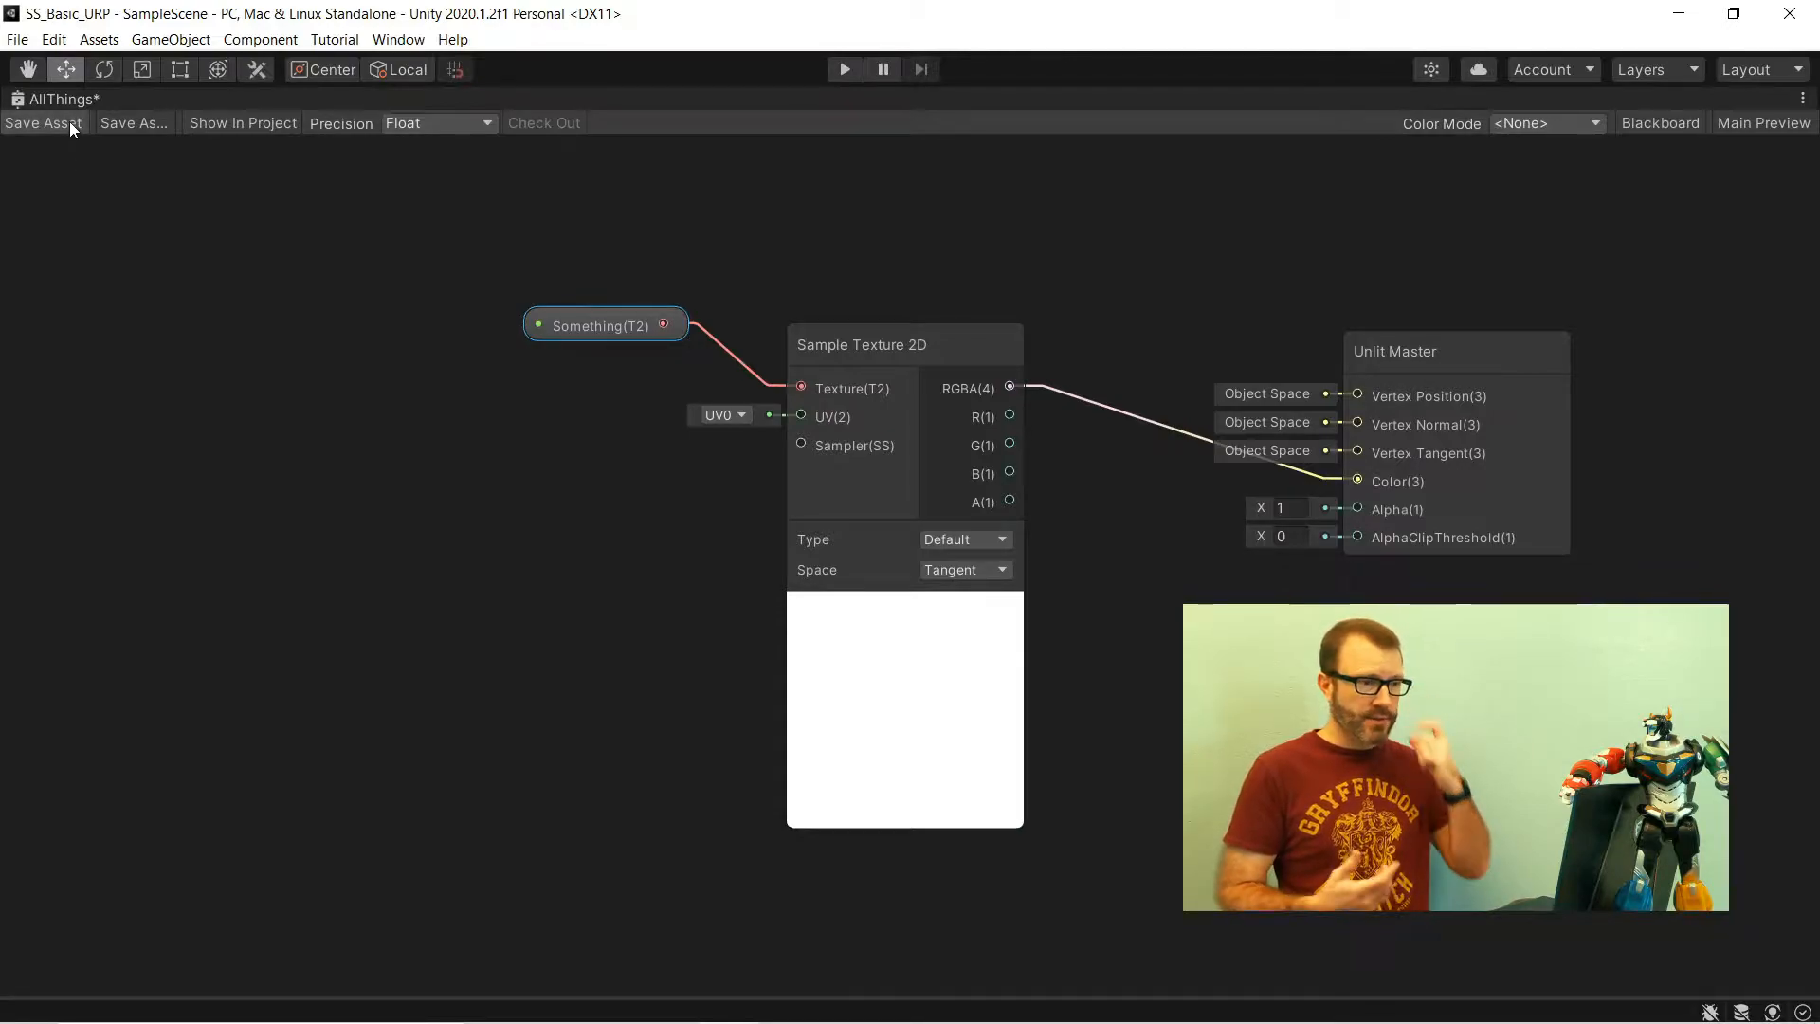
click(38, 124)
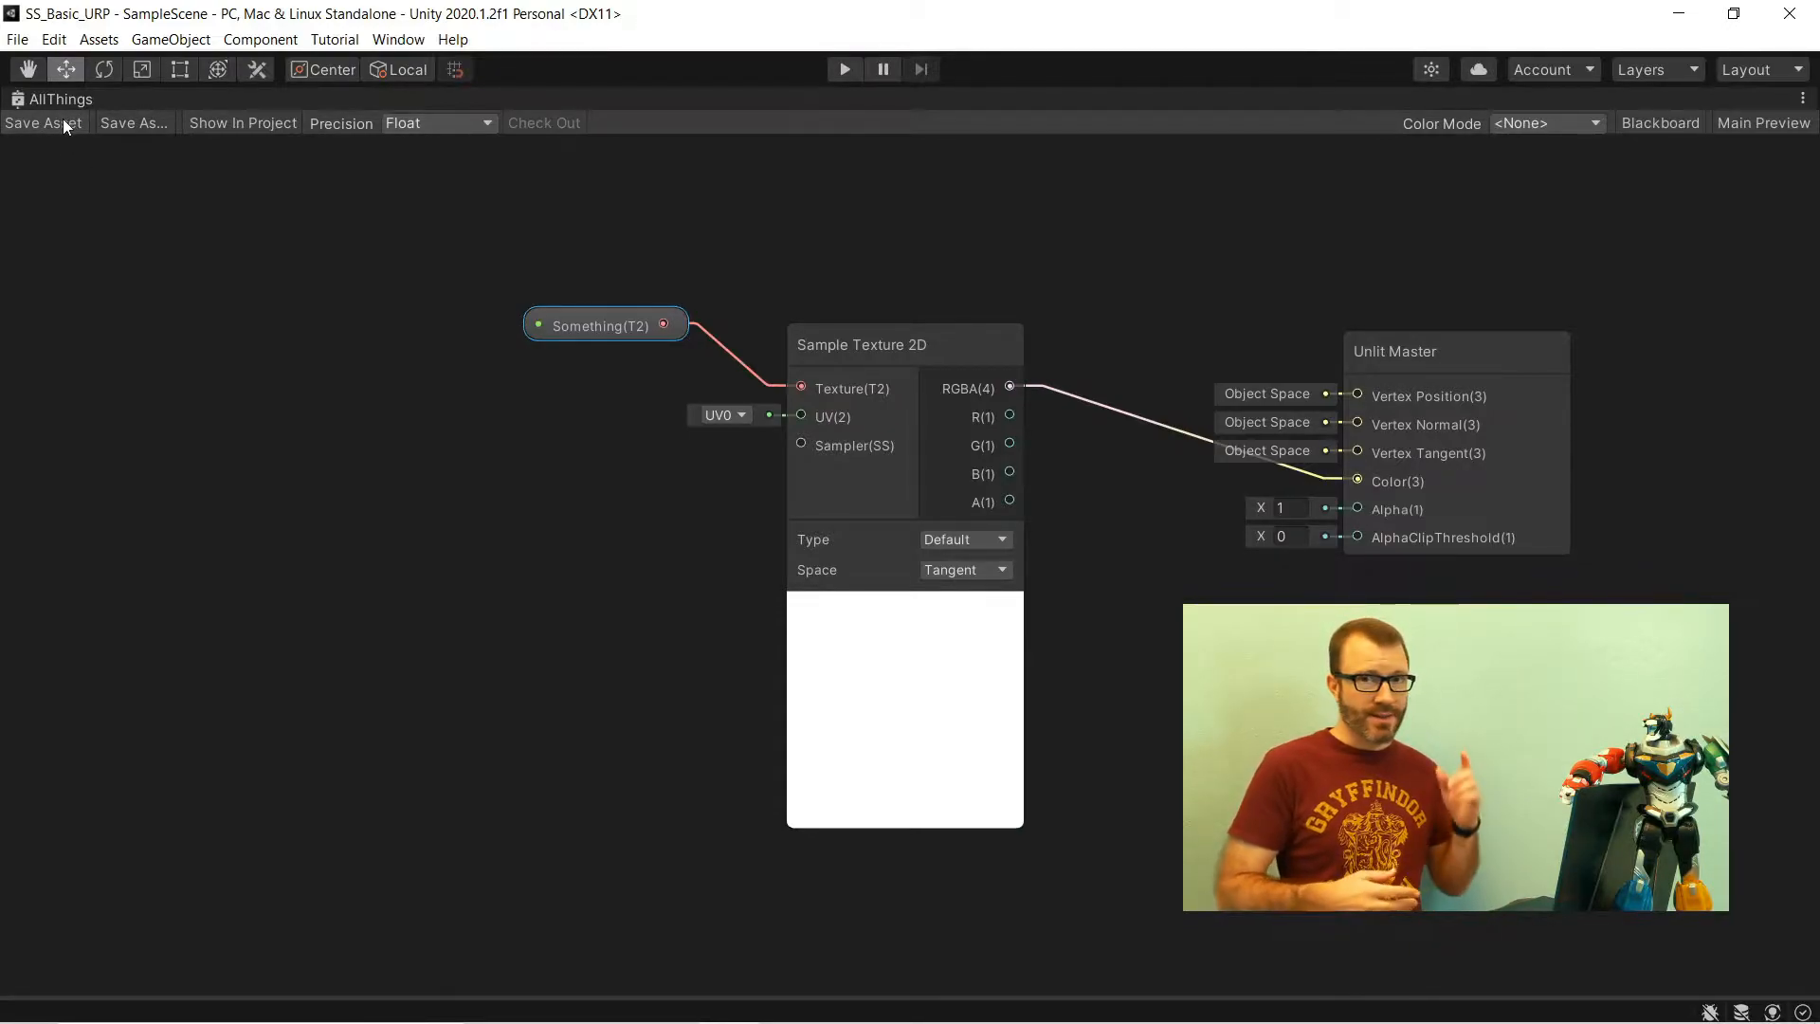
click(17, 38)
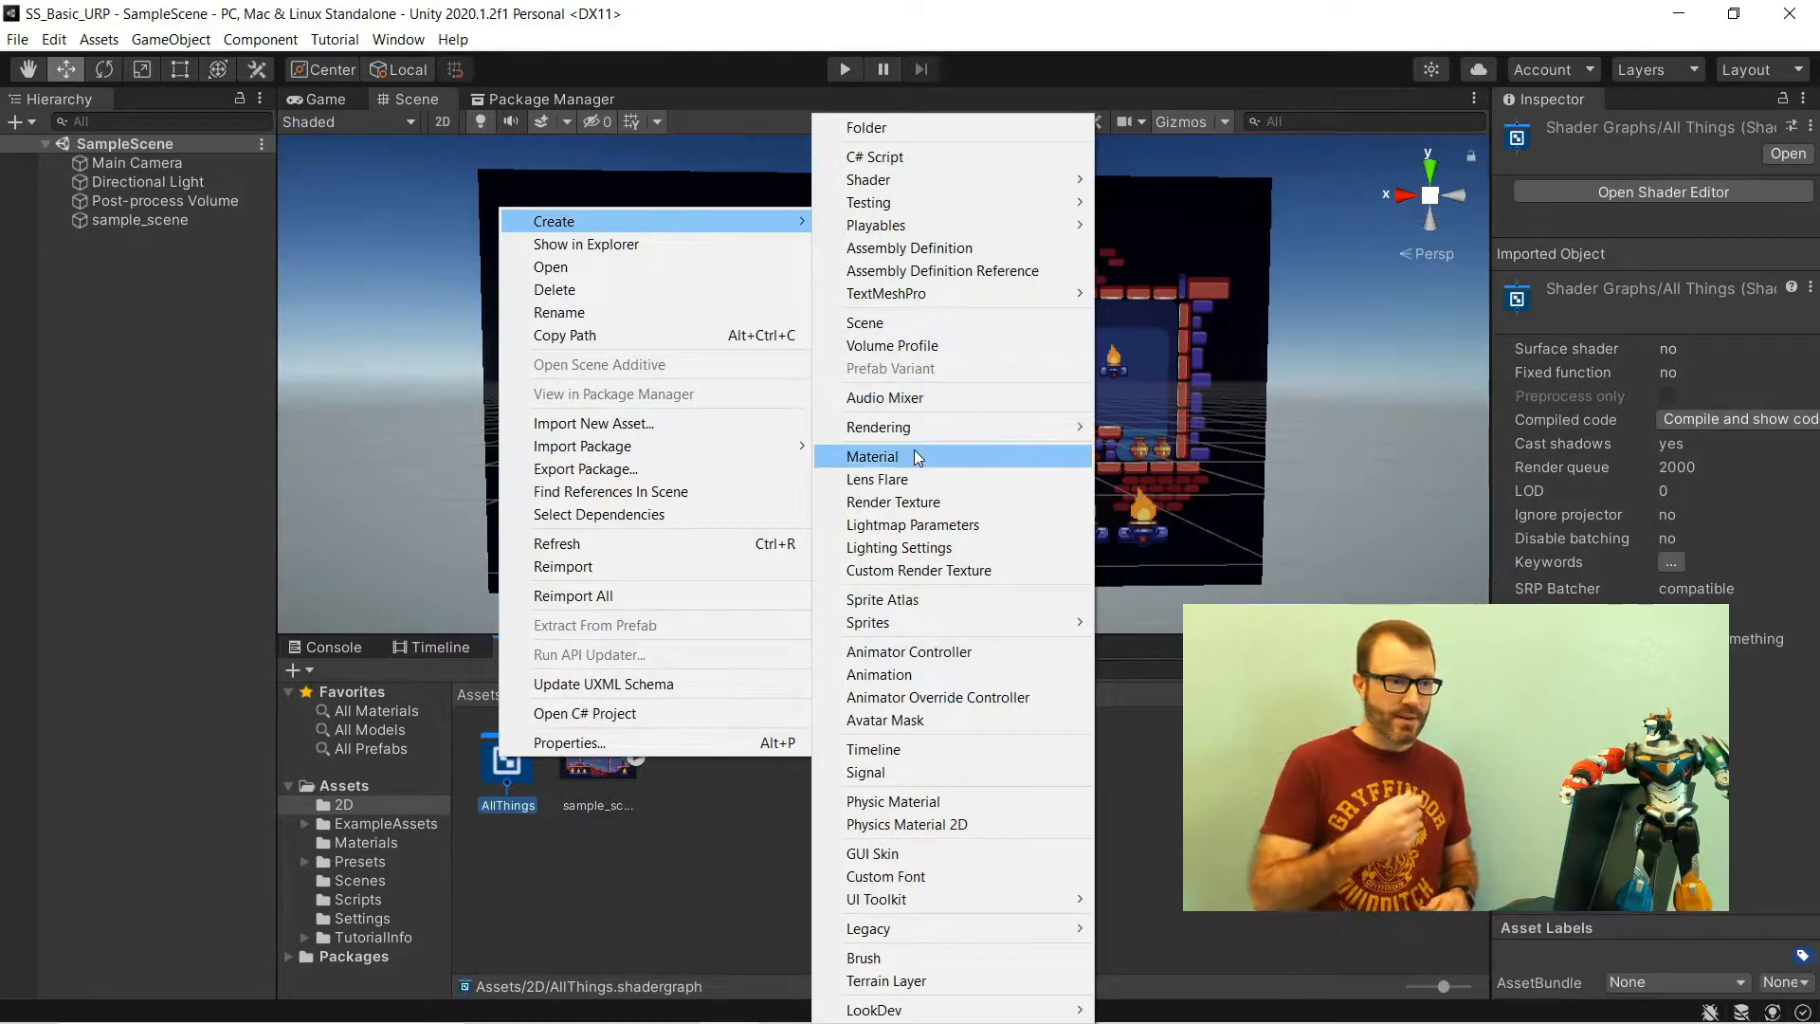
- Create the AllThings material from the selected AllThings shader graph
click(873, 455)
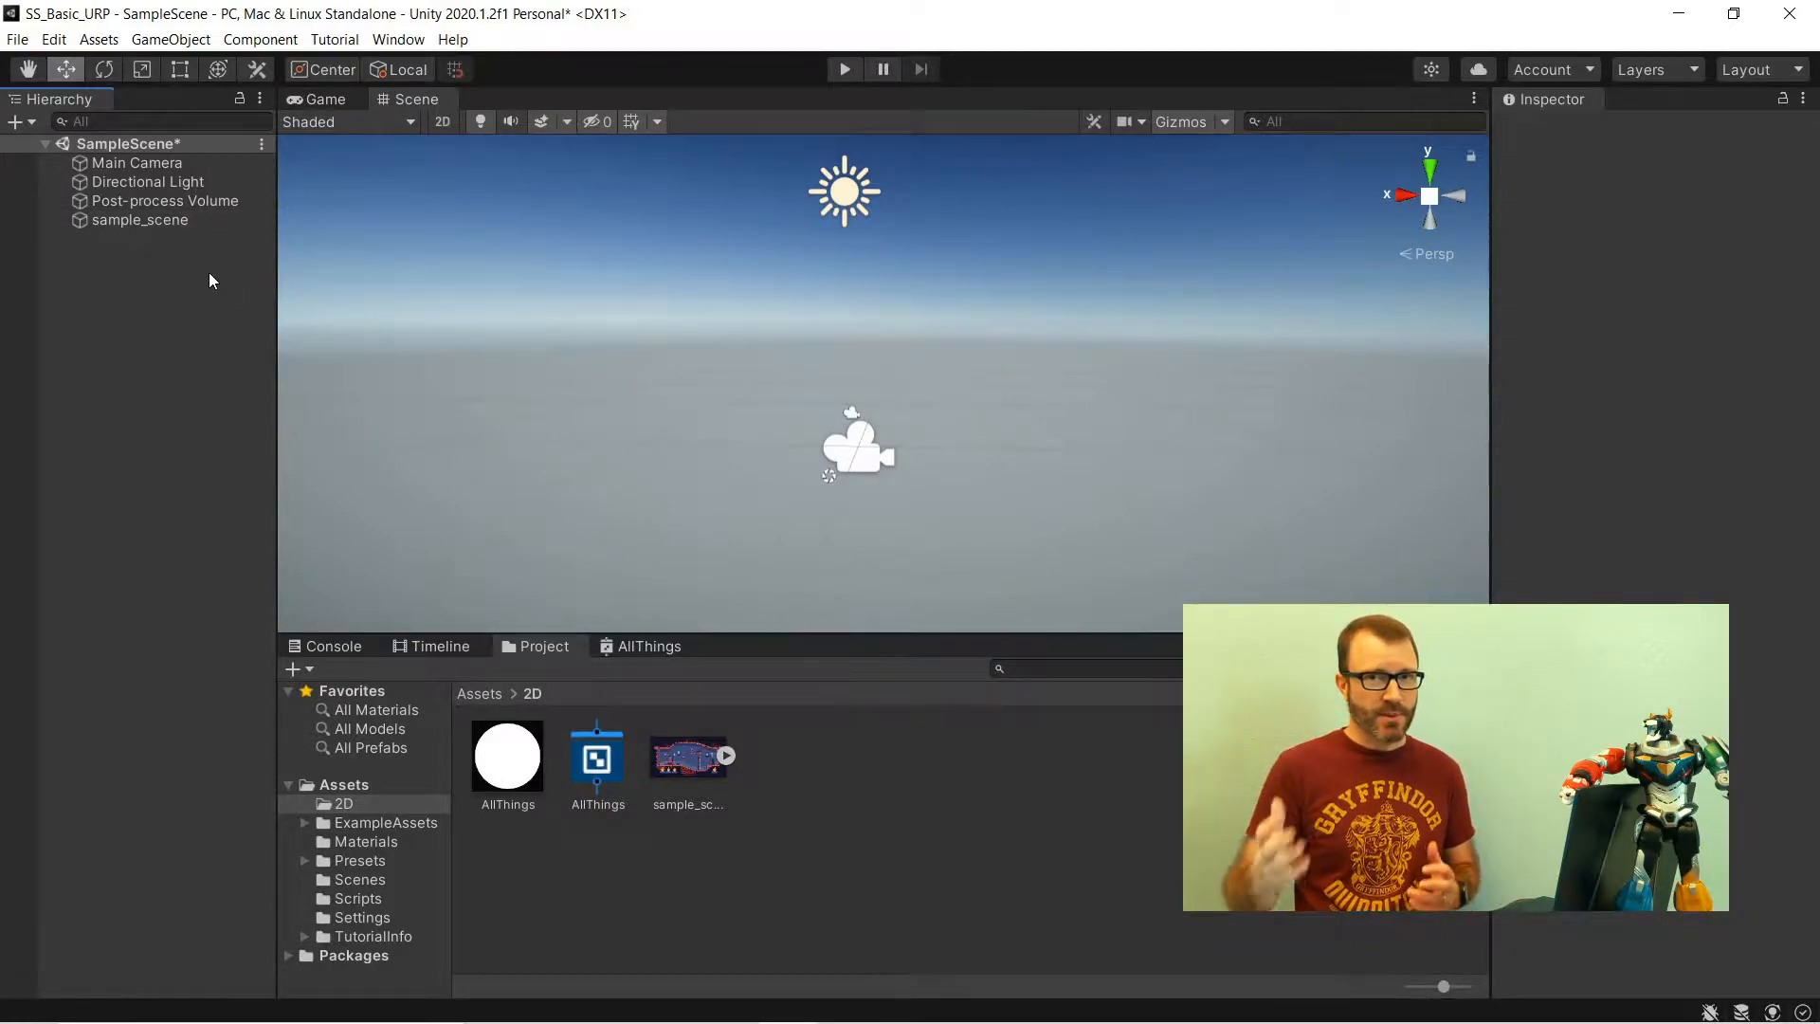
mouse_move(289, 261)
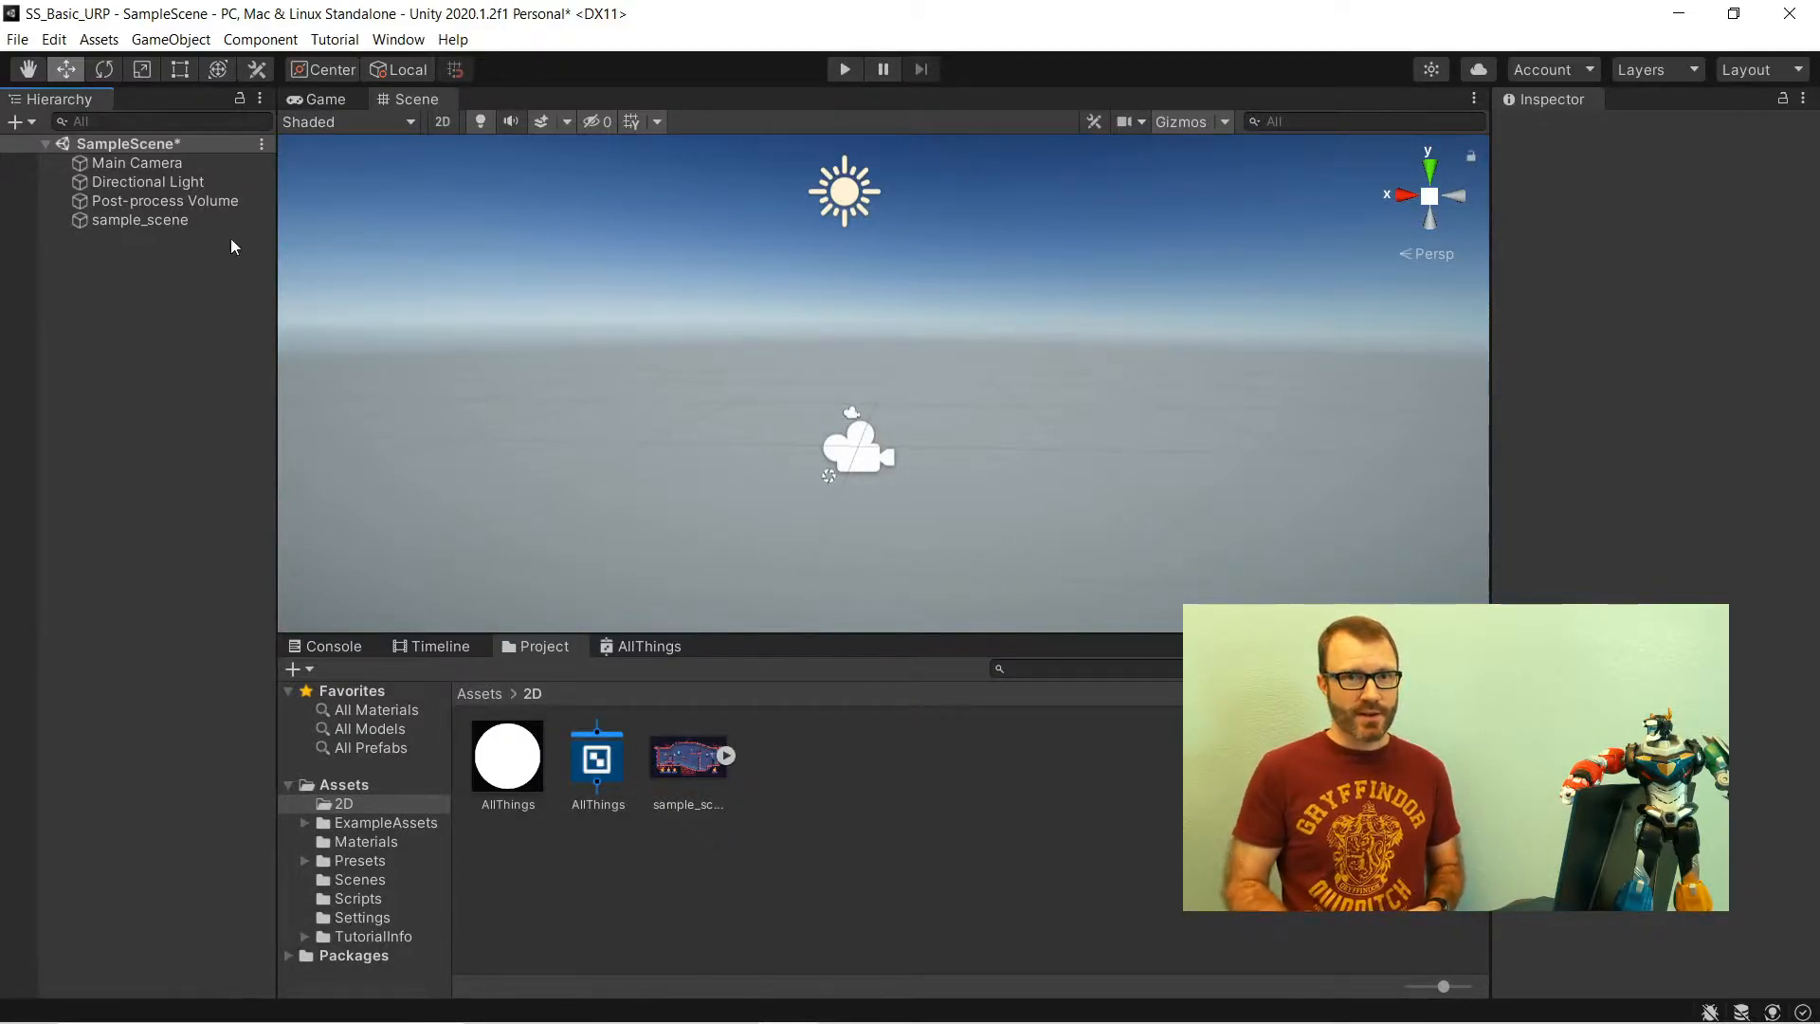
click(140, 219)
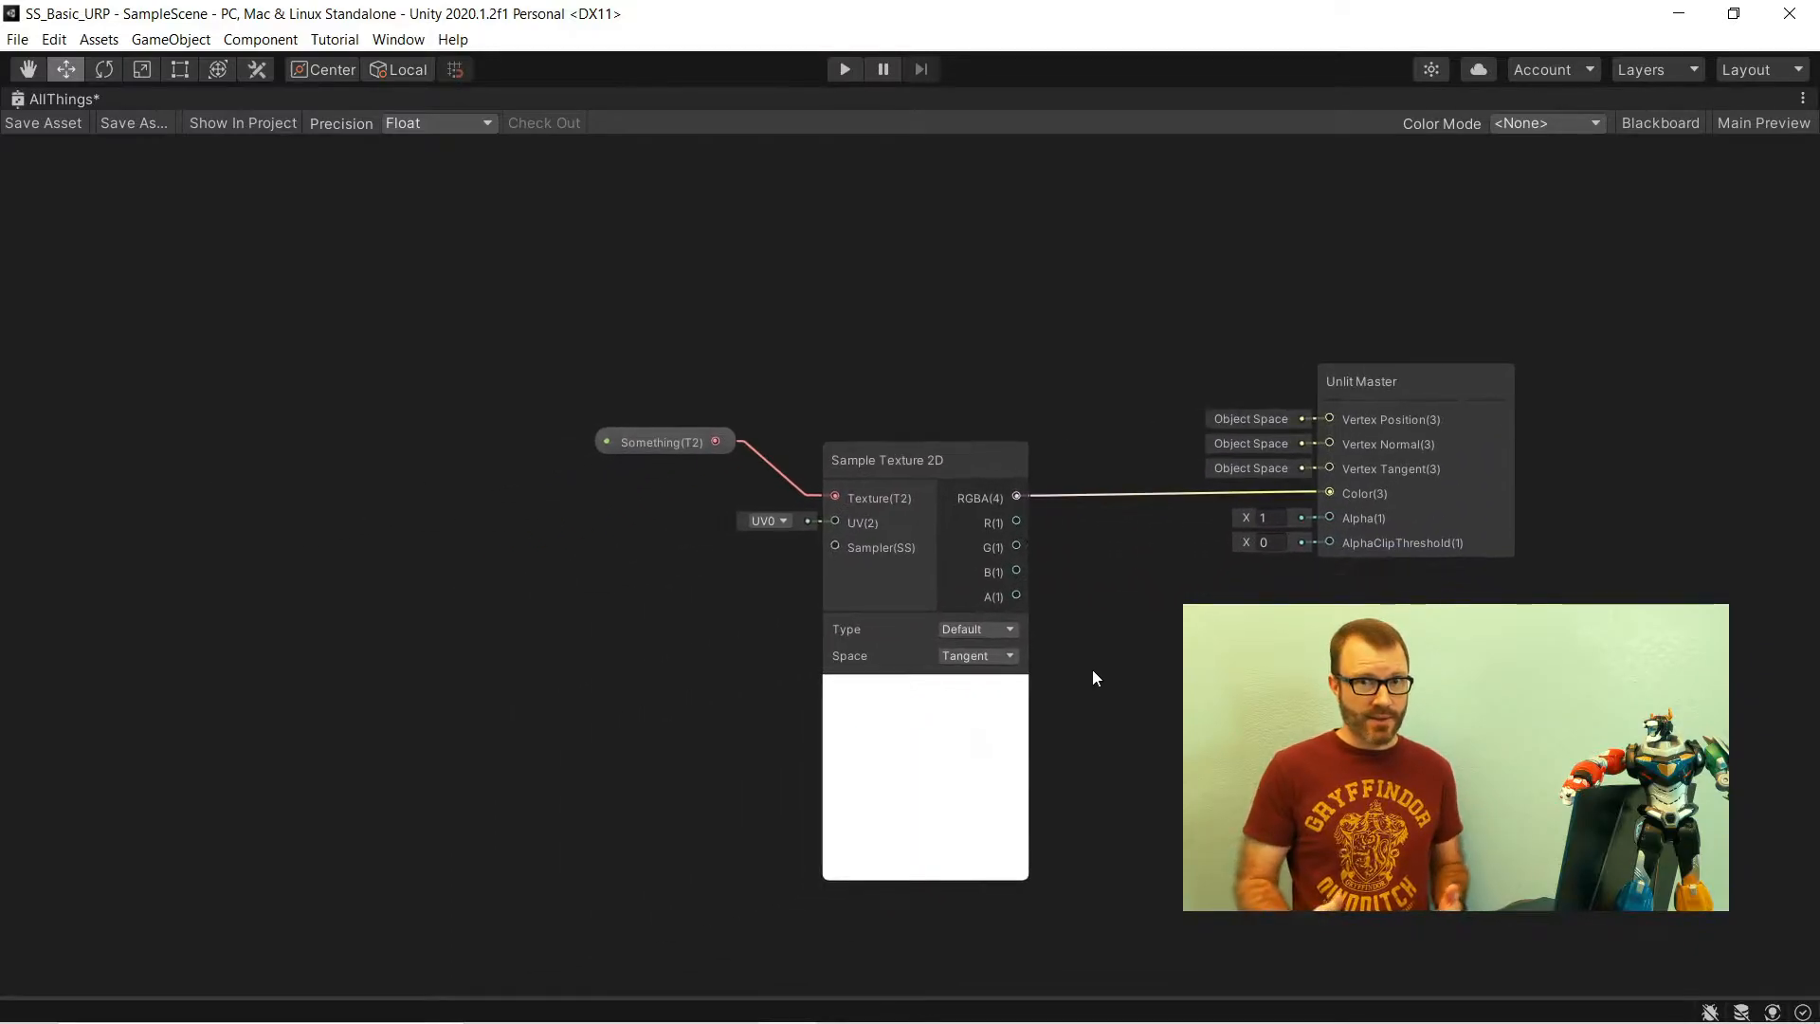
mouse_move(1100, 718)
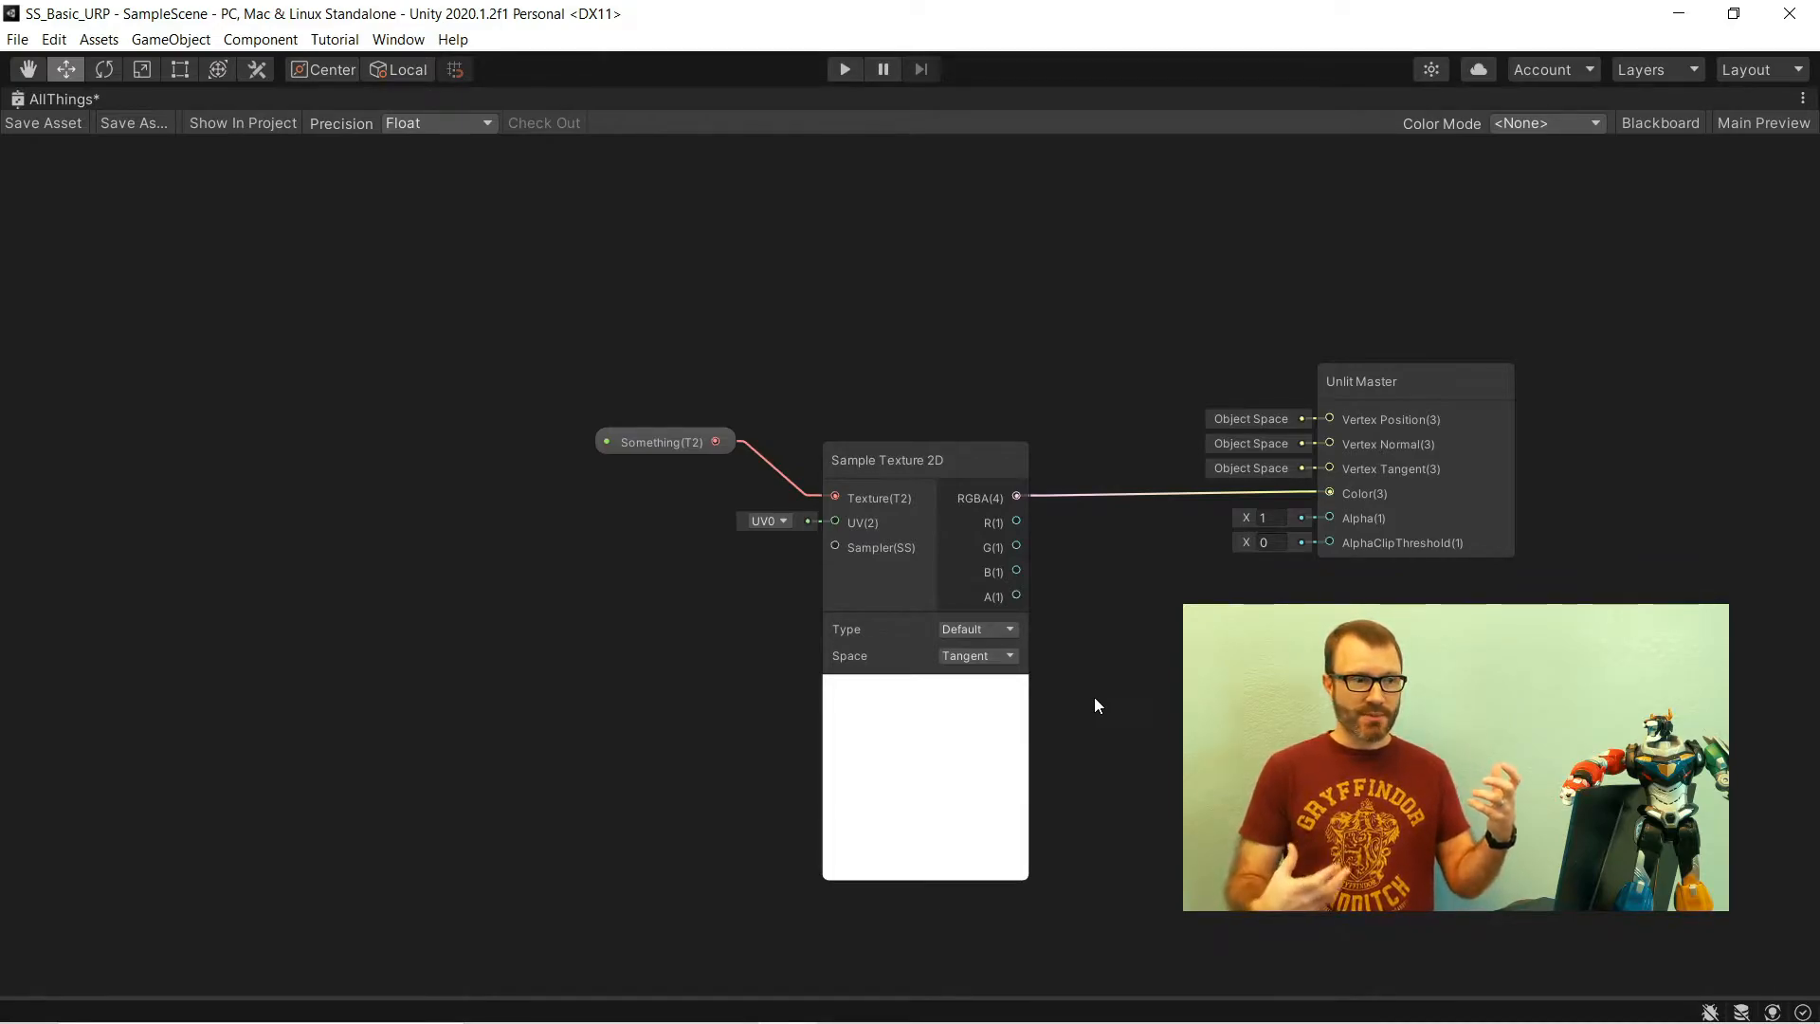
mouse_move(1080, 410)
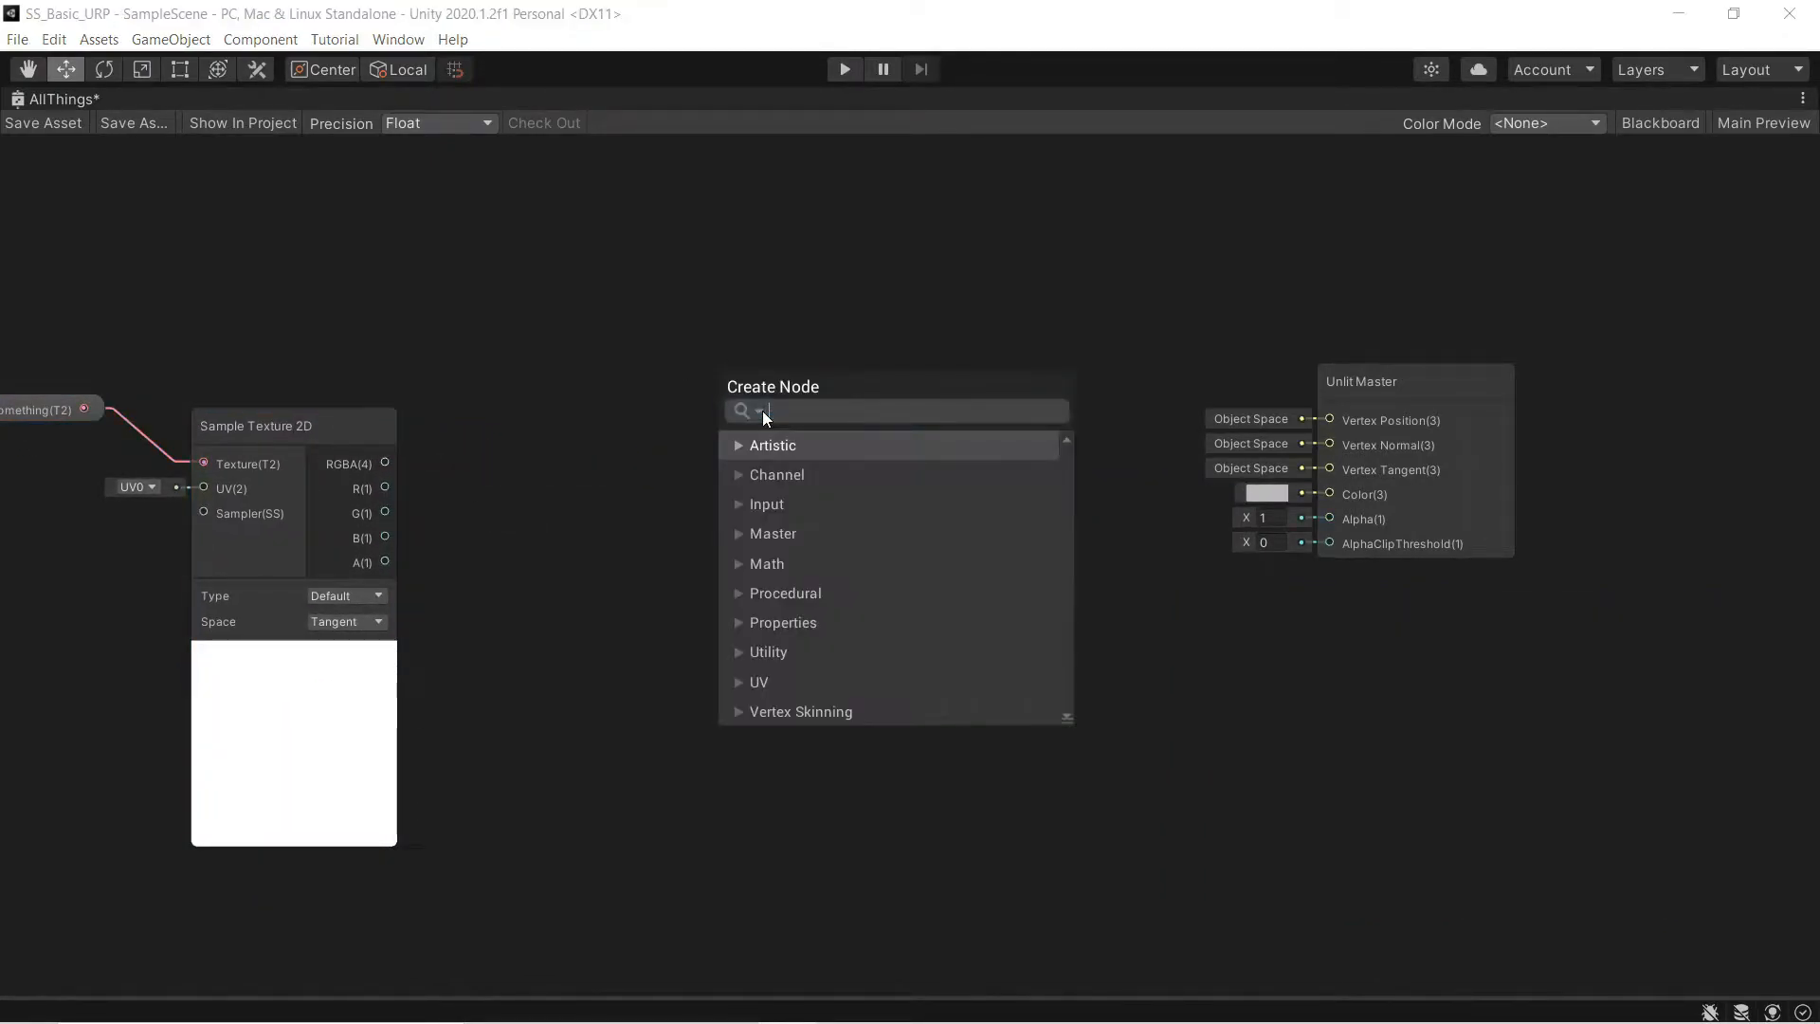
- Add a Normal Vector node and switch it to a different coordinate space
text(normal)
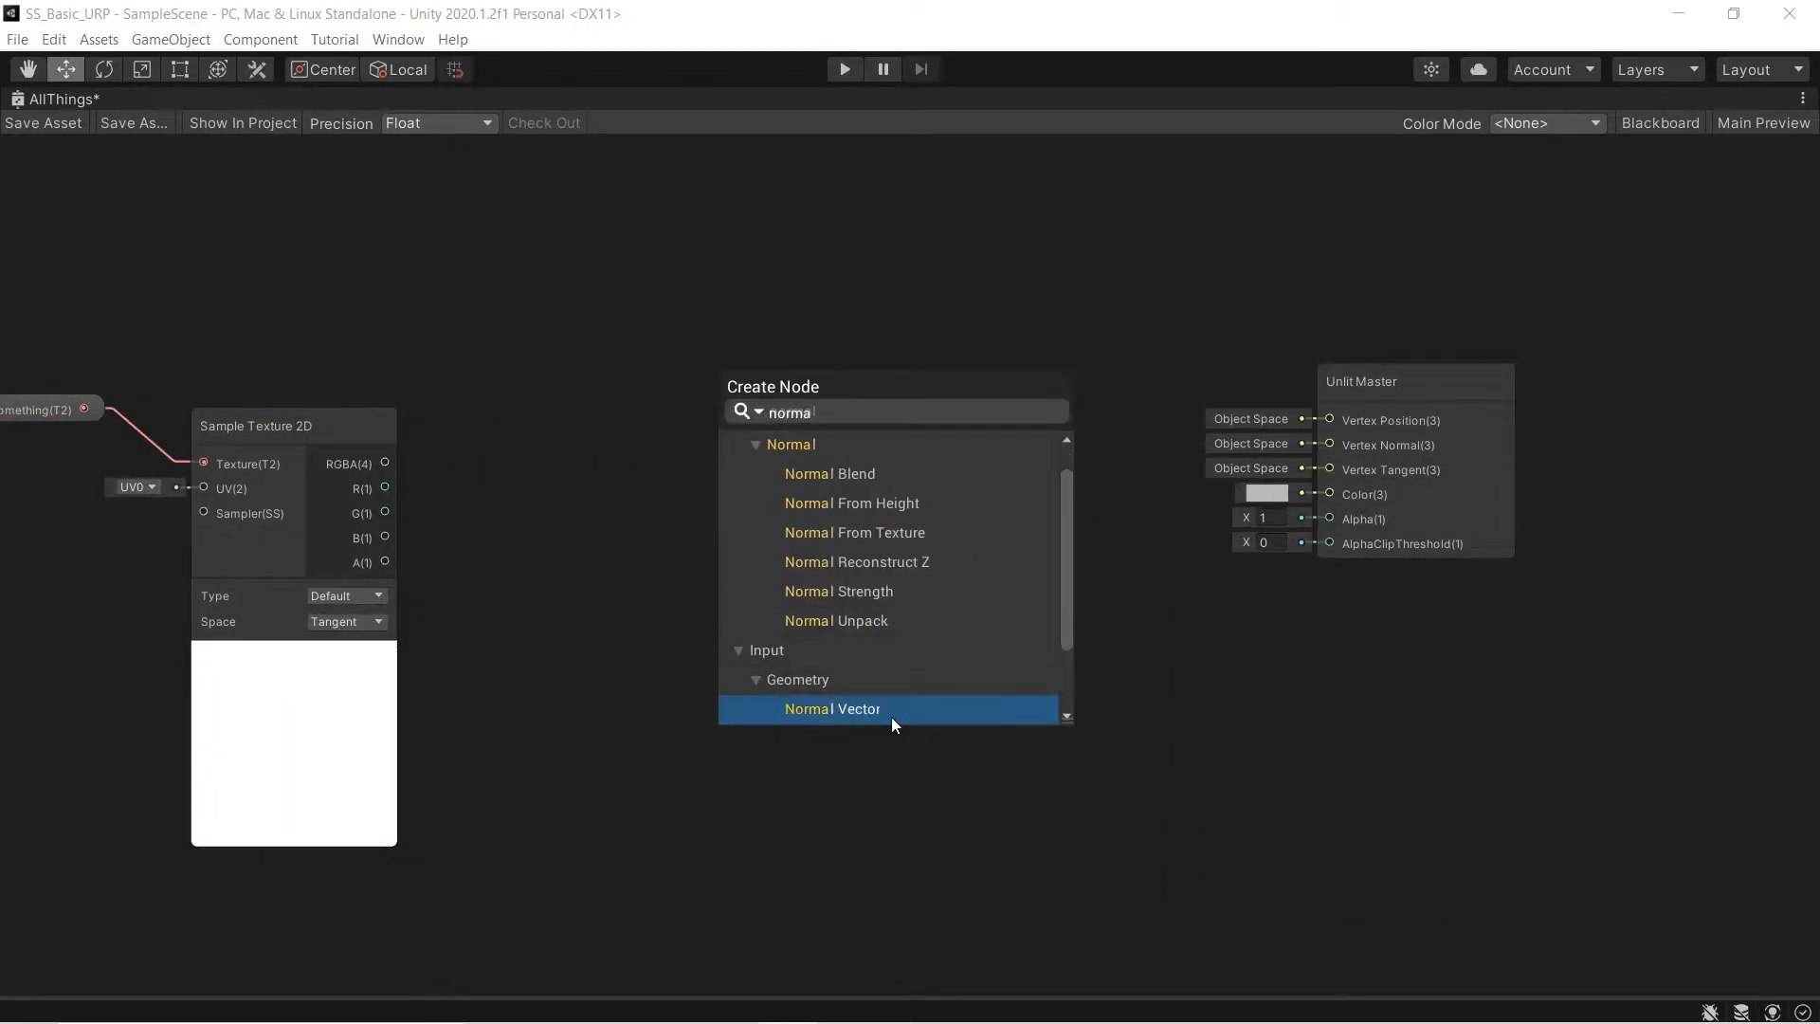
click(832, 709)
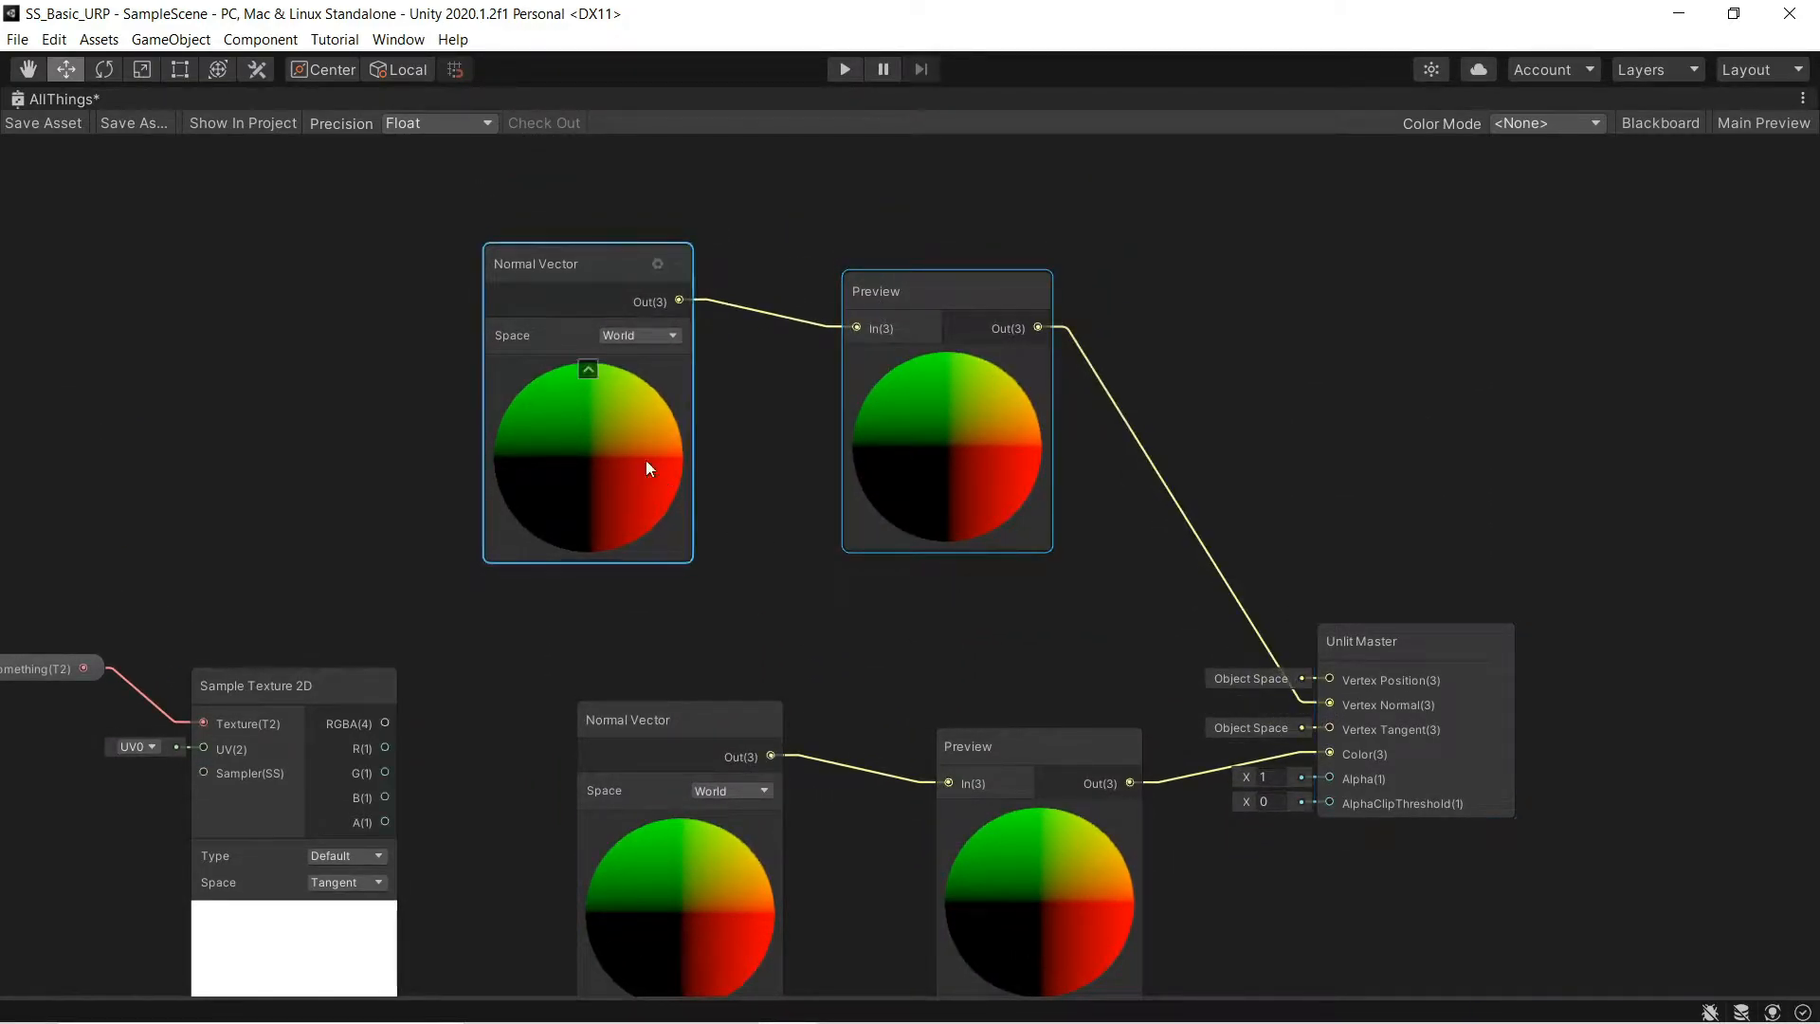
click(636, 335)
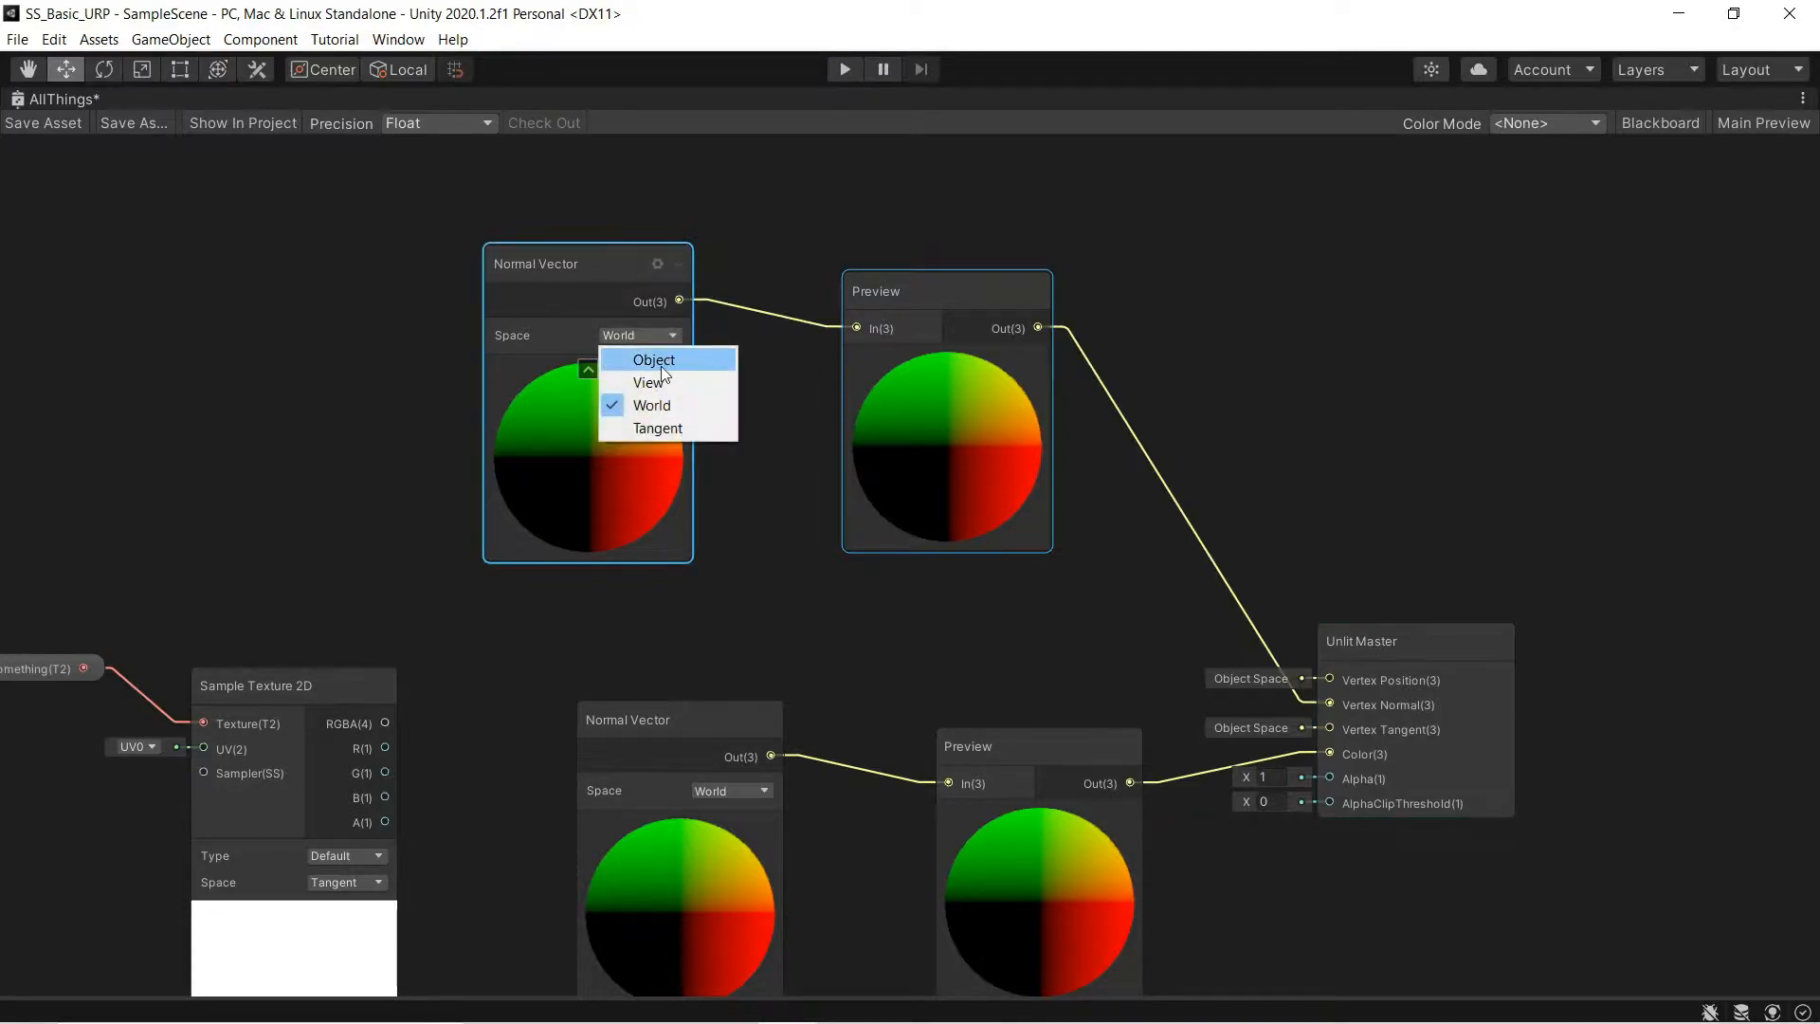
click(652, 359)
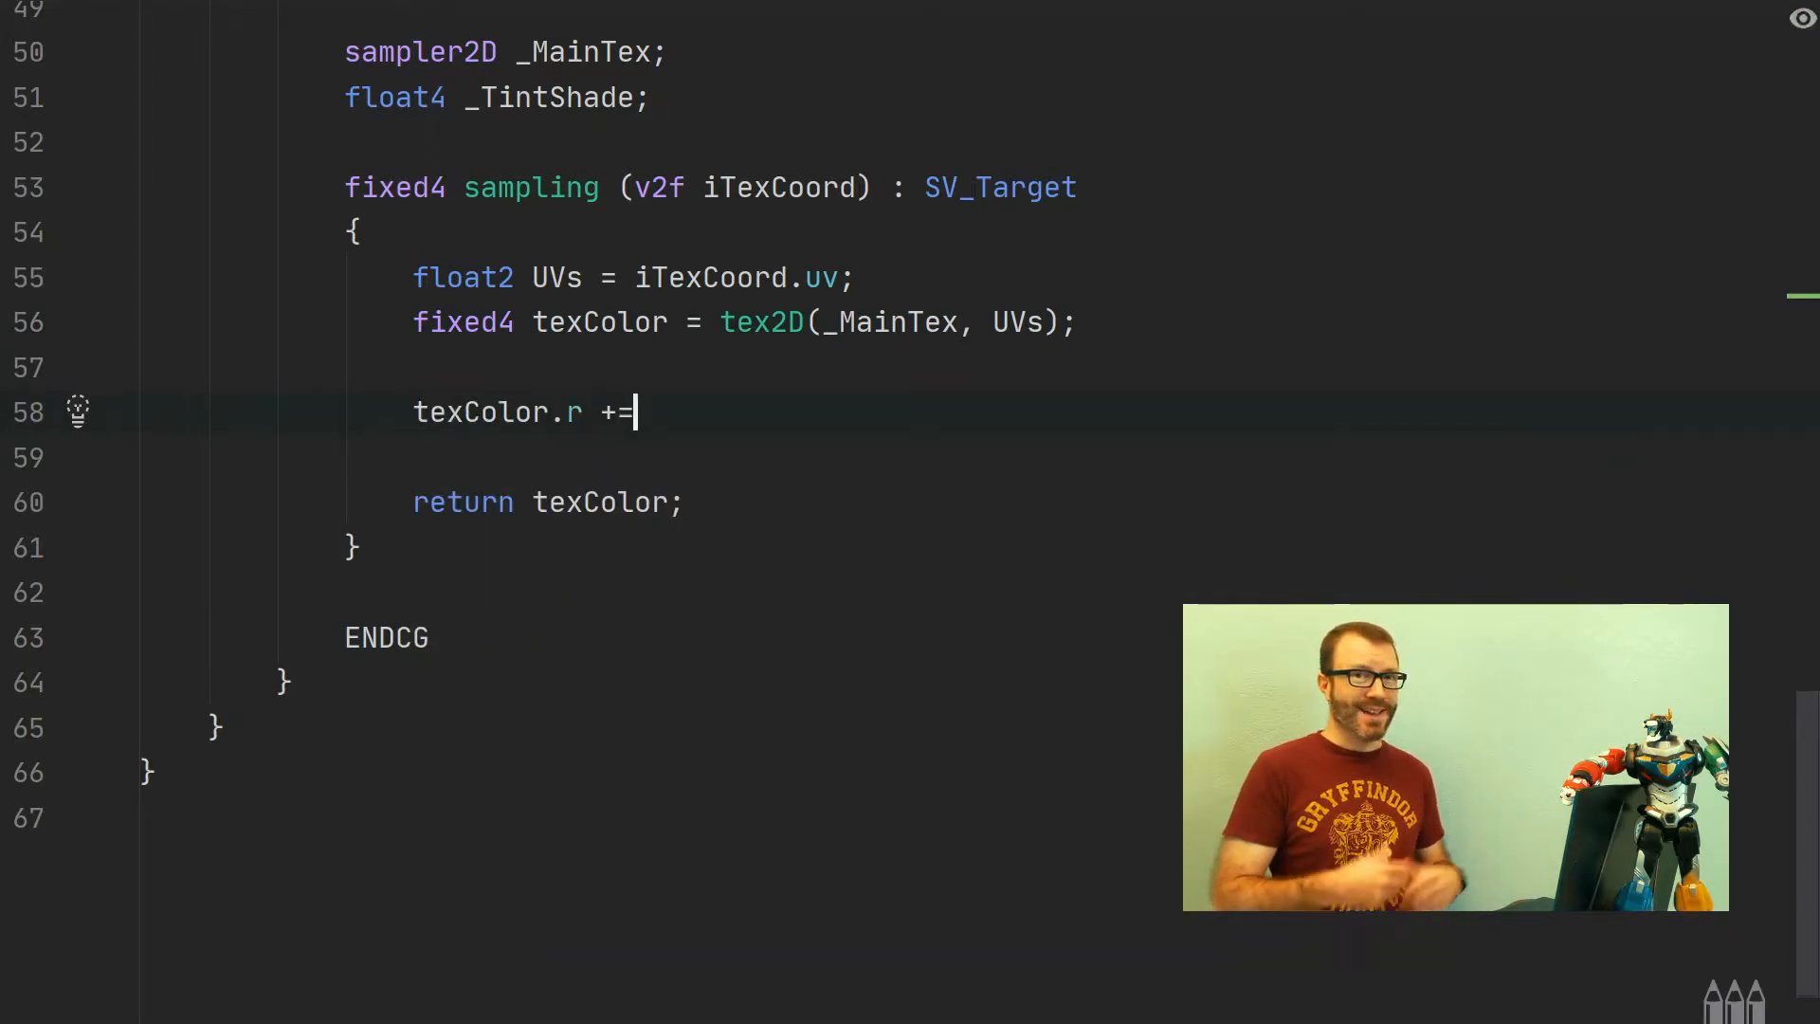
- Complete the texColor.r += line with UVs.y in the shader code
text(UVs.yu)
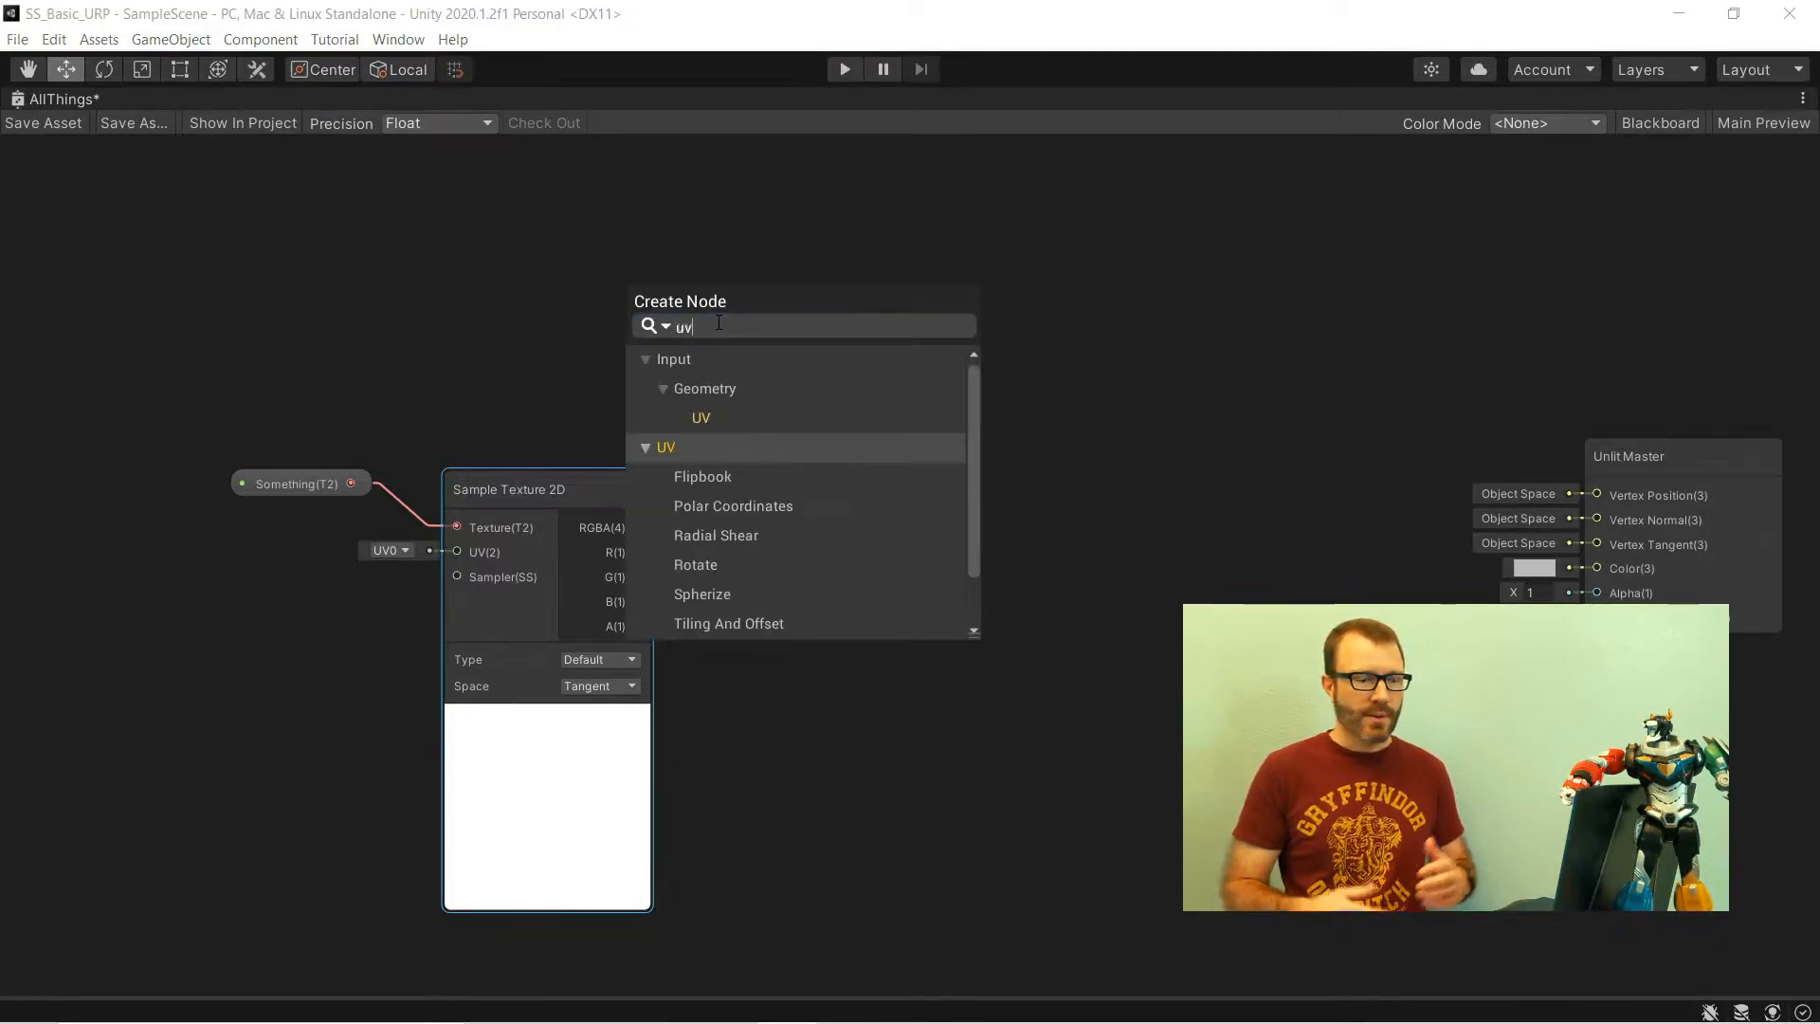
- Add a UV node, then add another node from the canvas context menu
click(701, 417)
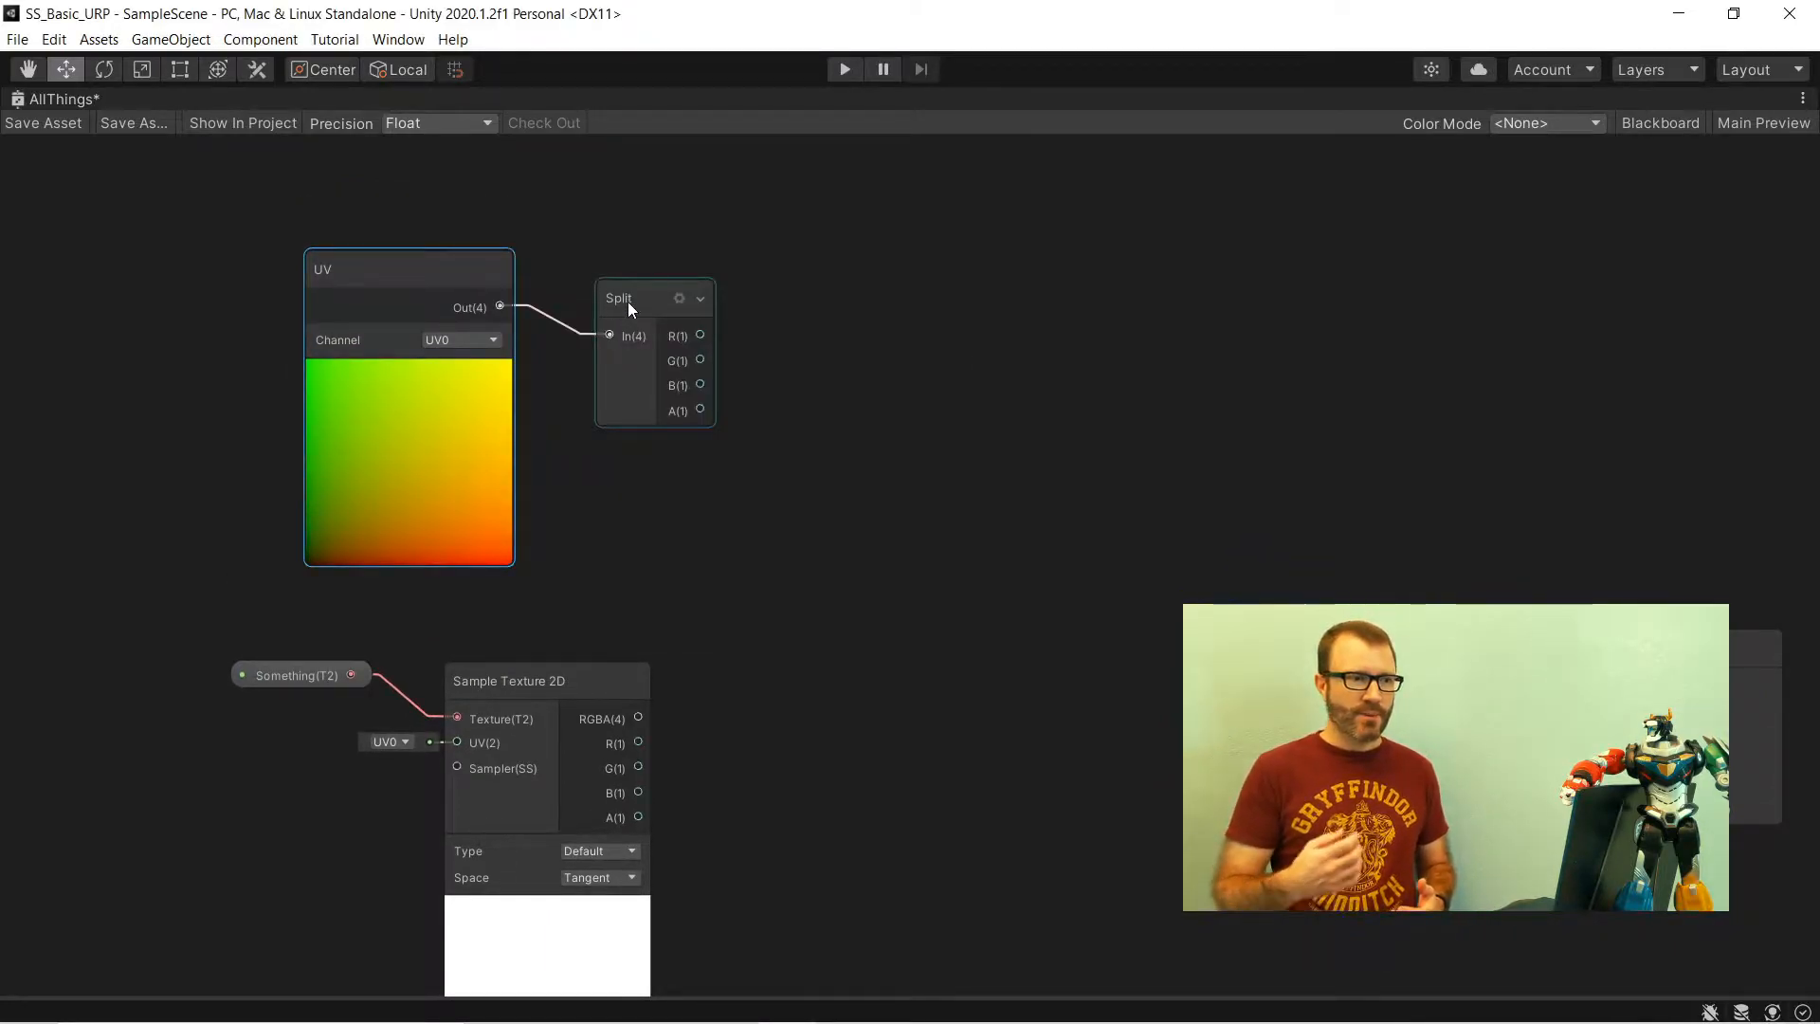
right_click(864, 342)
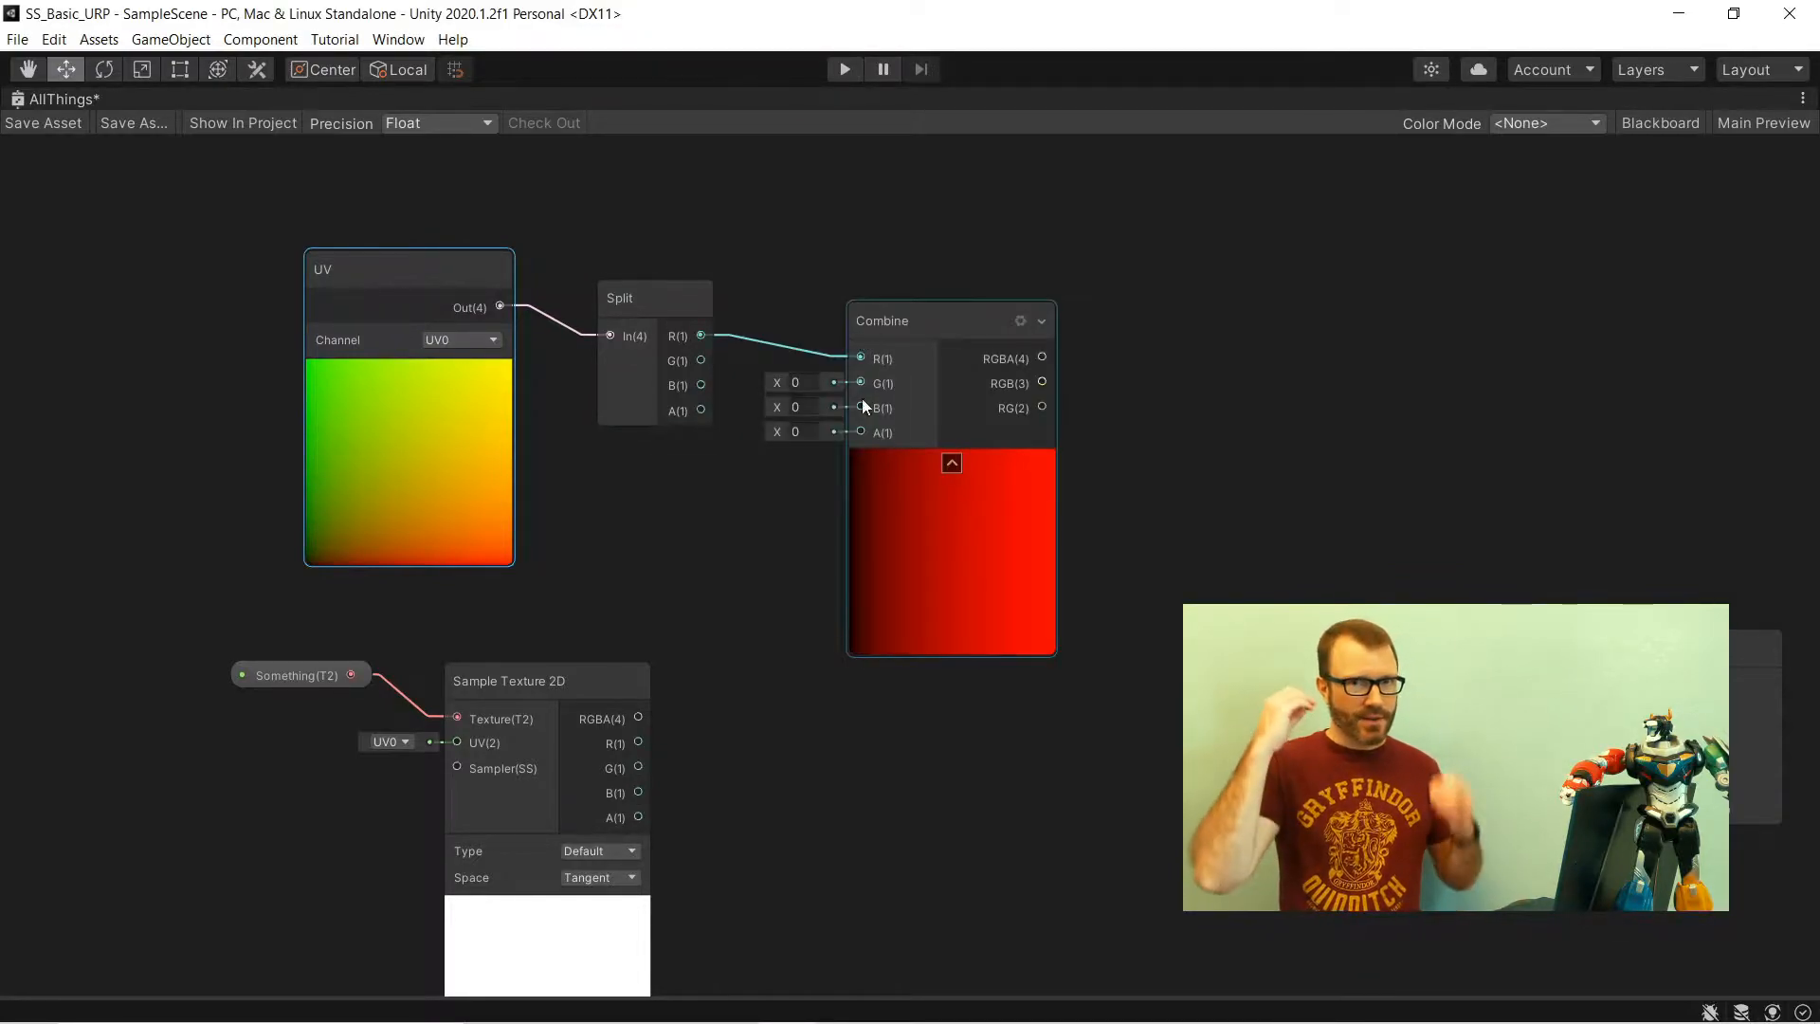
click(951, 462)
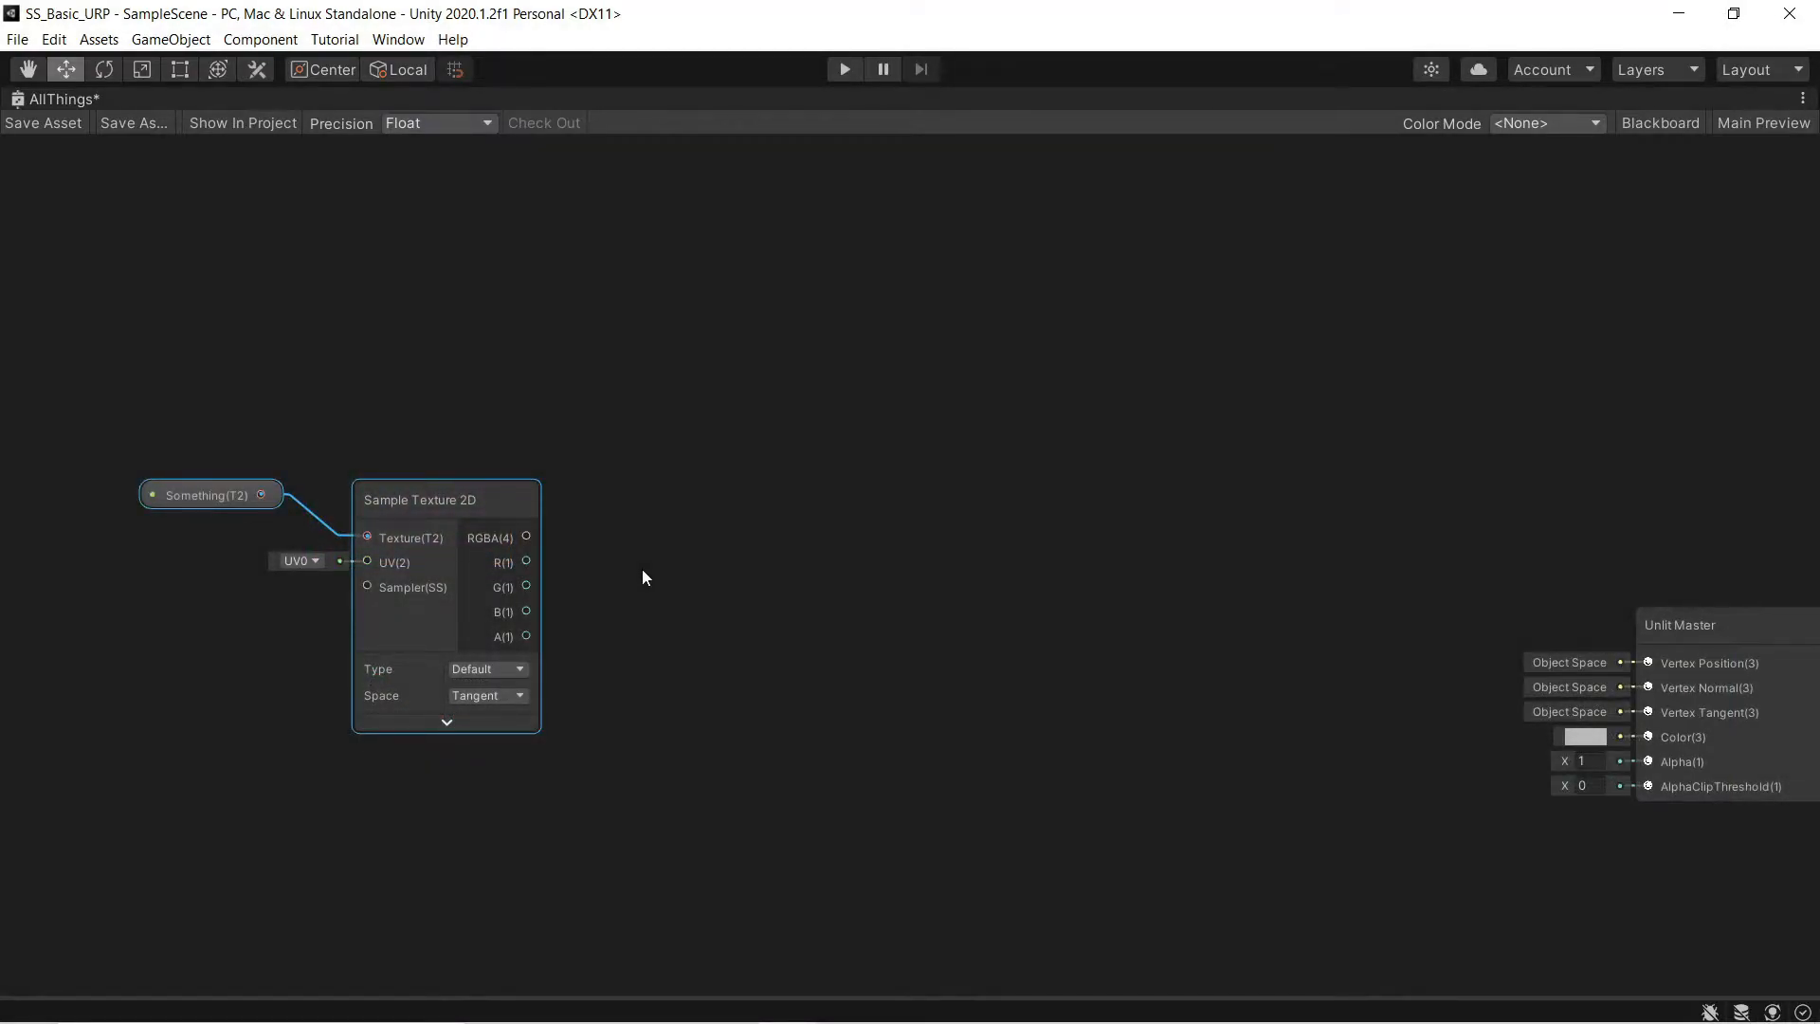
mouse_move(585, 559)
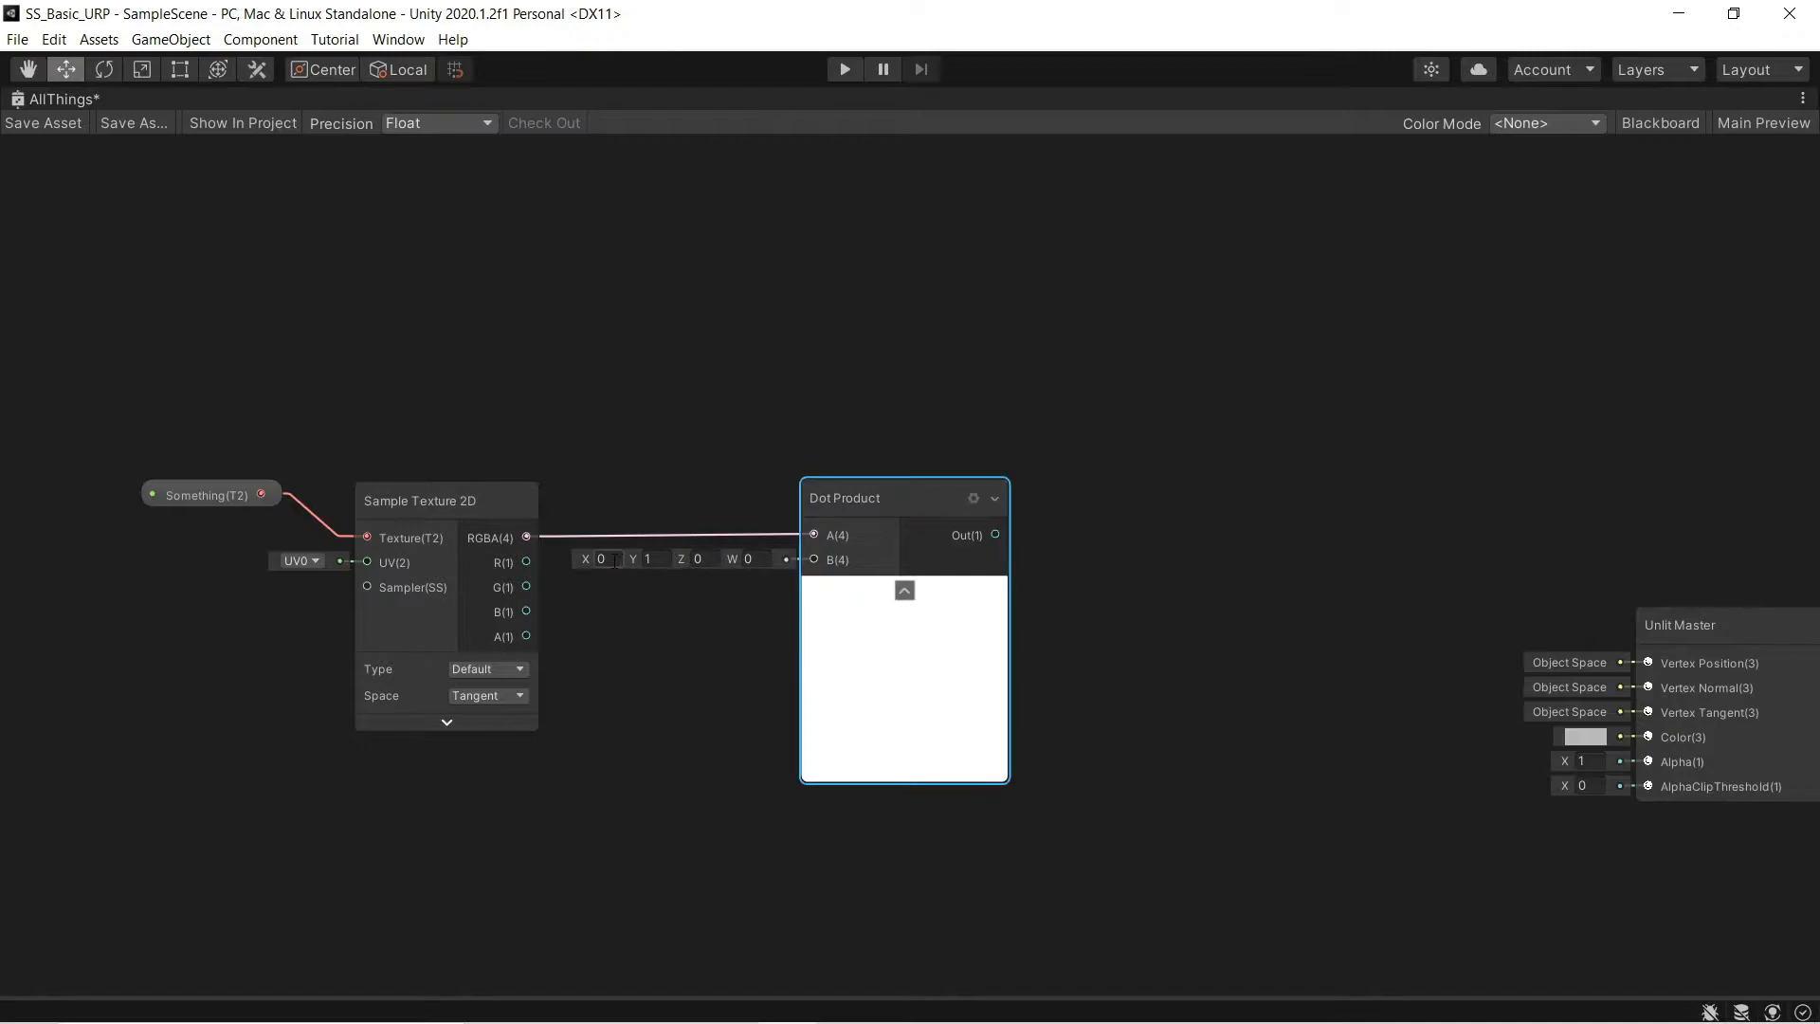
- Set the Dot Product weights to 0.3, 0.59, 0.11 and wire Out to Unlit Master Color
click(603, 558)
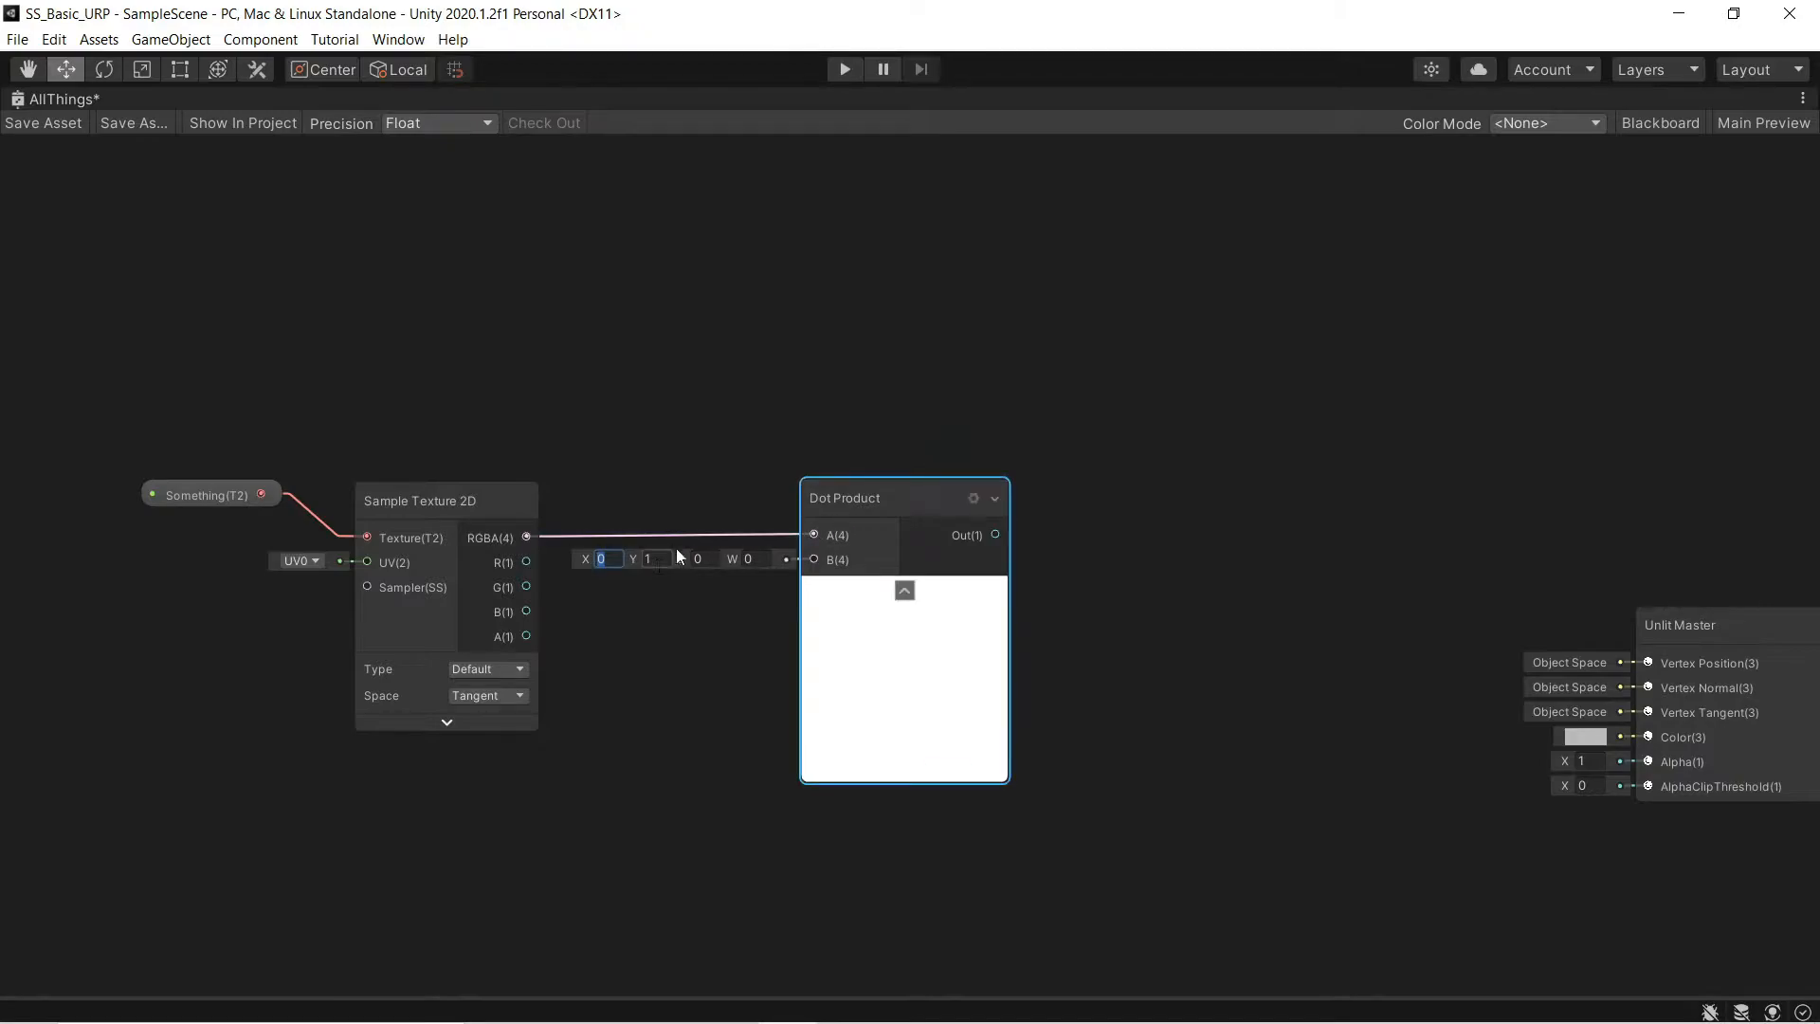
text(0.3)
click(649, 557)
text(0.59)
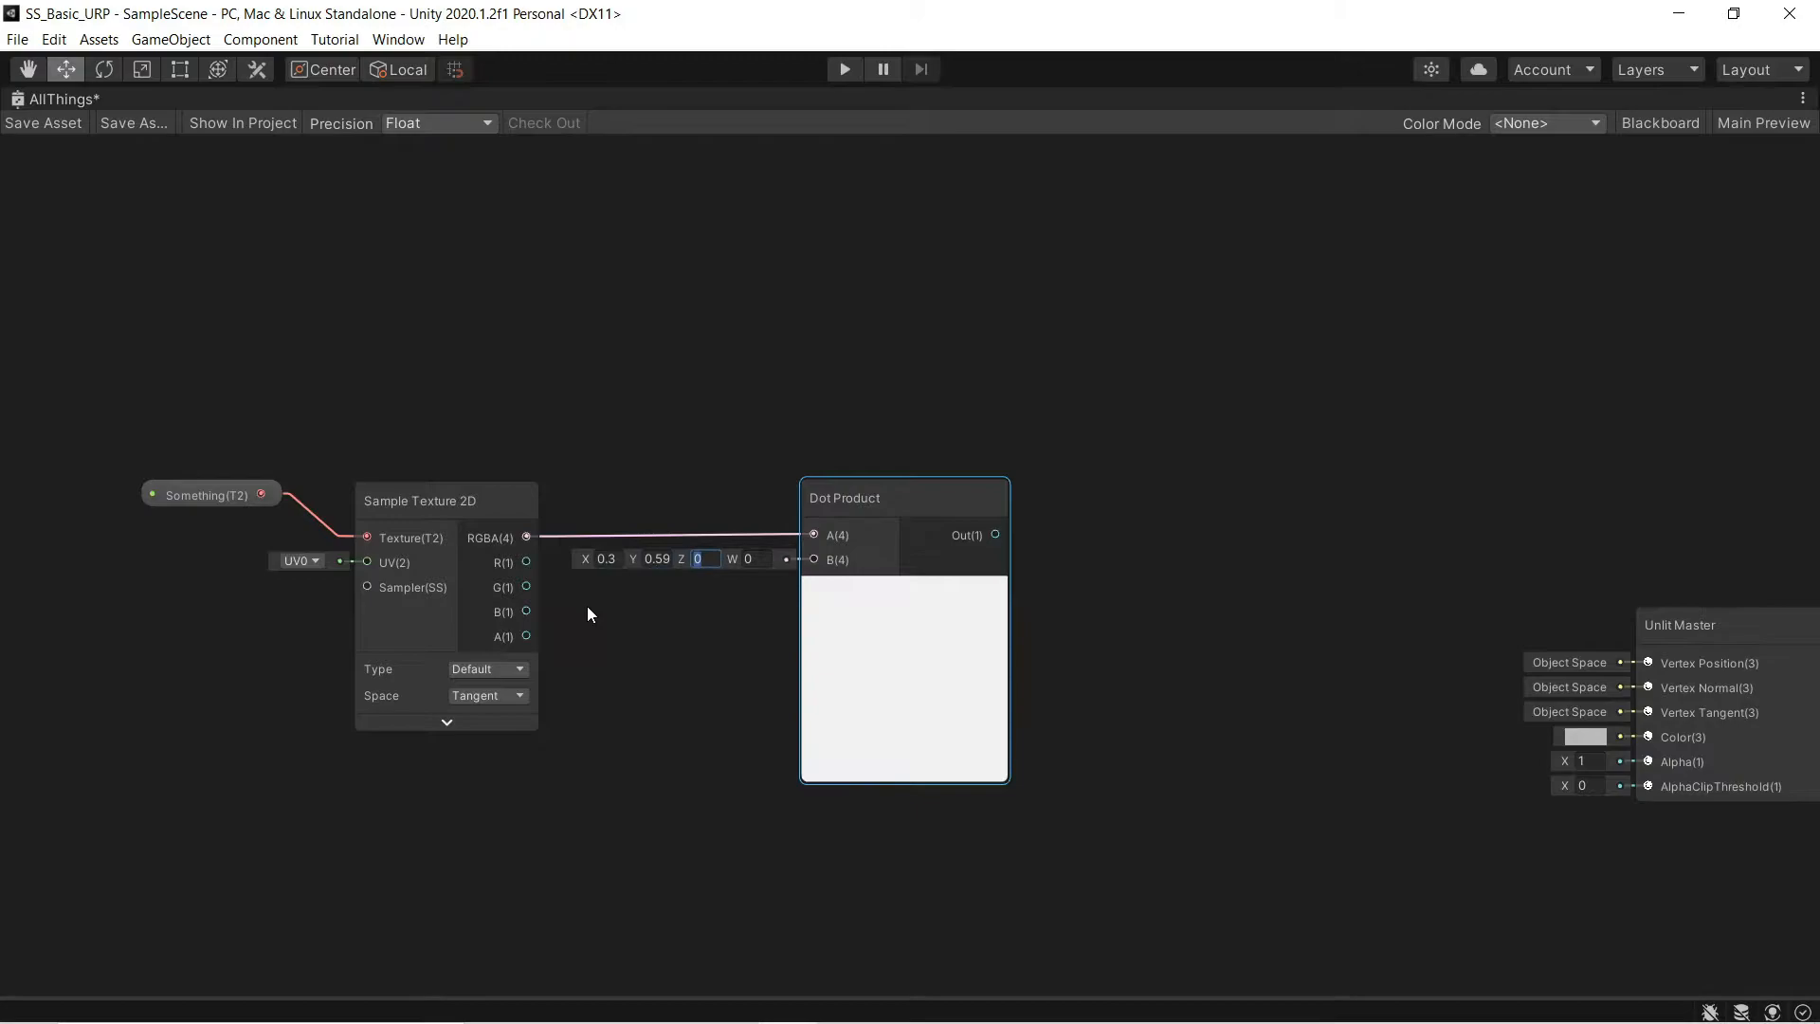
text(0.1)
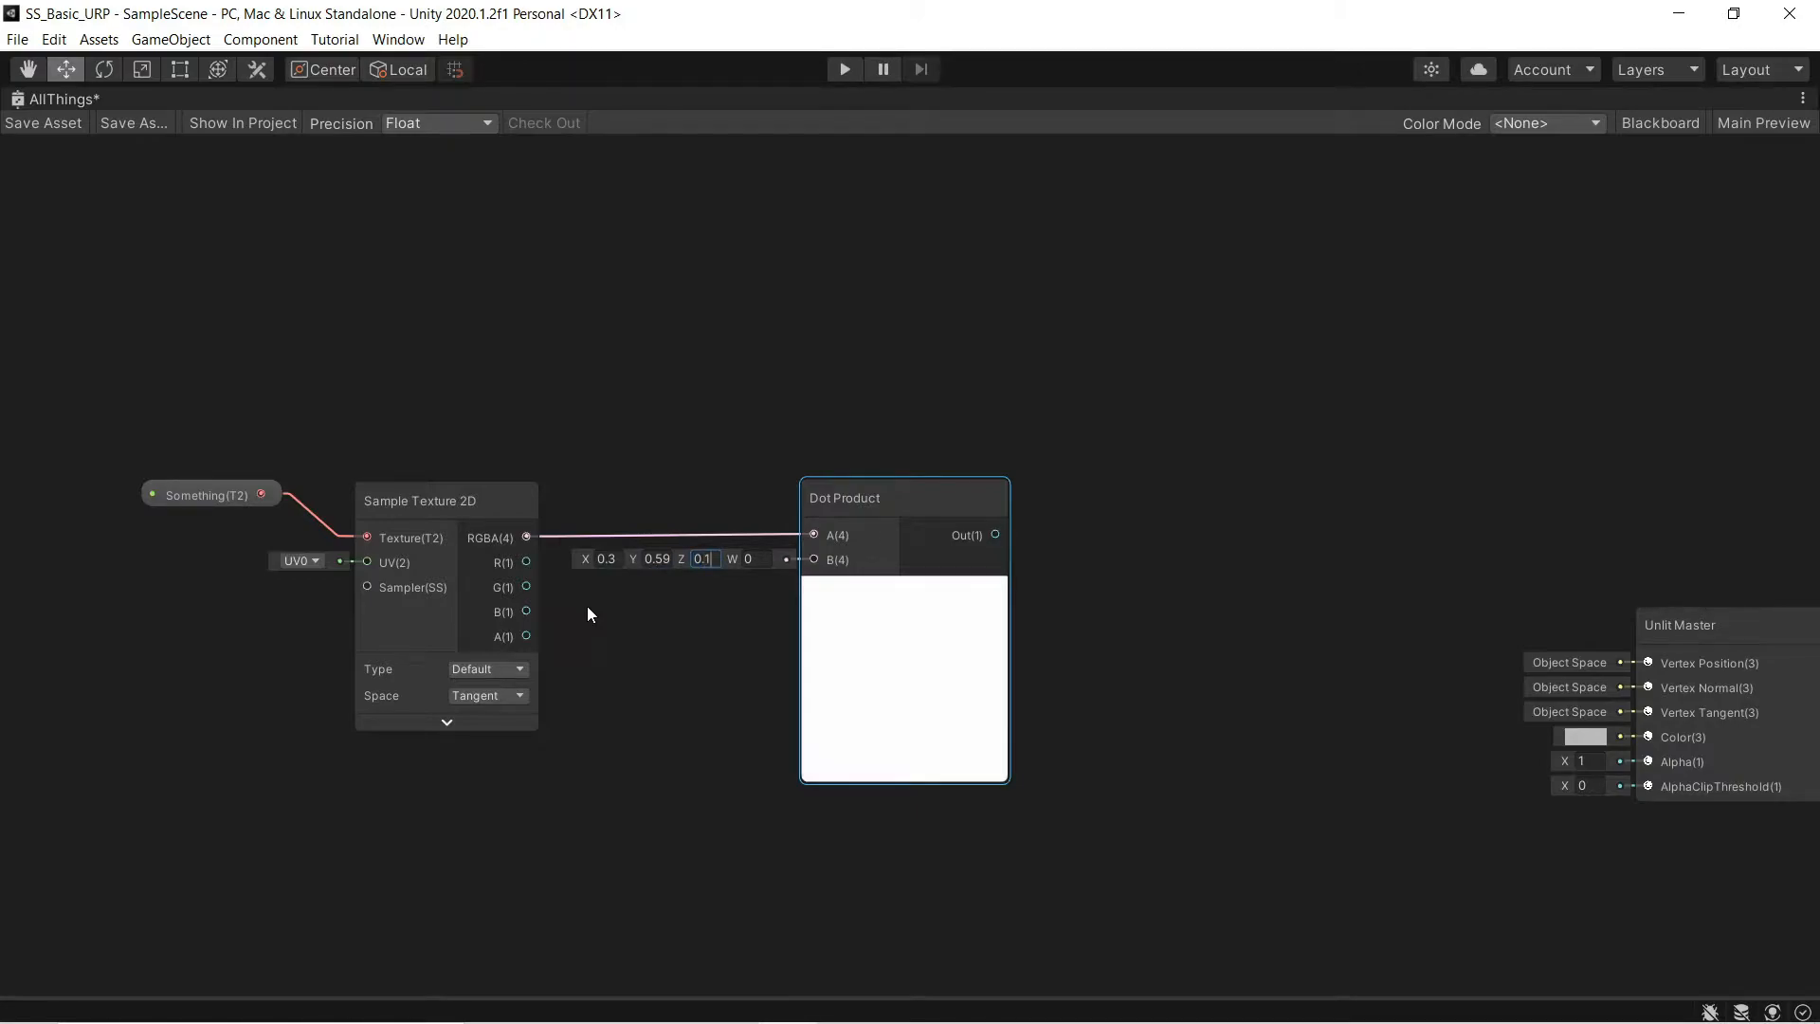
text(0.11)
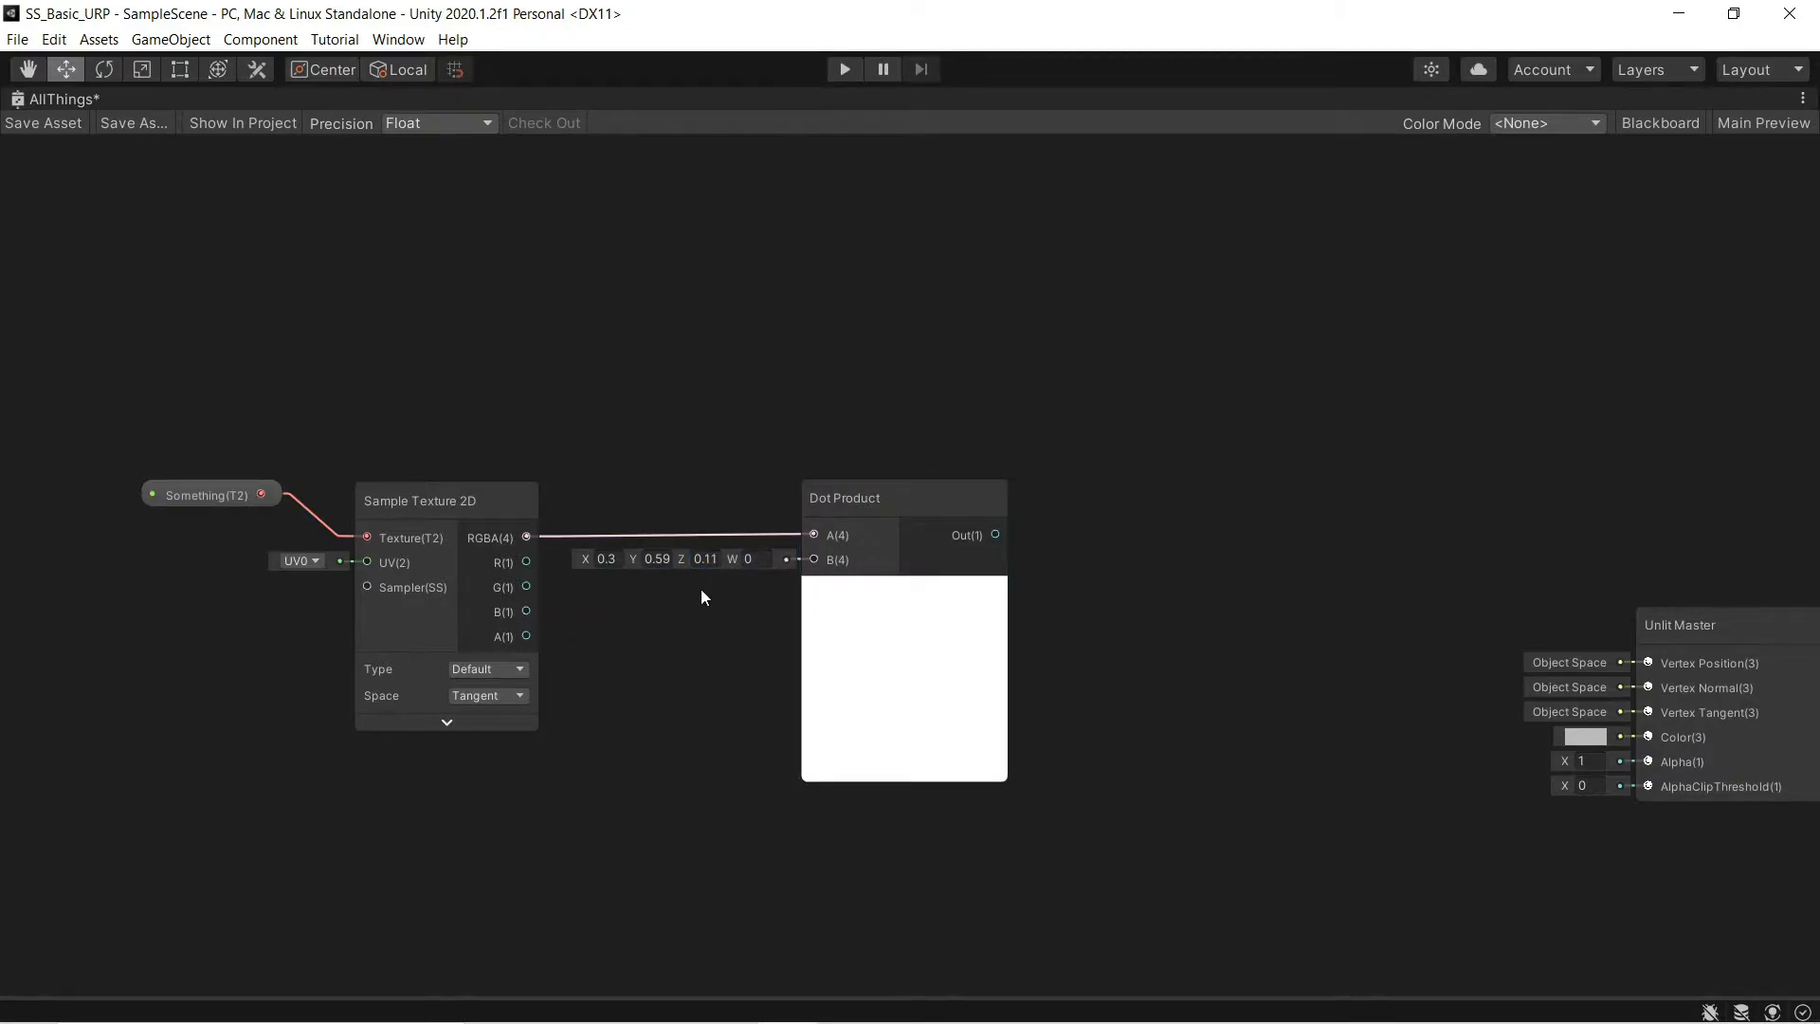
mouse_move(764, 727)
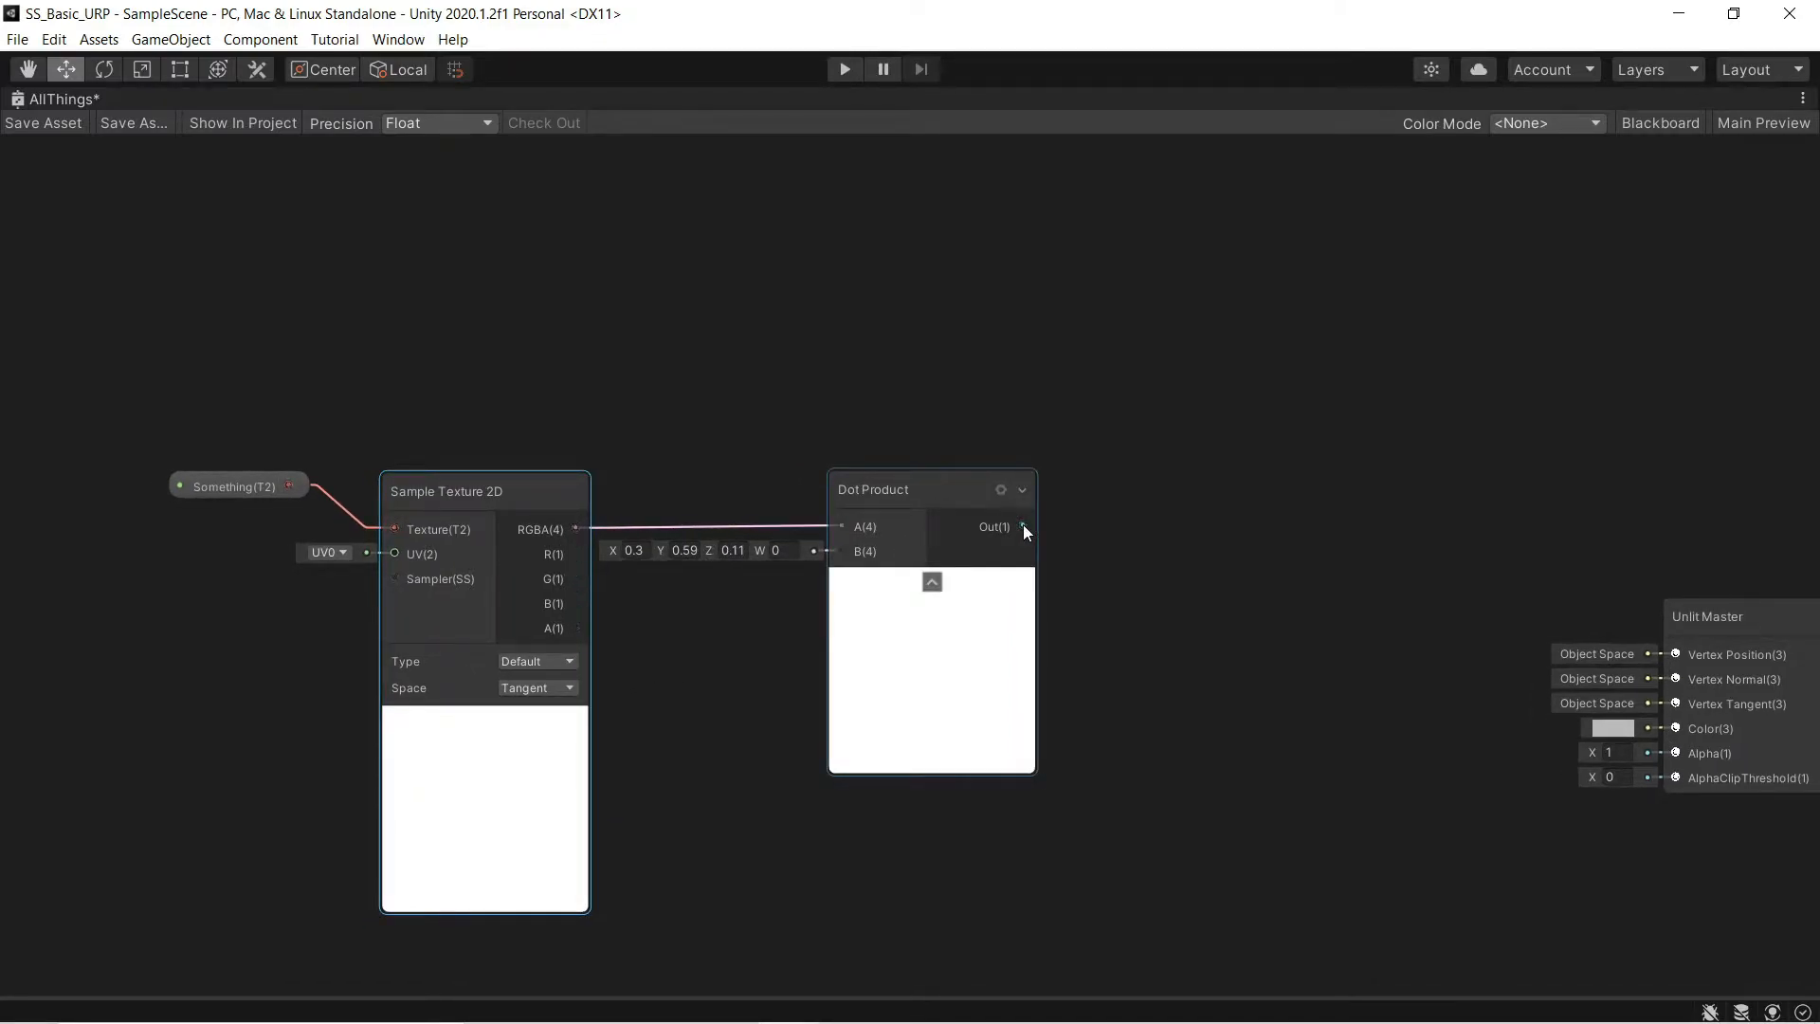
drag(1023, 526, 1686, 728)
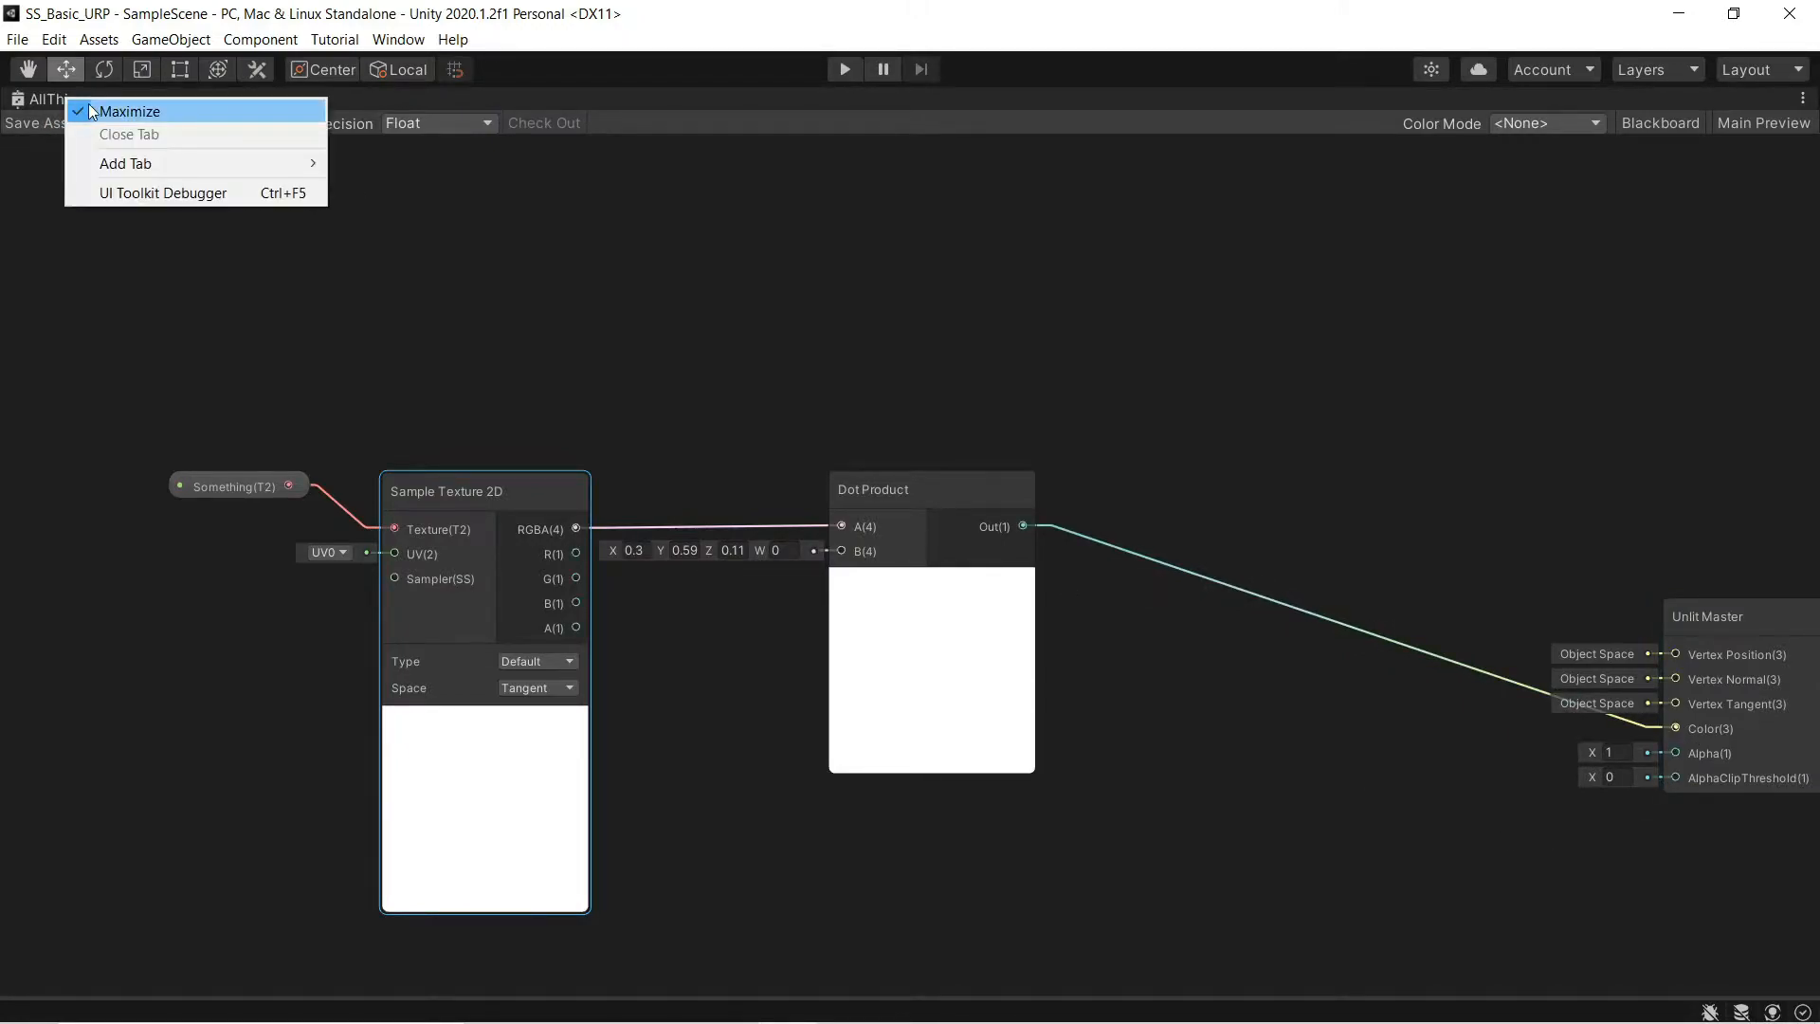
click(128, 110)
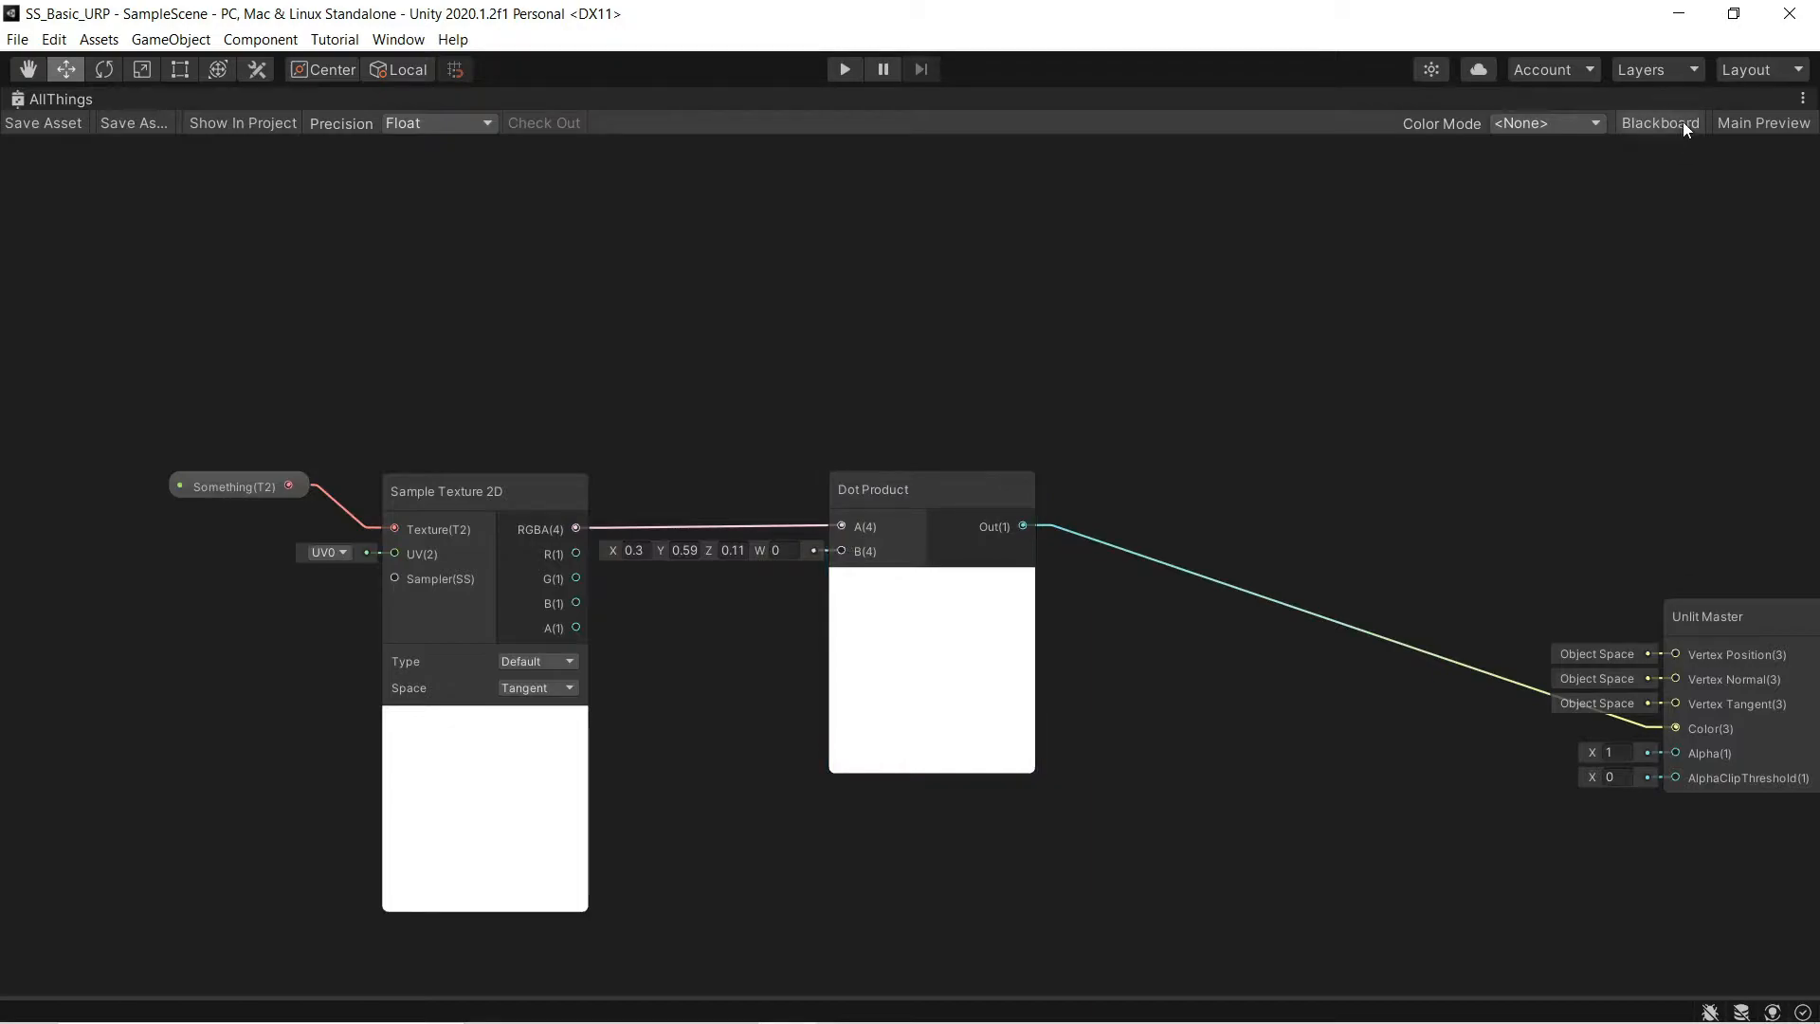
- Set Something's default texture to the sample scene image from the Blackboard
click(1659, 124)
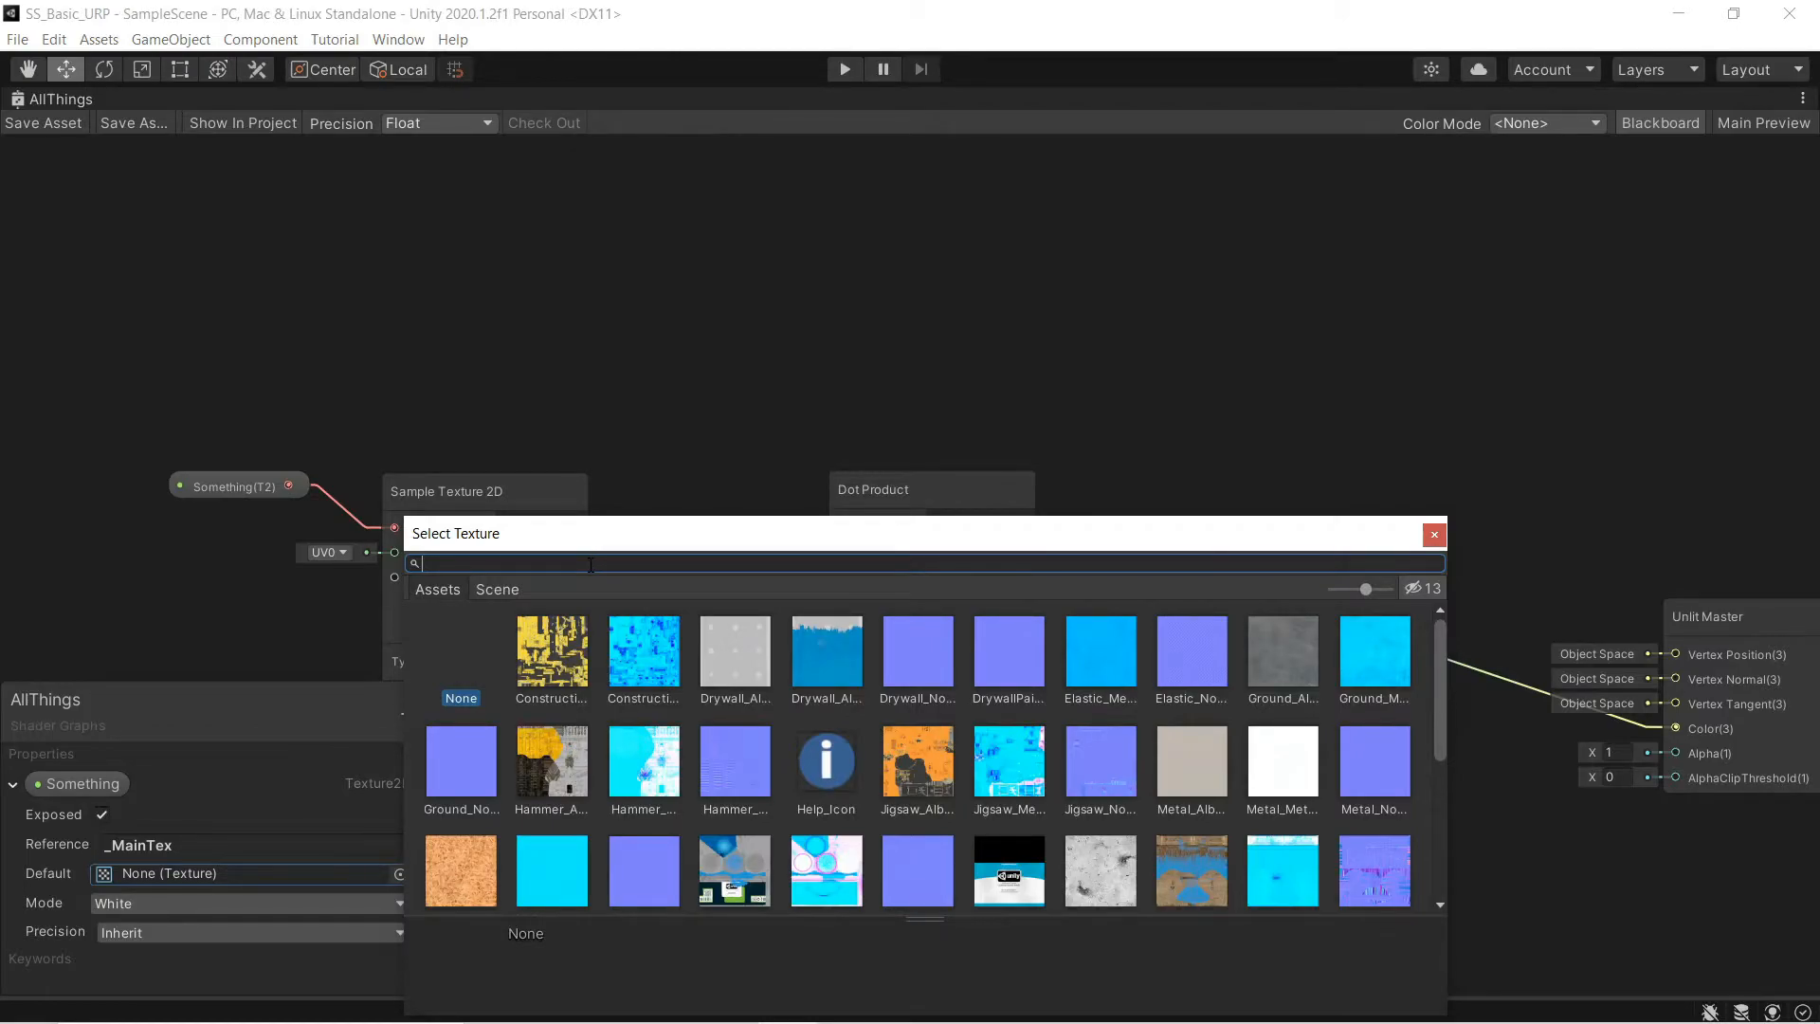
text(scen)
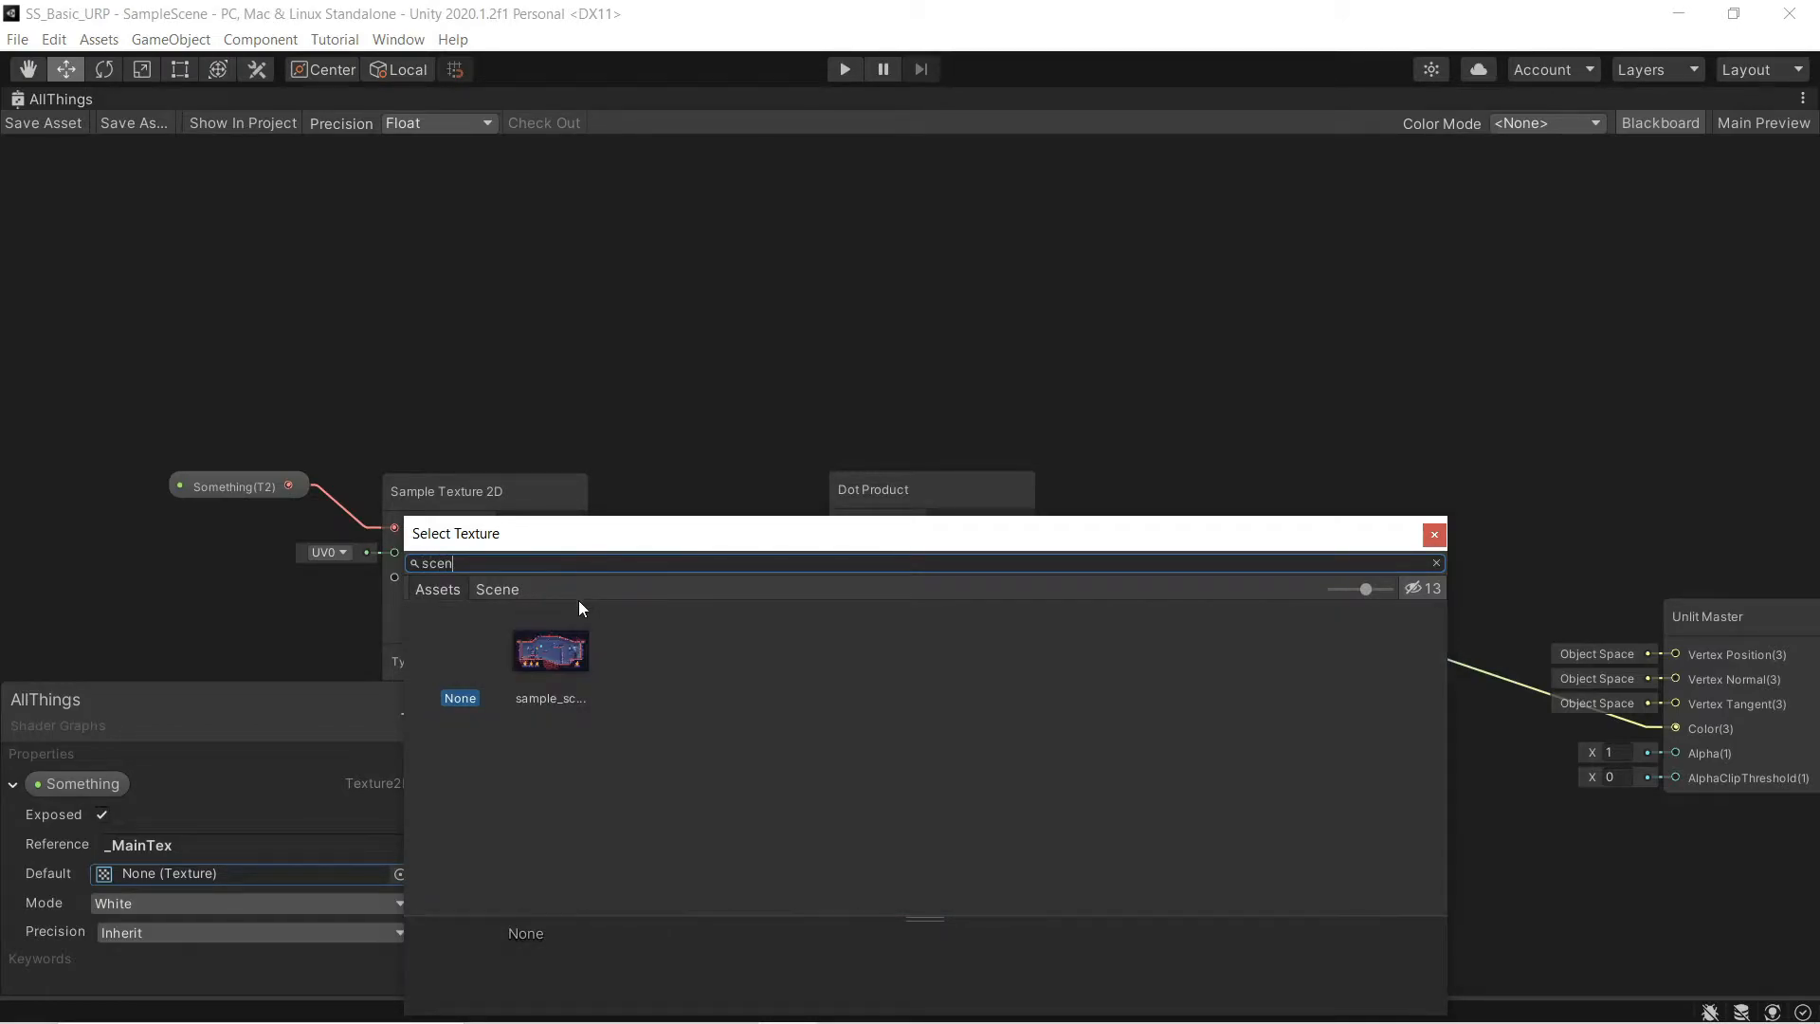
double_click(548, 647)
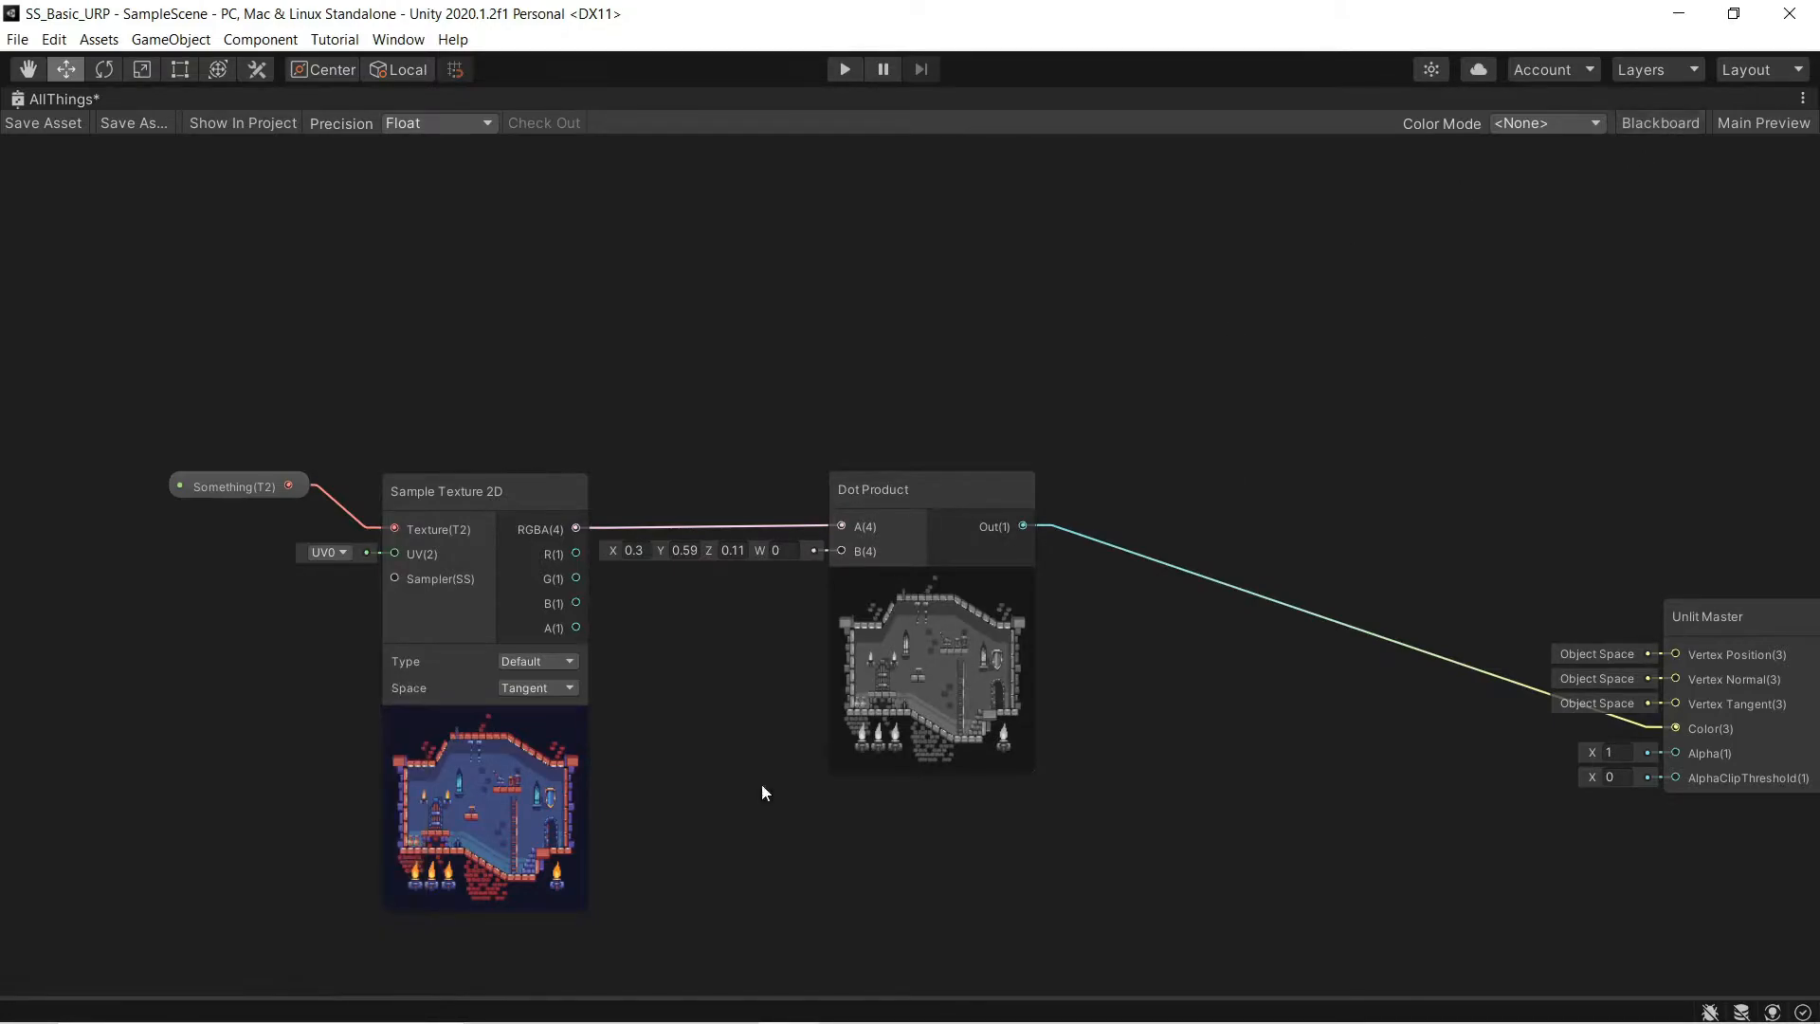
mouse_move(822, 764)
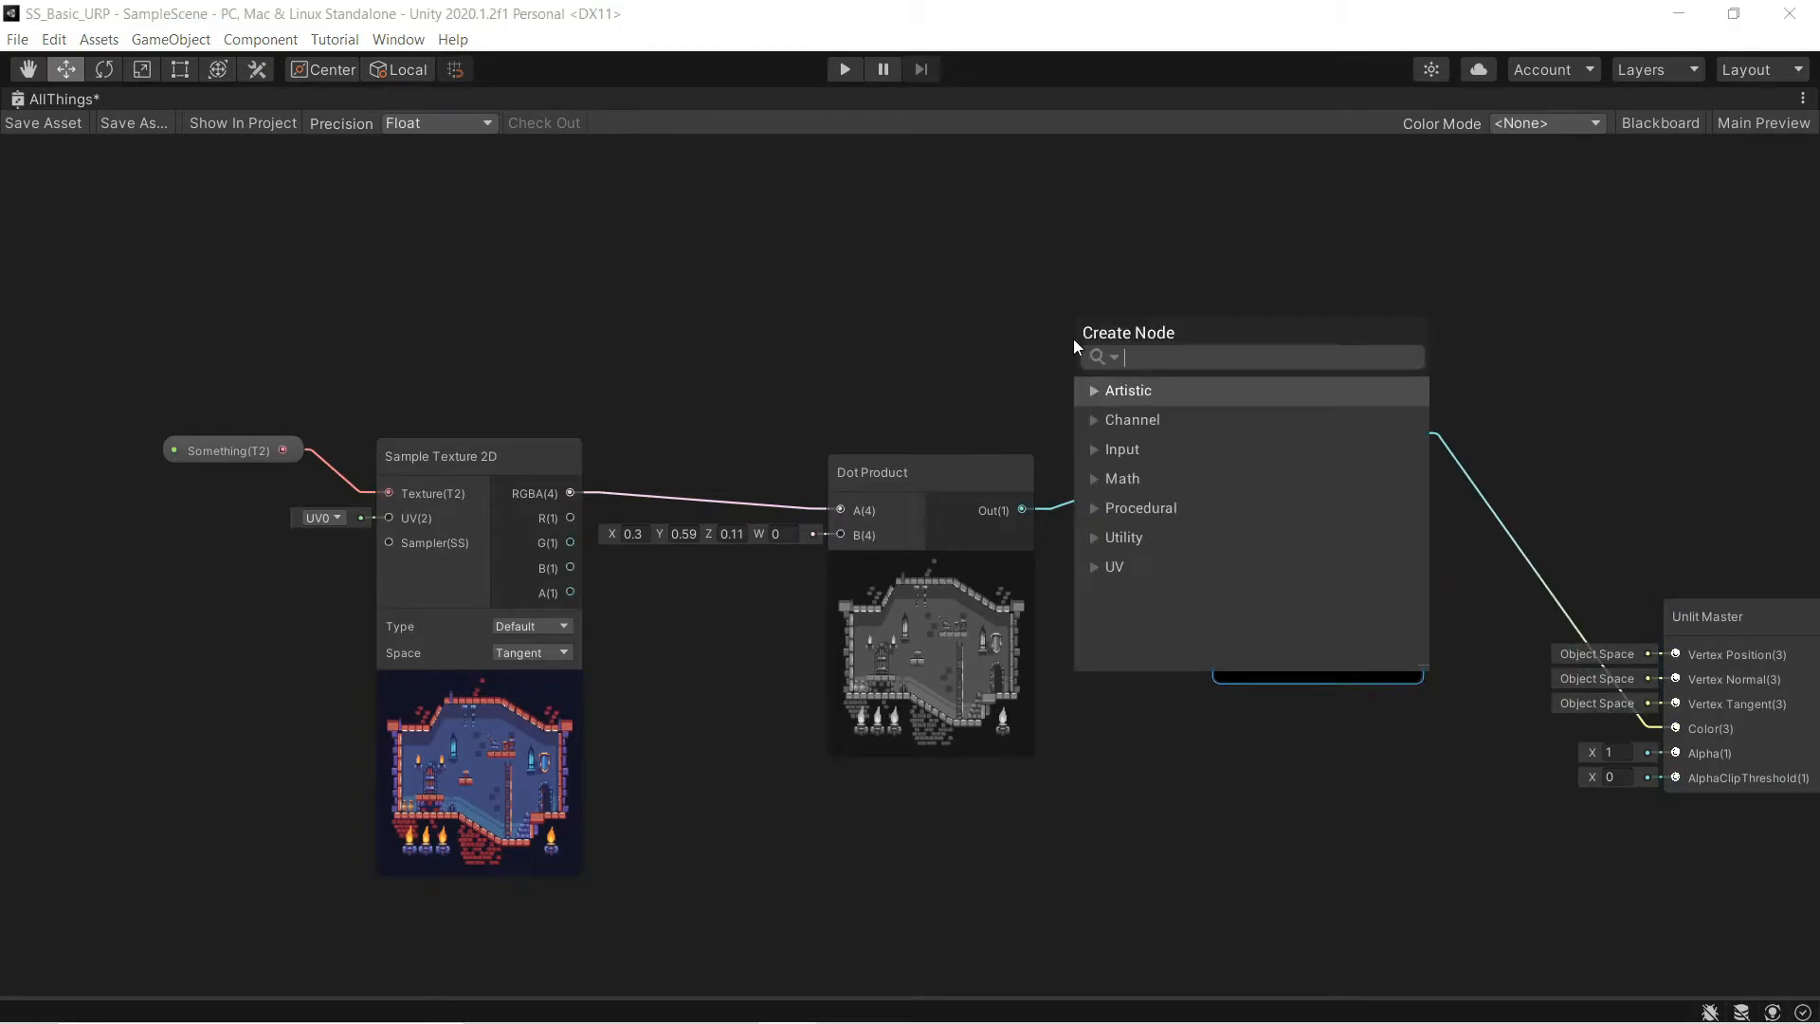
- Add a Color node set to green for tinting, then select it
text(color)
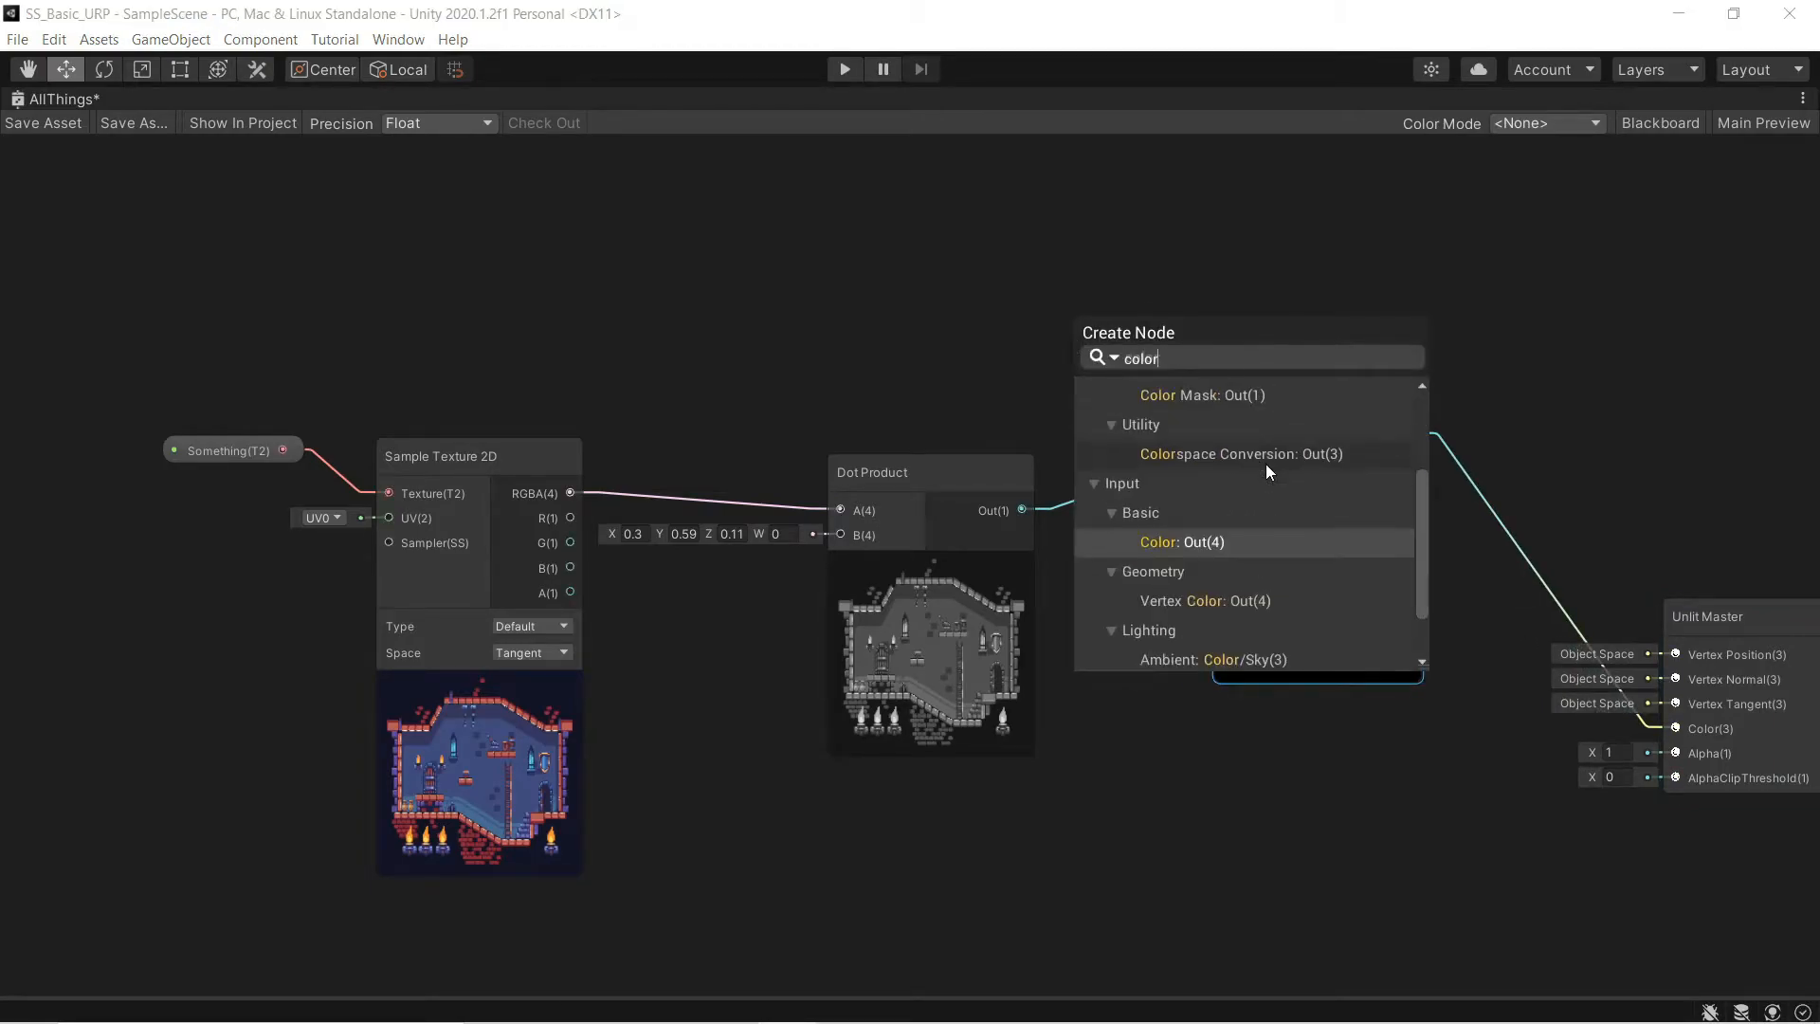
click(1179, 541)
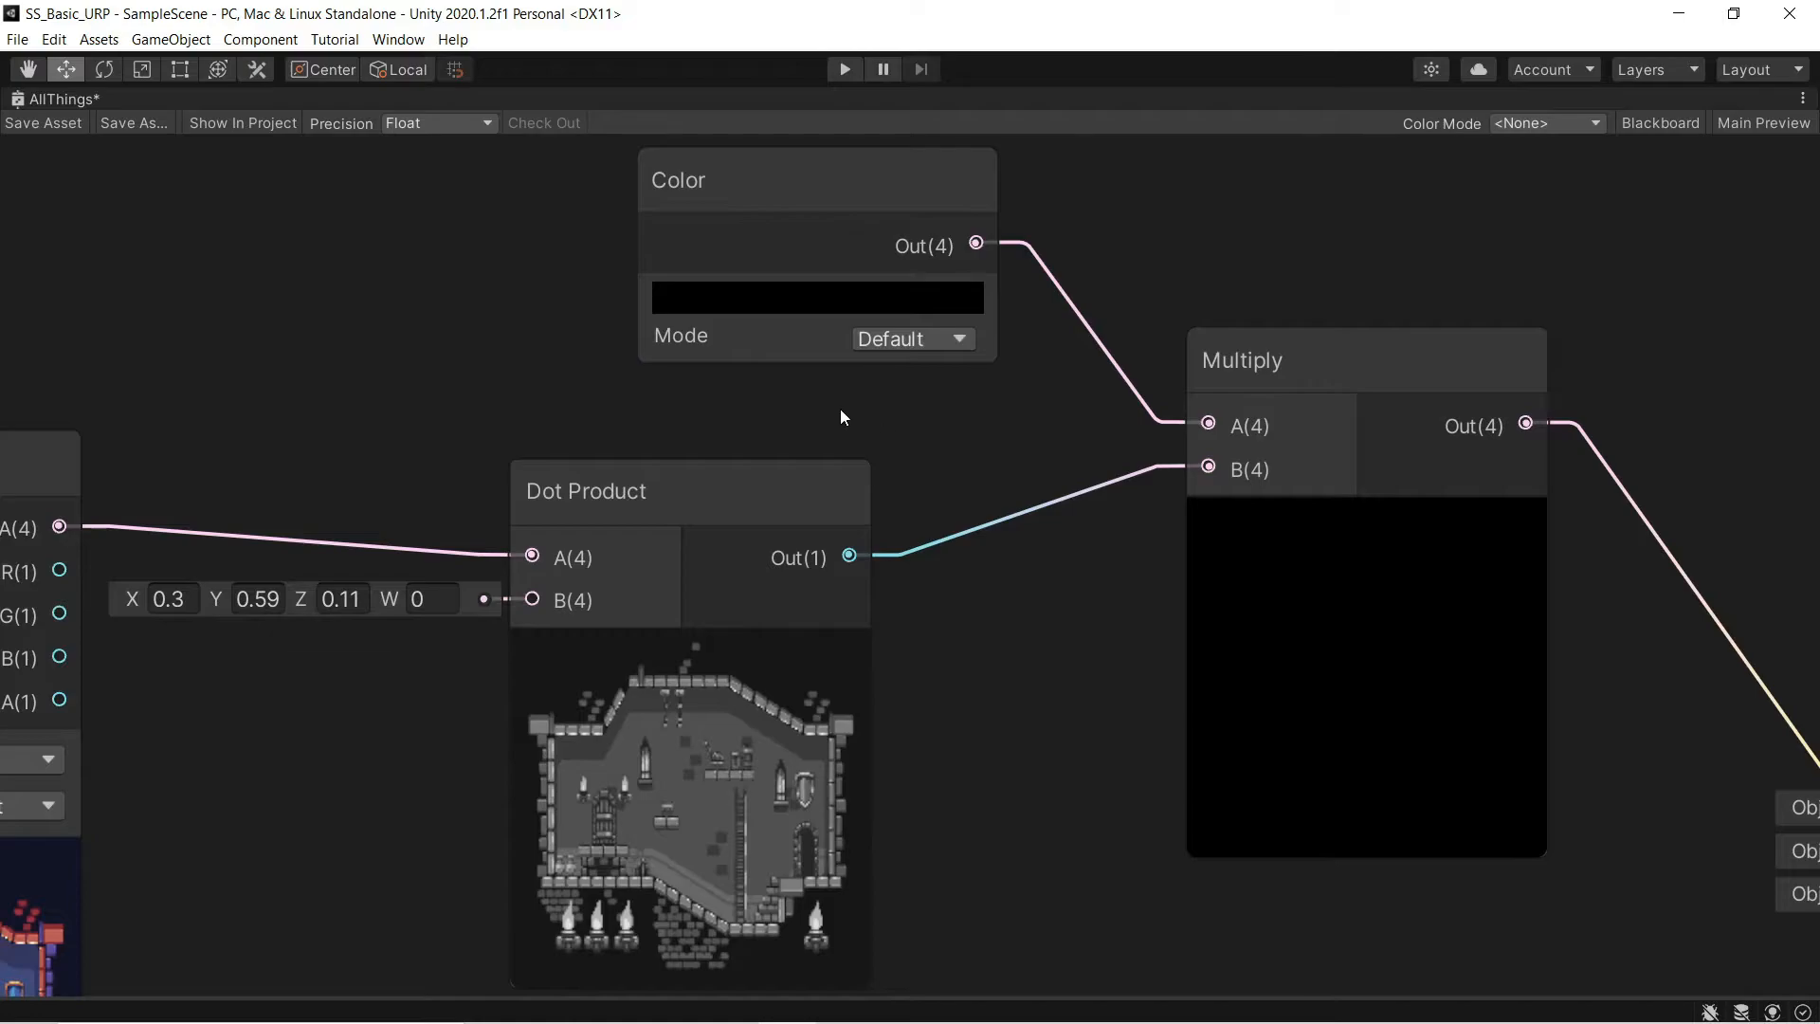
click(815, 297)
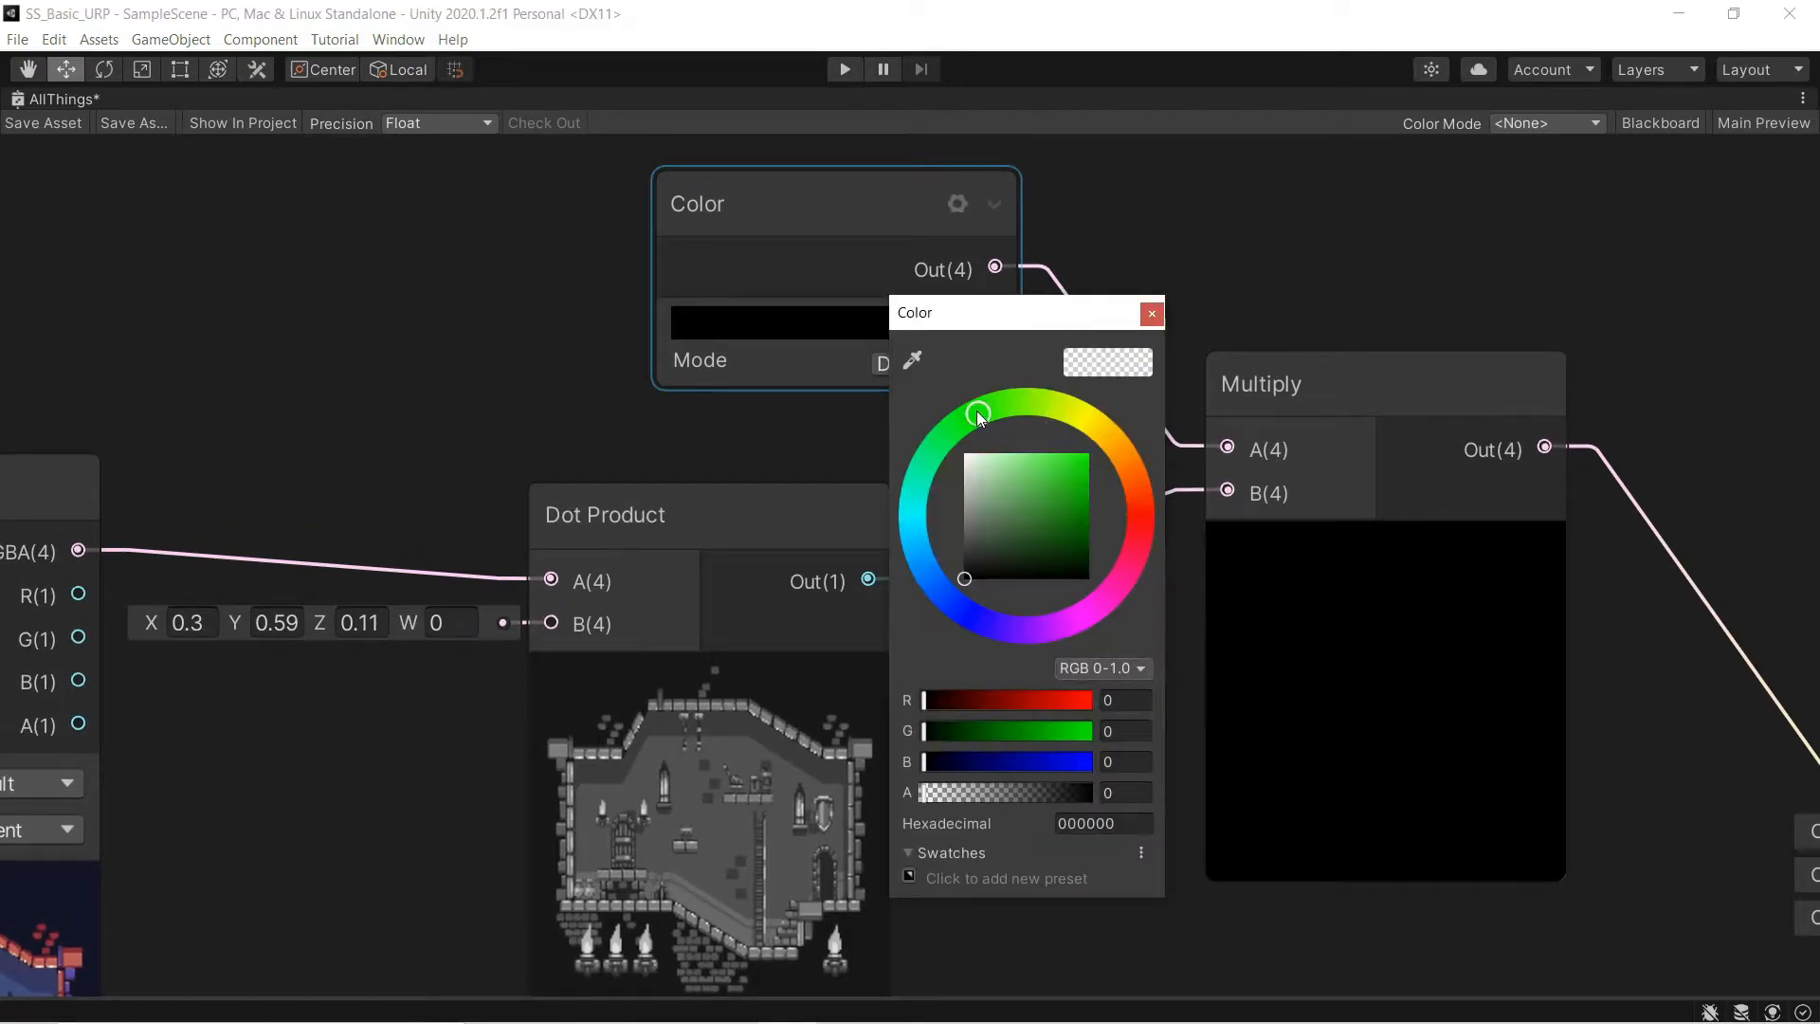
click(1151, 314)
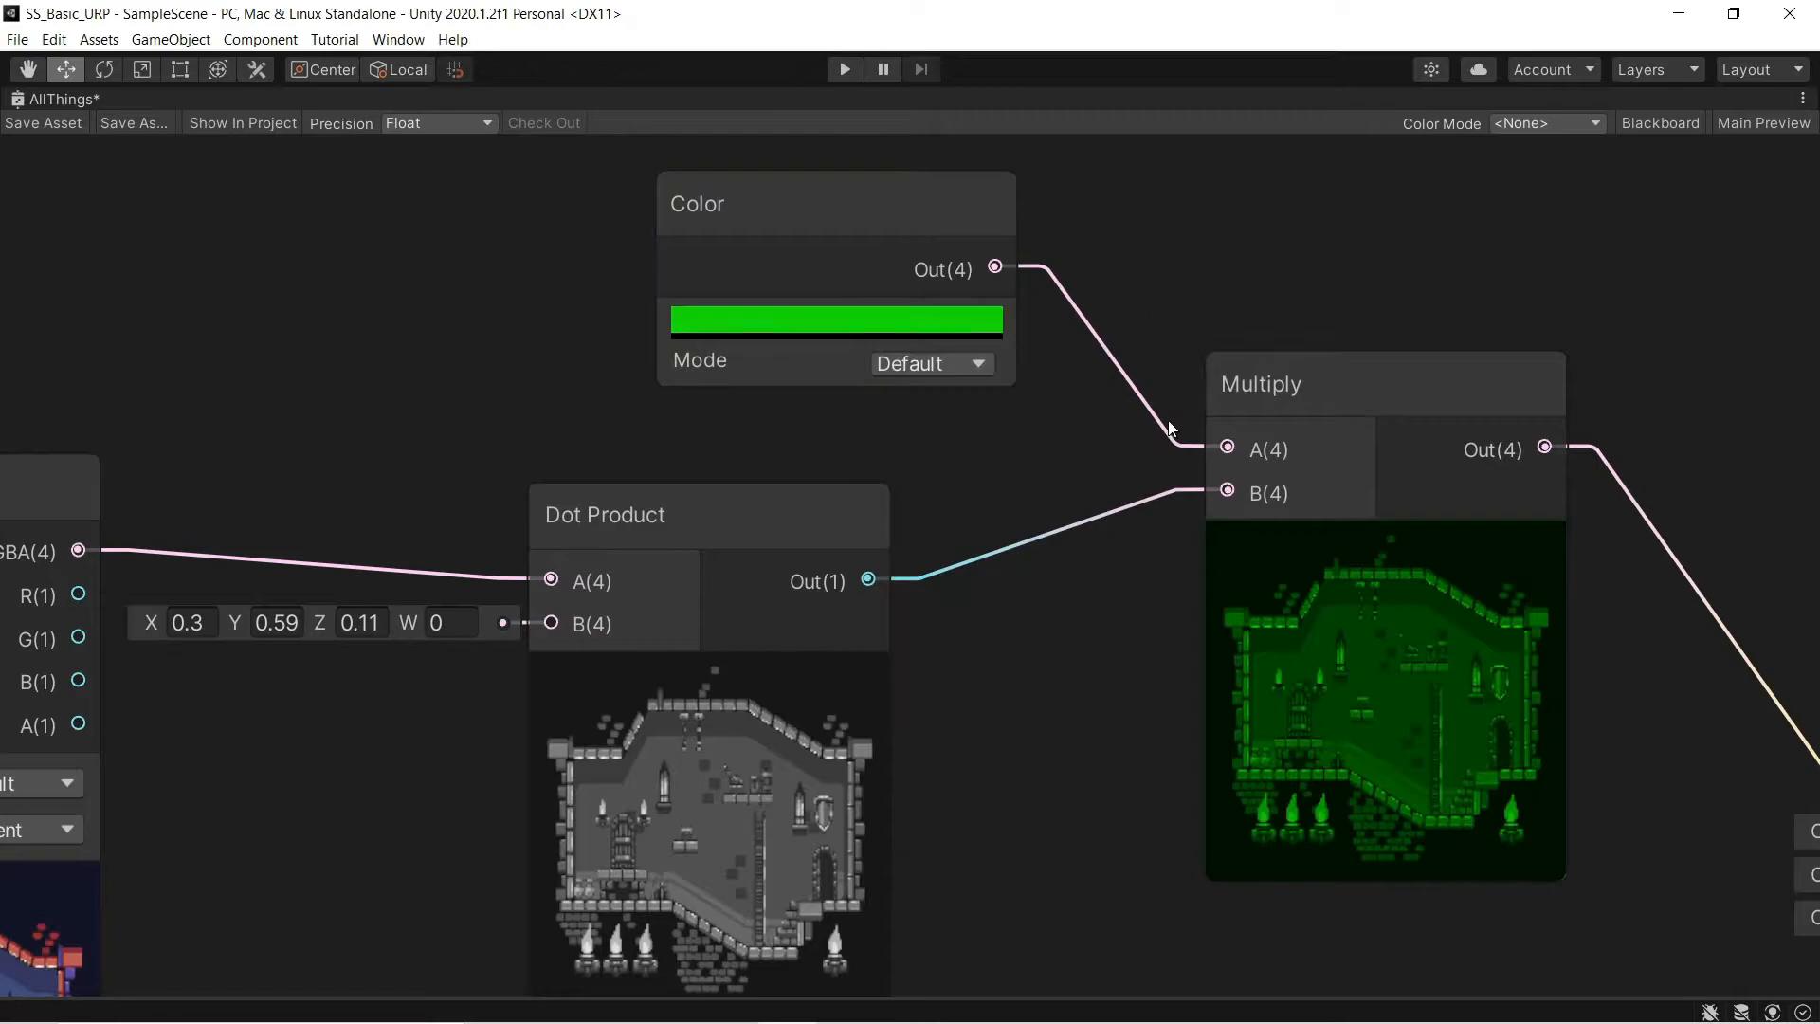
mouse_move(1178, 727)
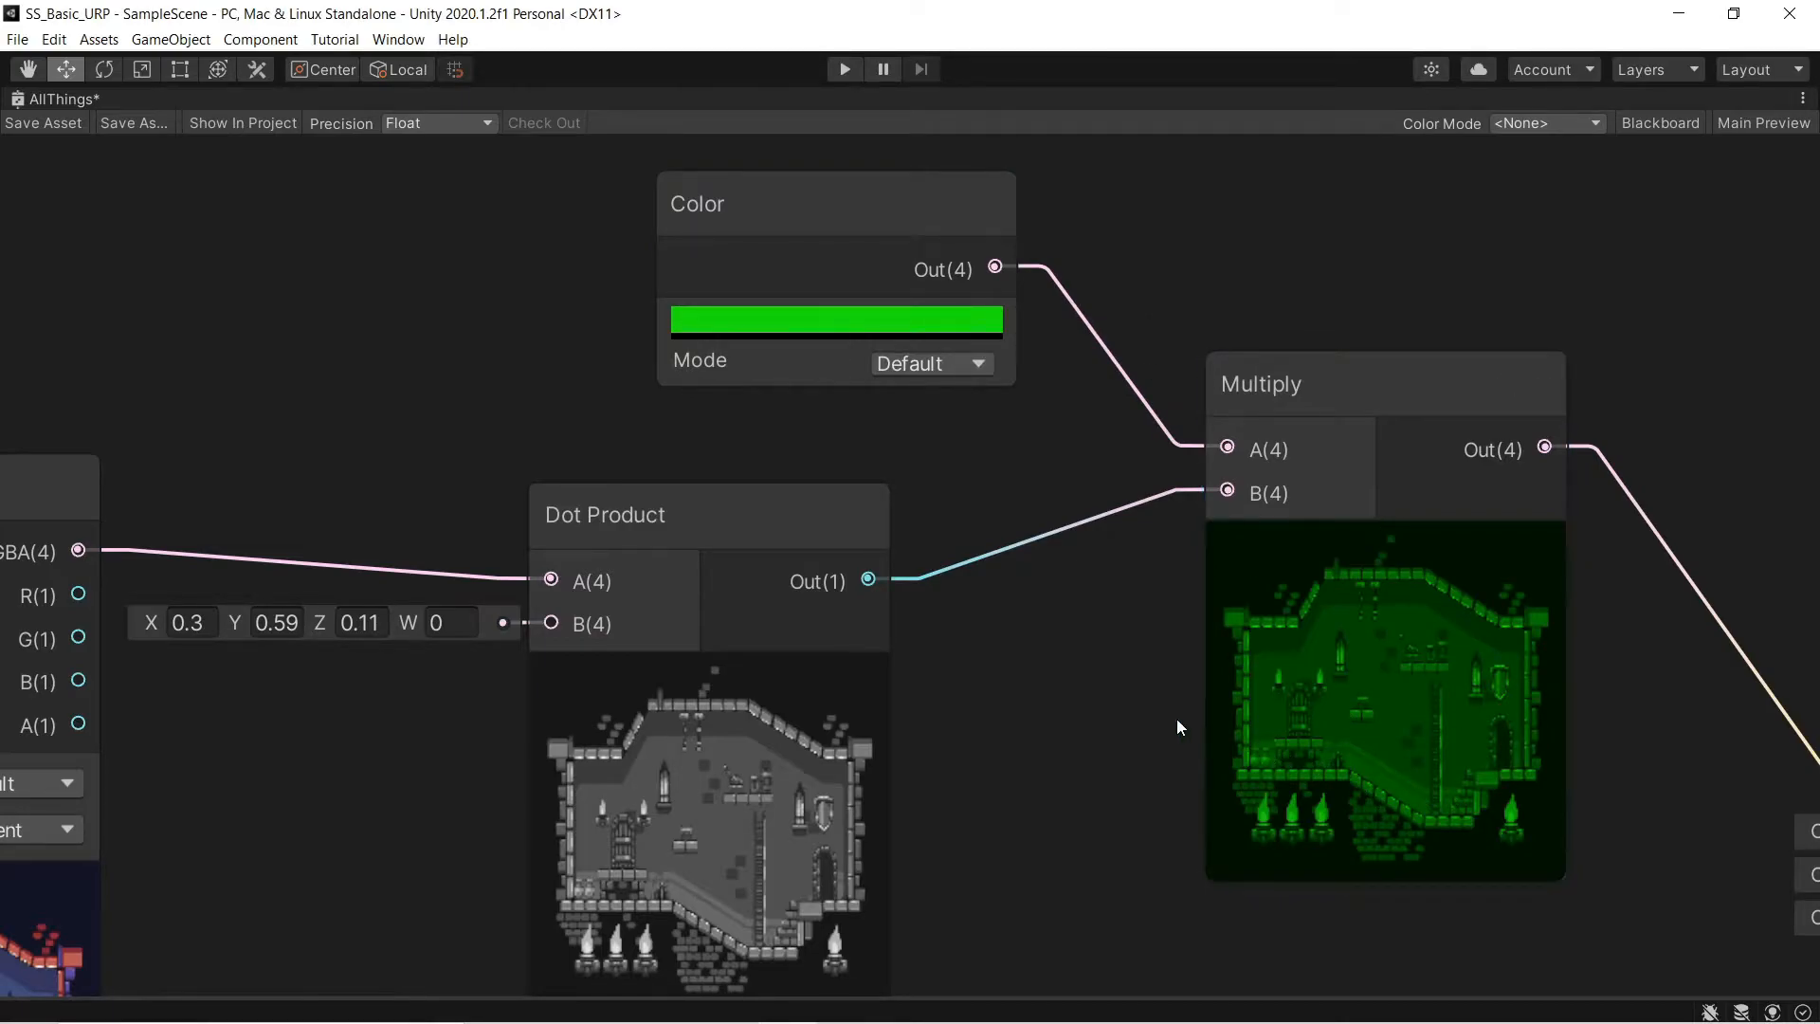
mouse_move(1068, 678)
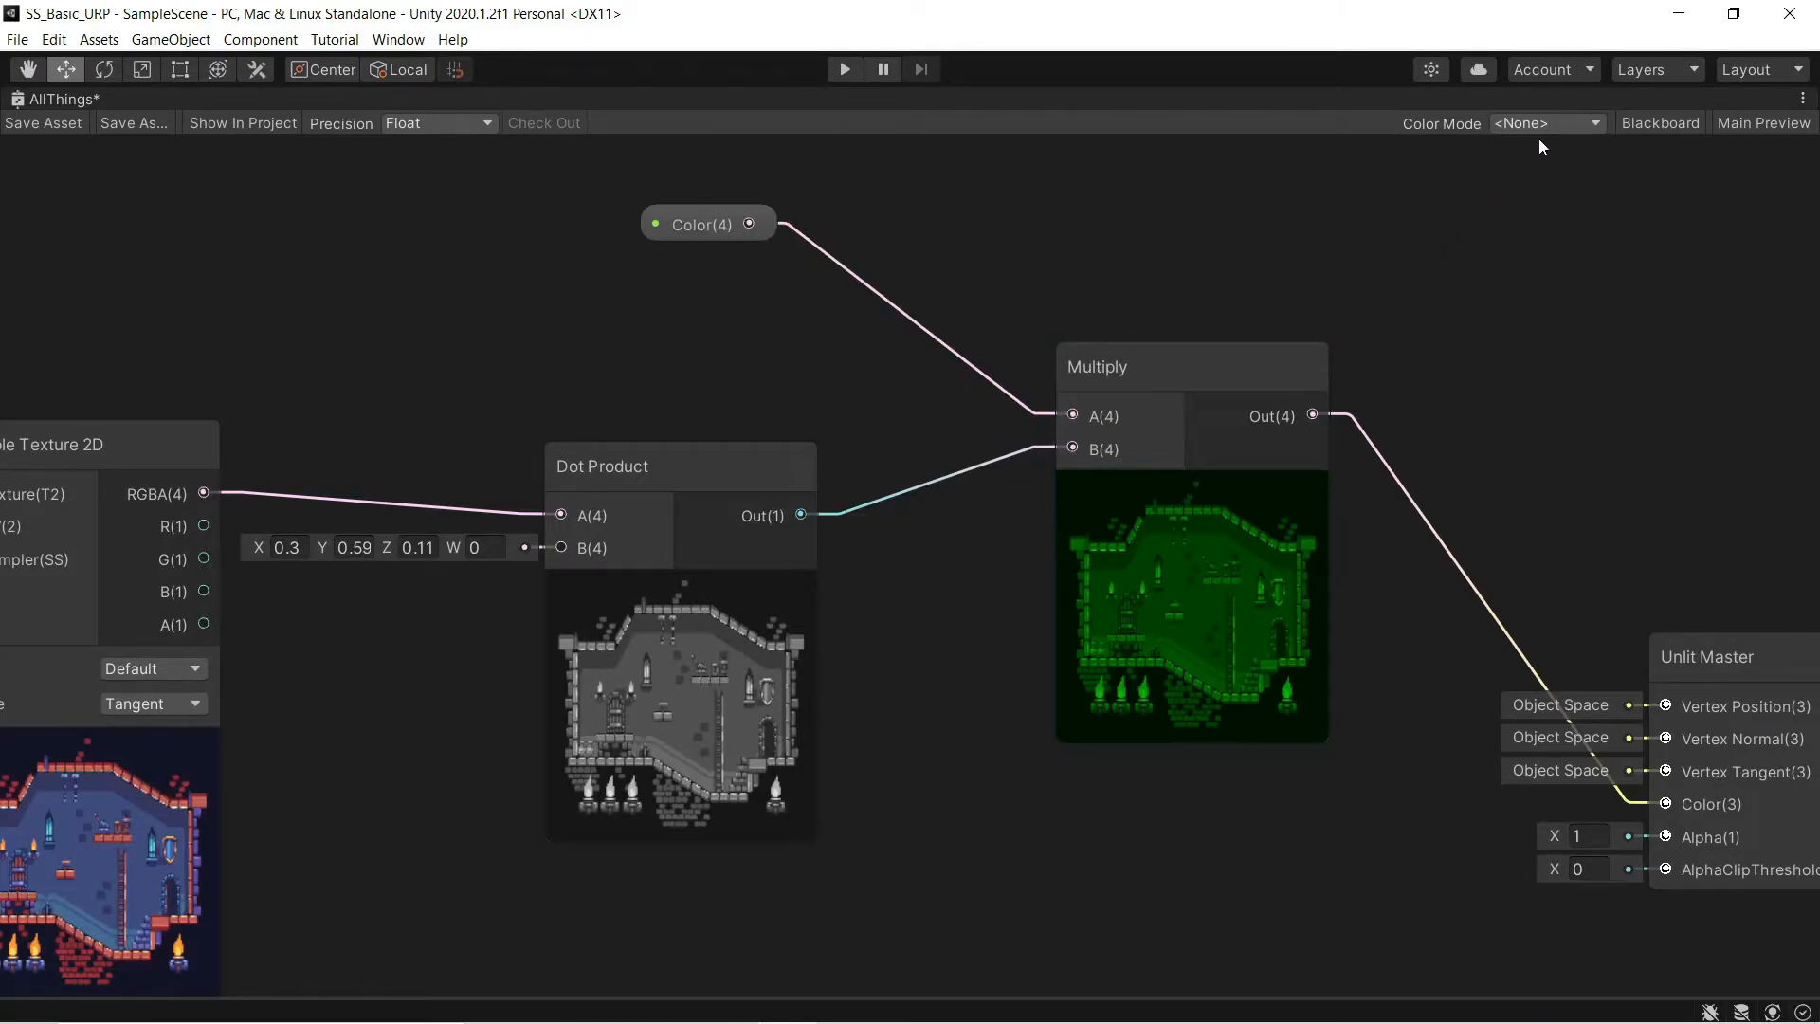
- Rename the graph's green Color property to Tint from the Blackboard
click(1660, 123)
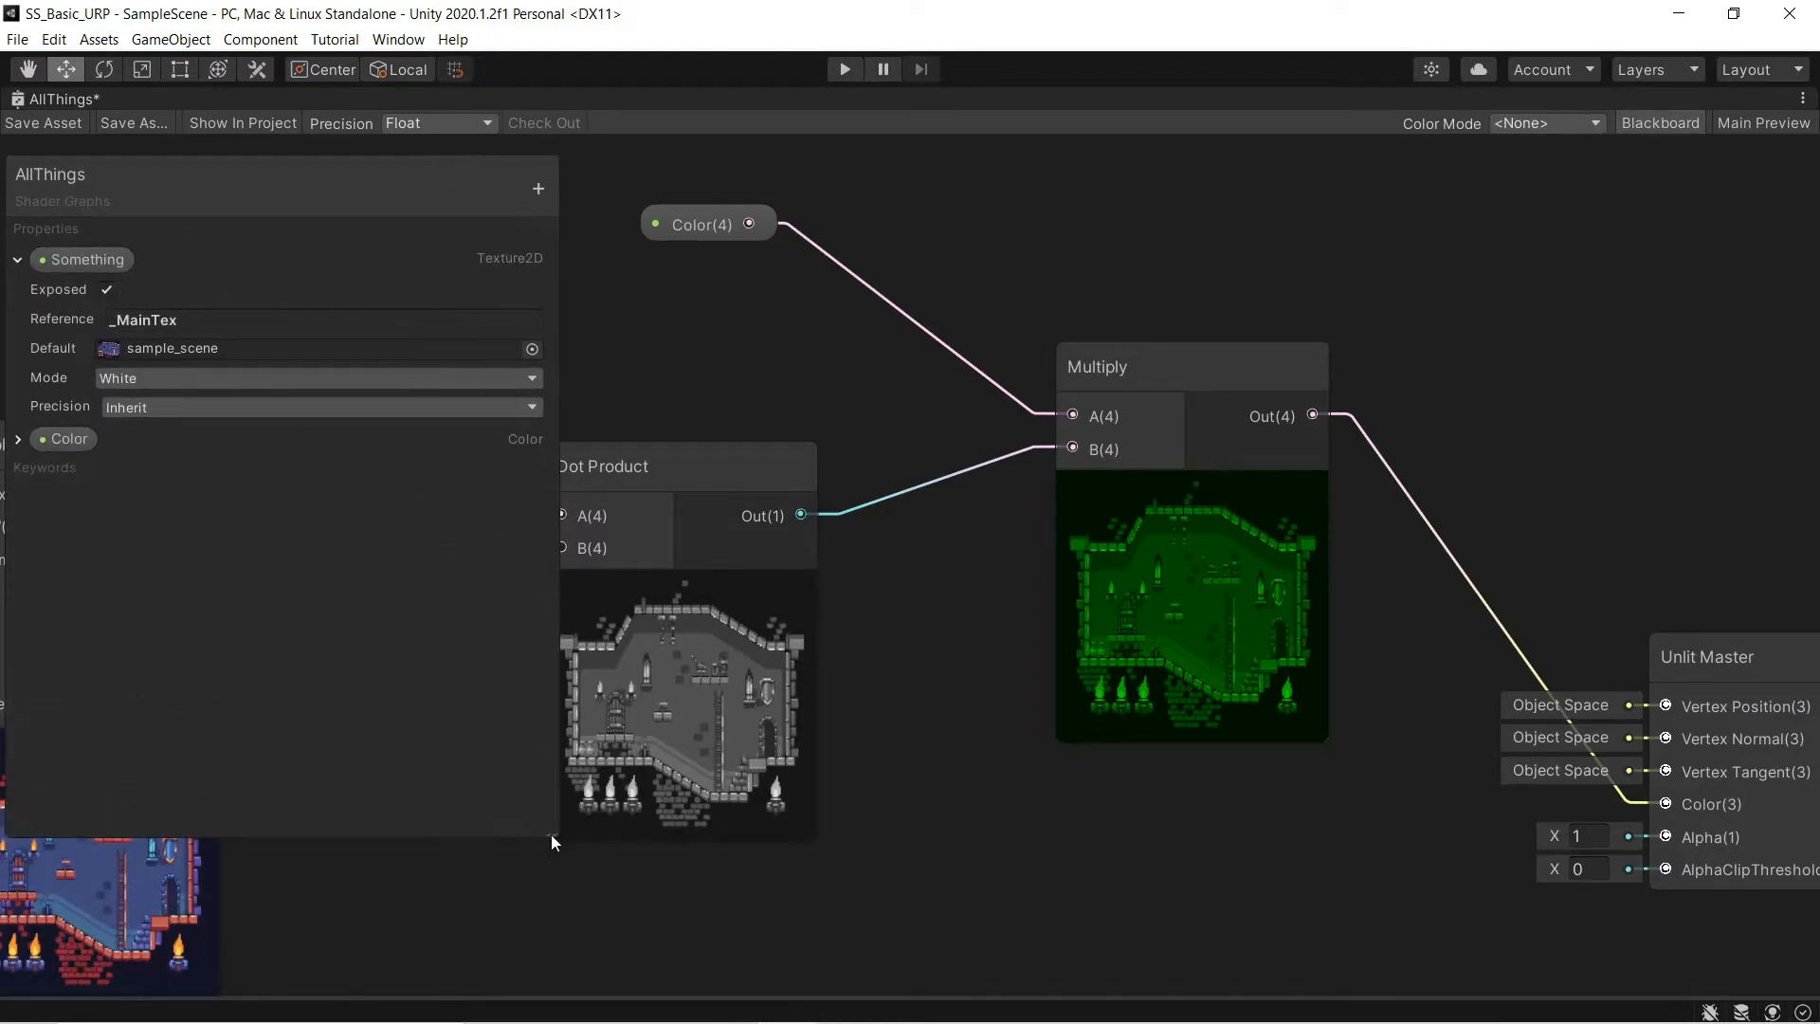
right_click(68, 438)
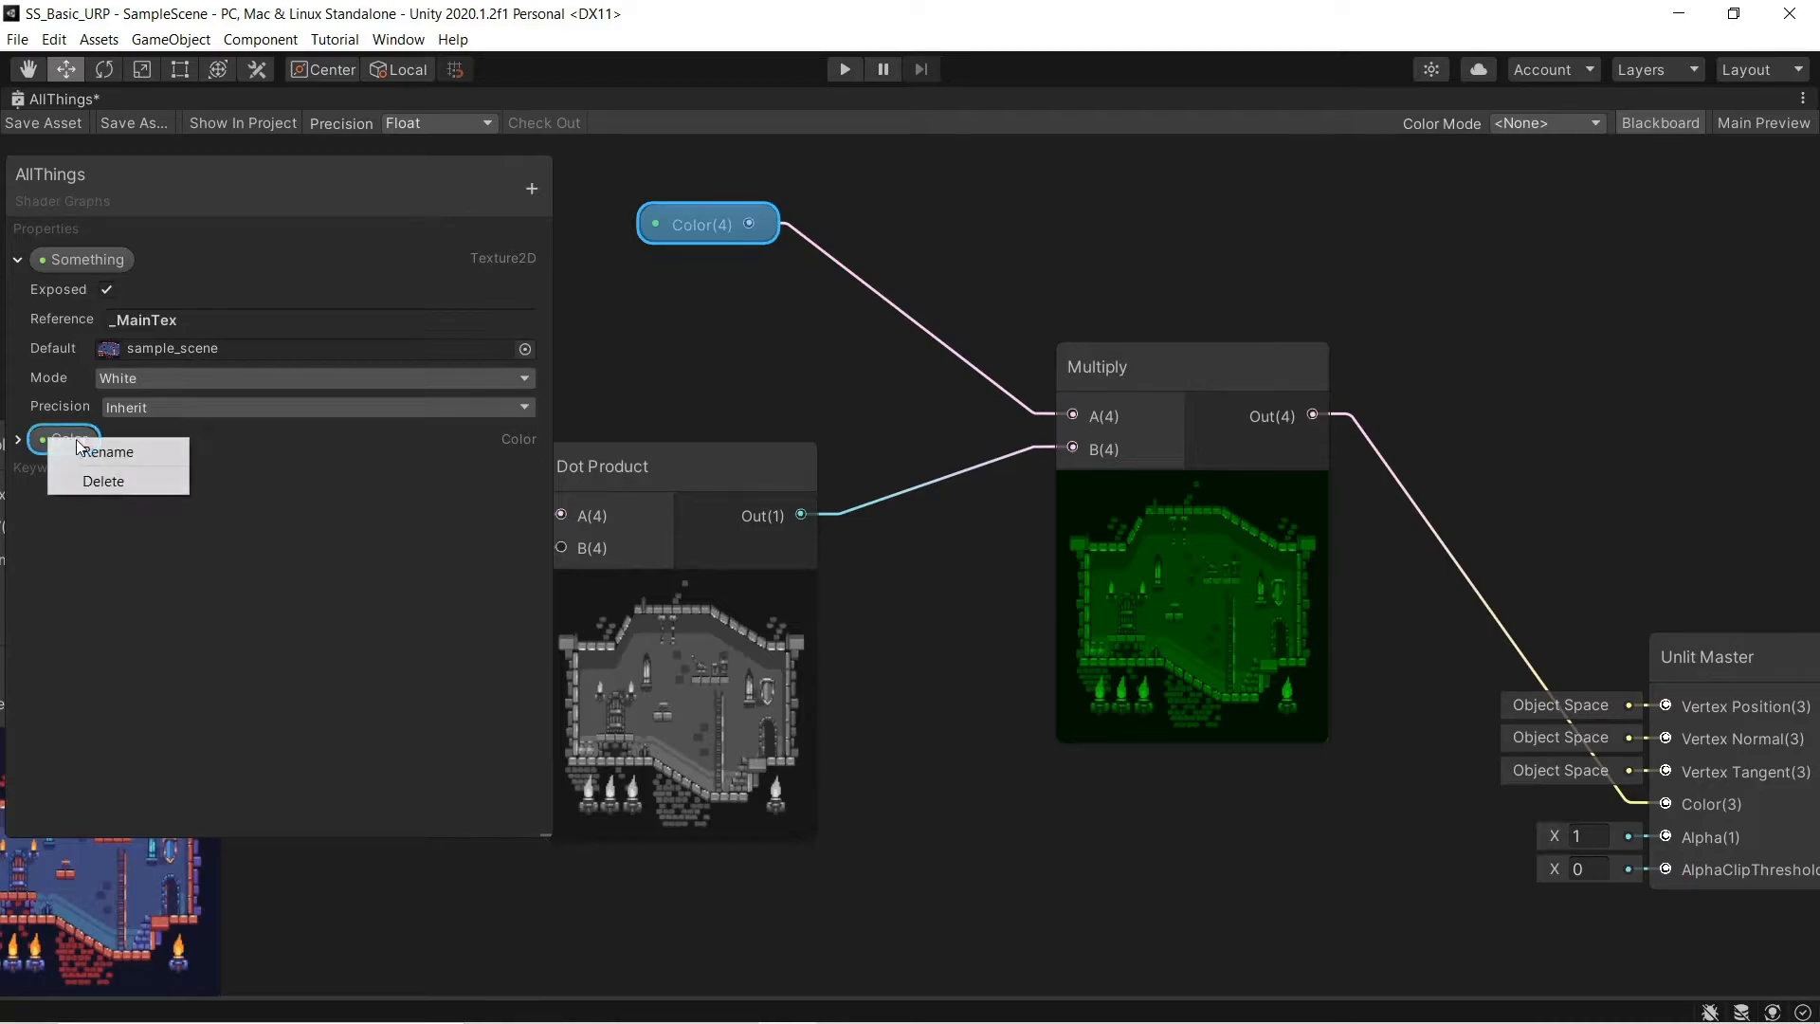
click(104, 451)
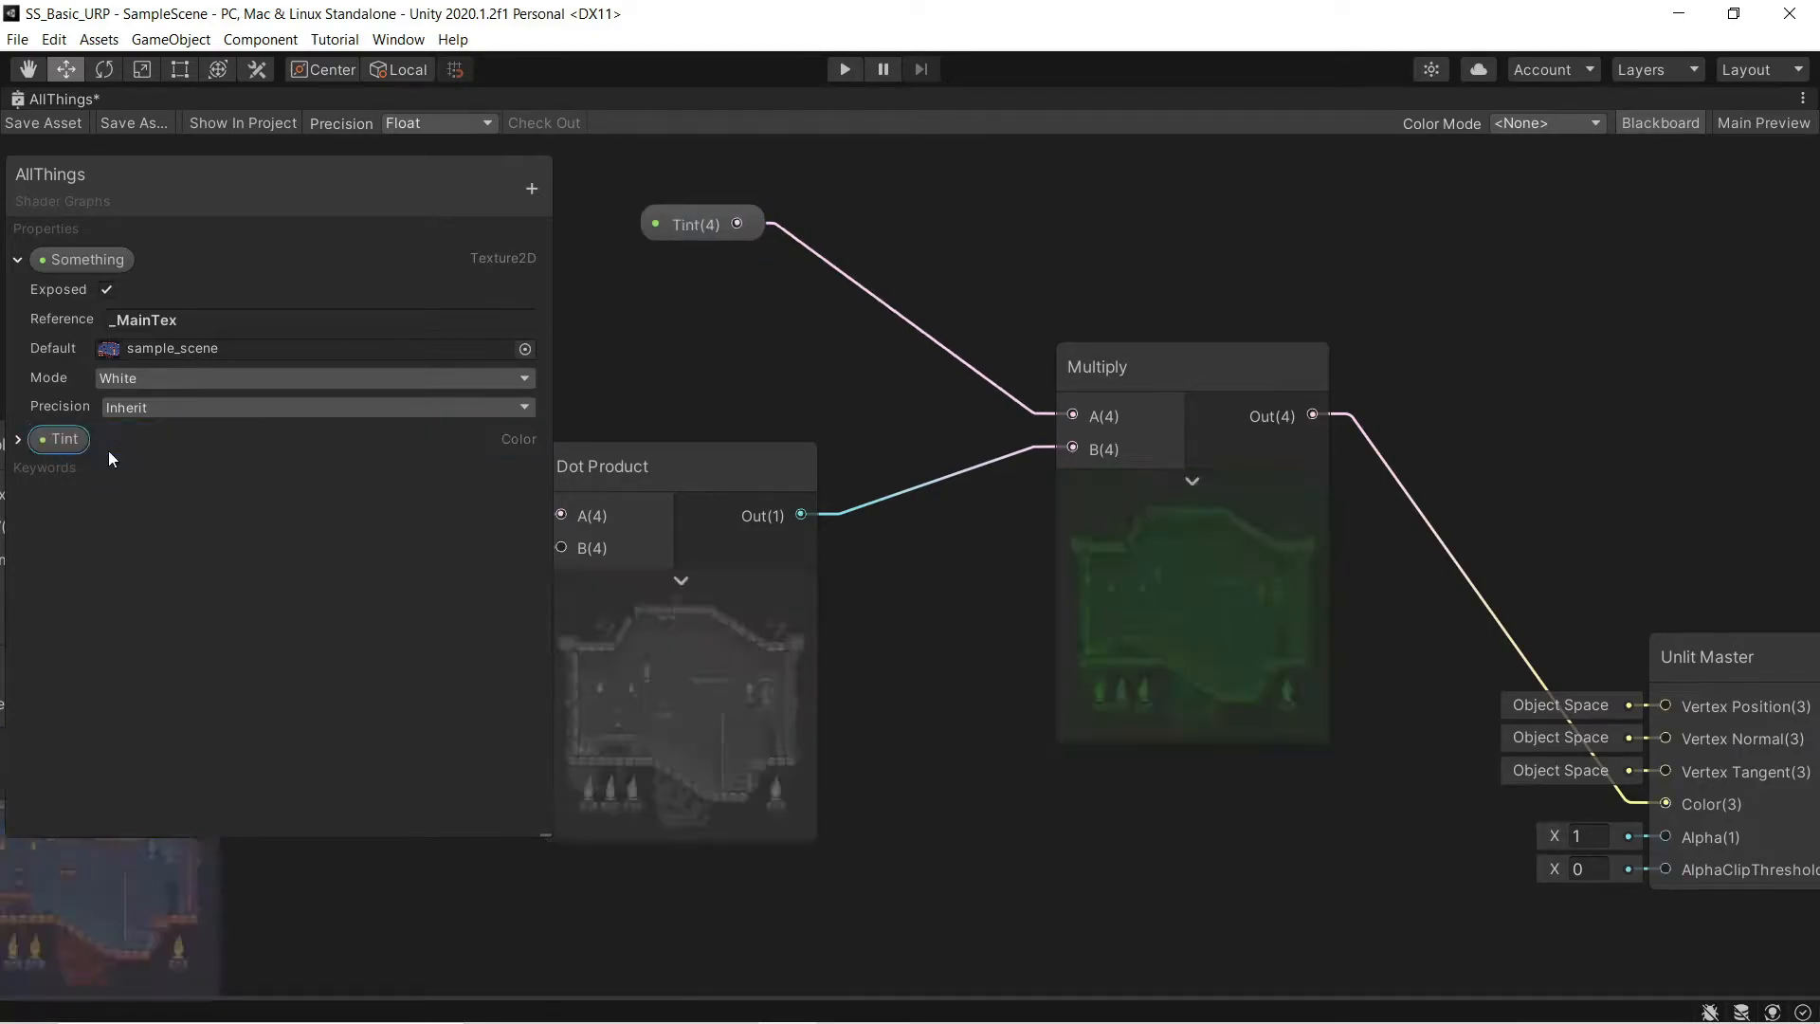
click(17, 439)
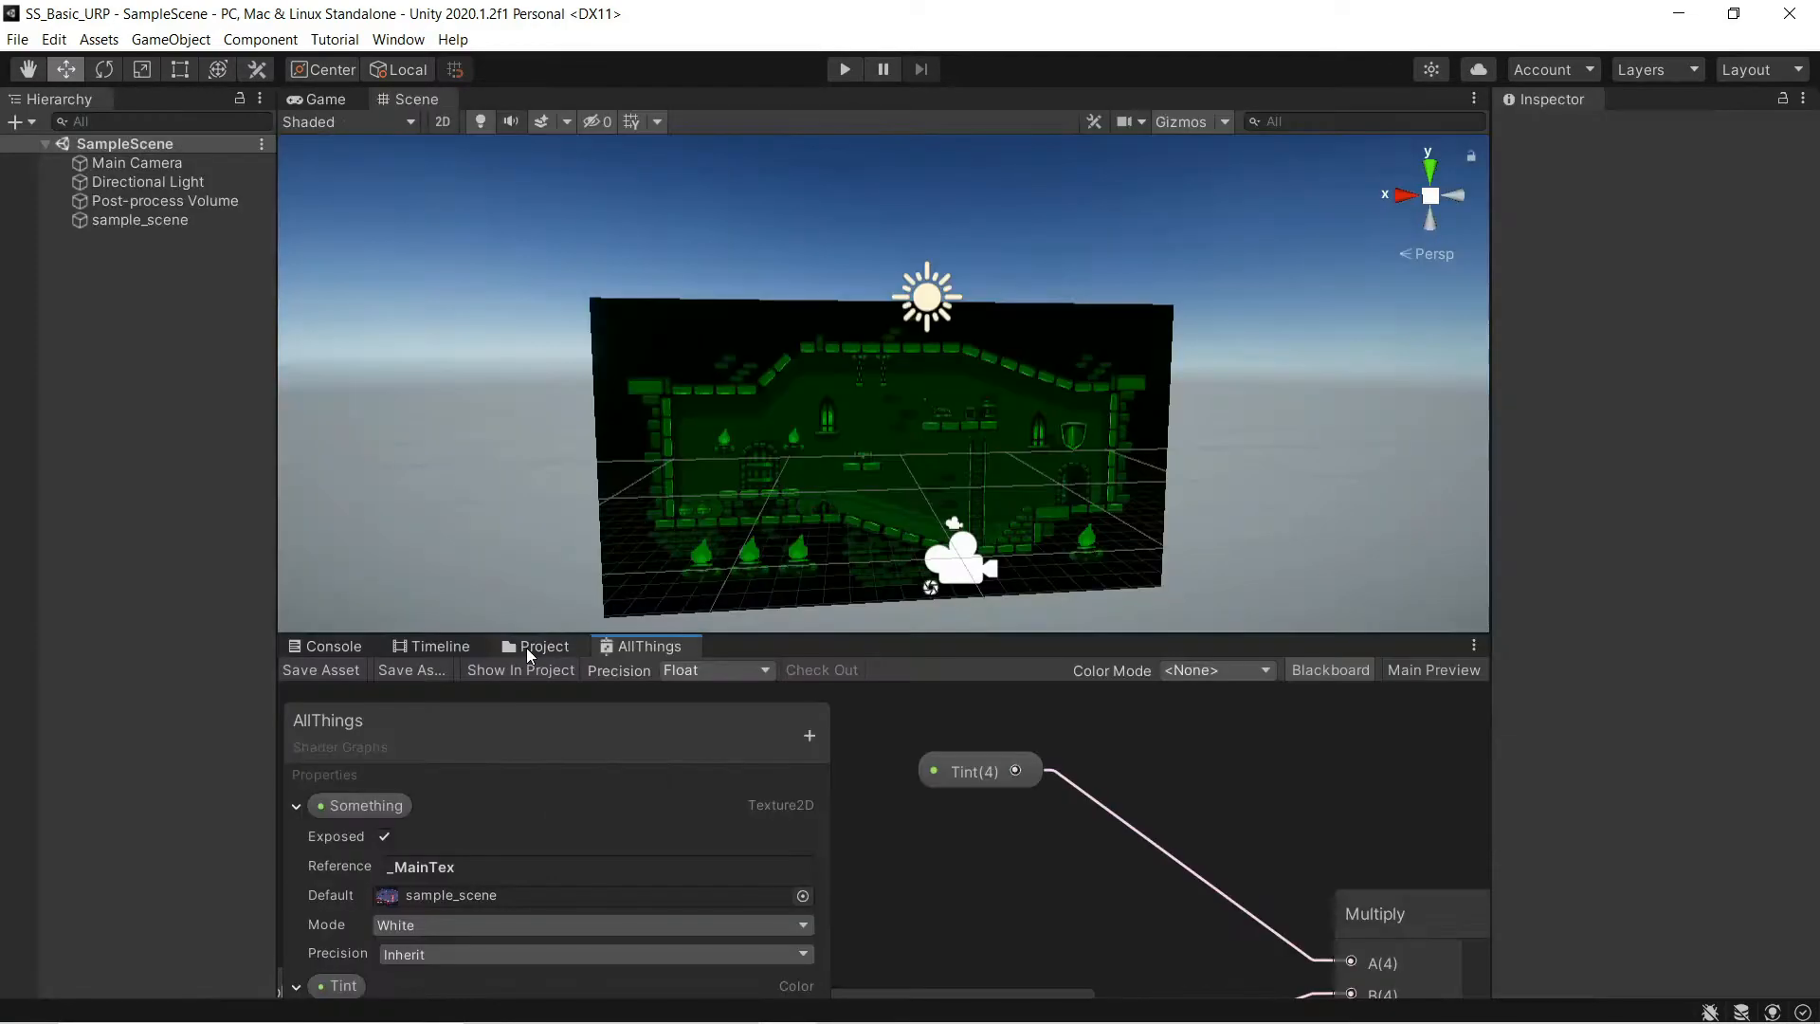
- Select the AllThings material in the Project assets to reveal its green Tint setting
click(540, 646)
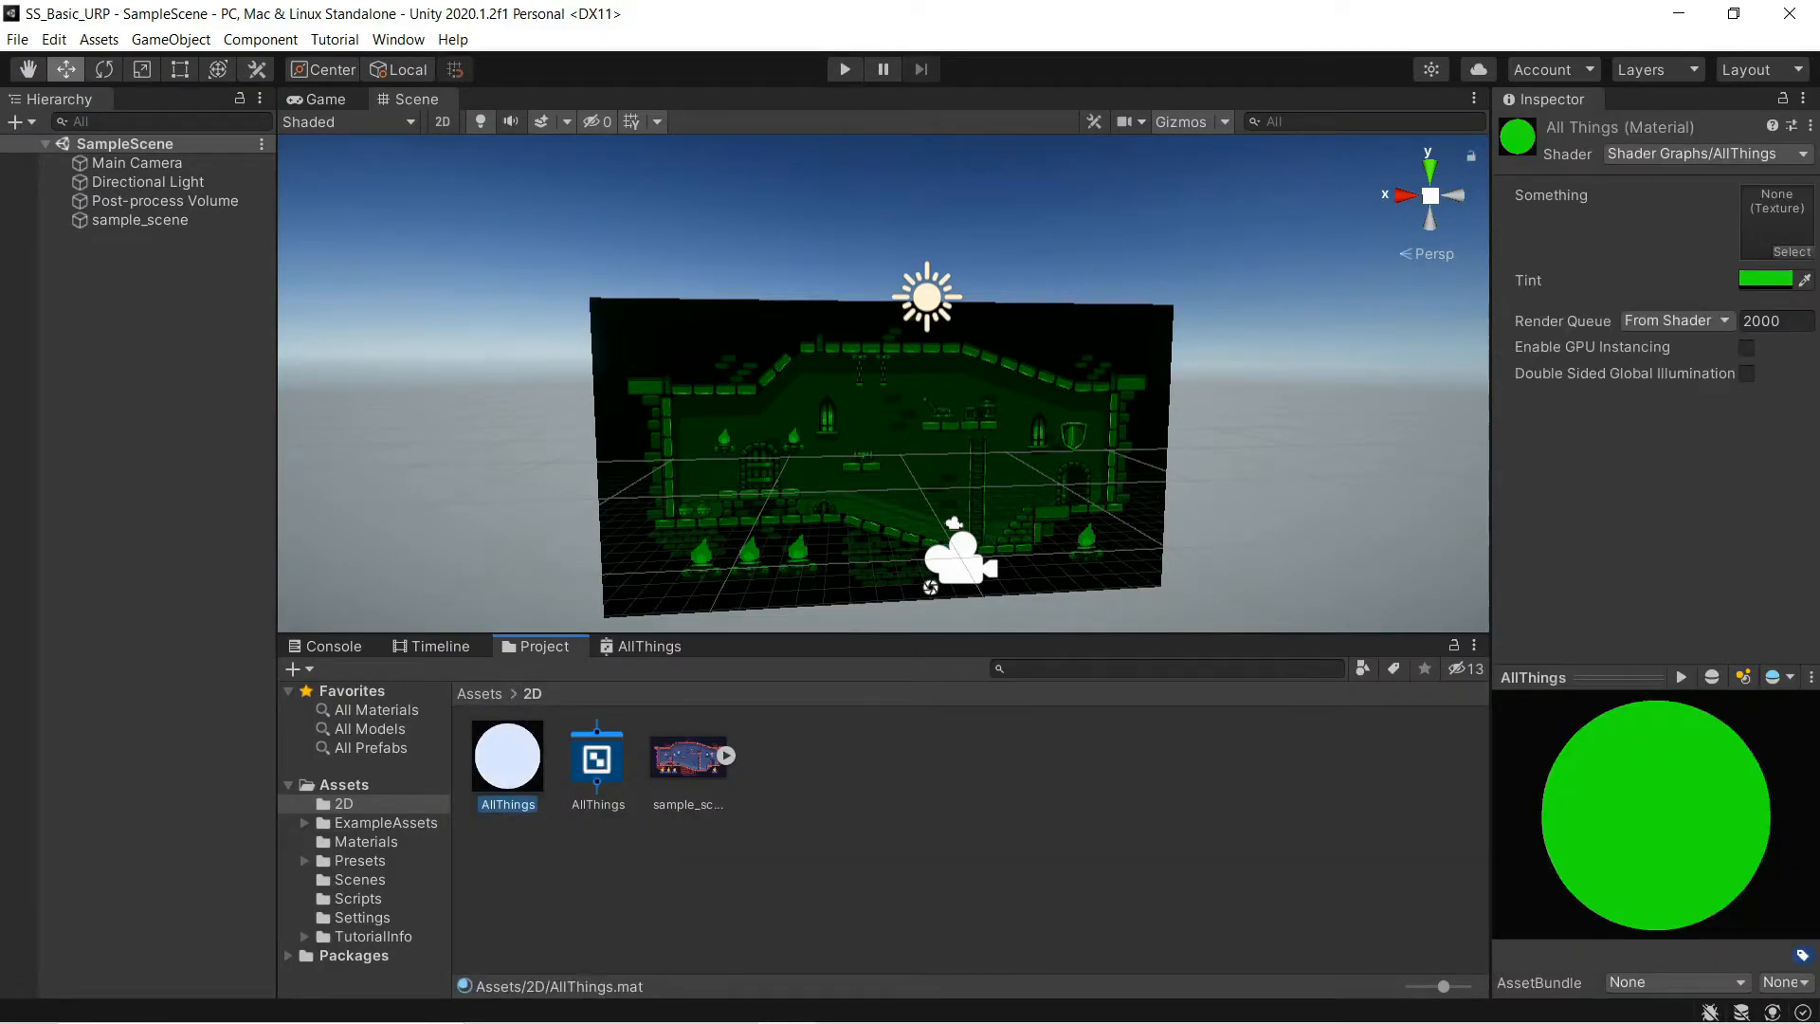
click(1765, 280)
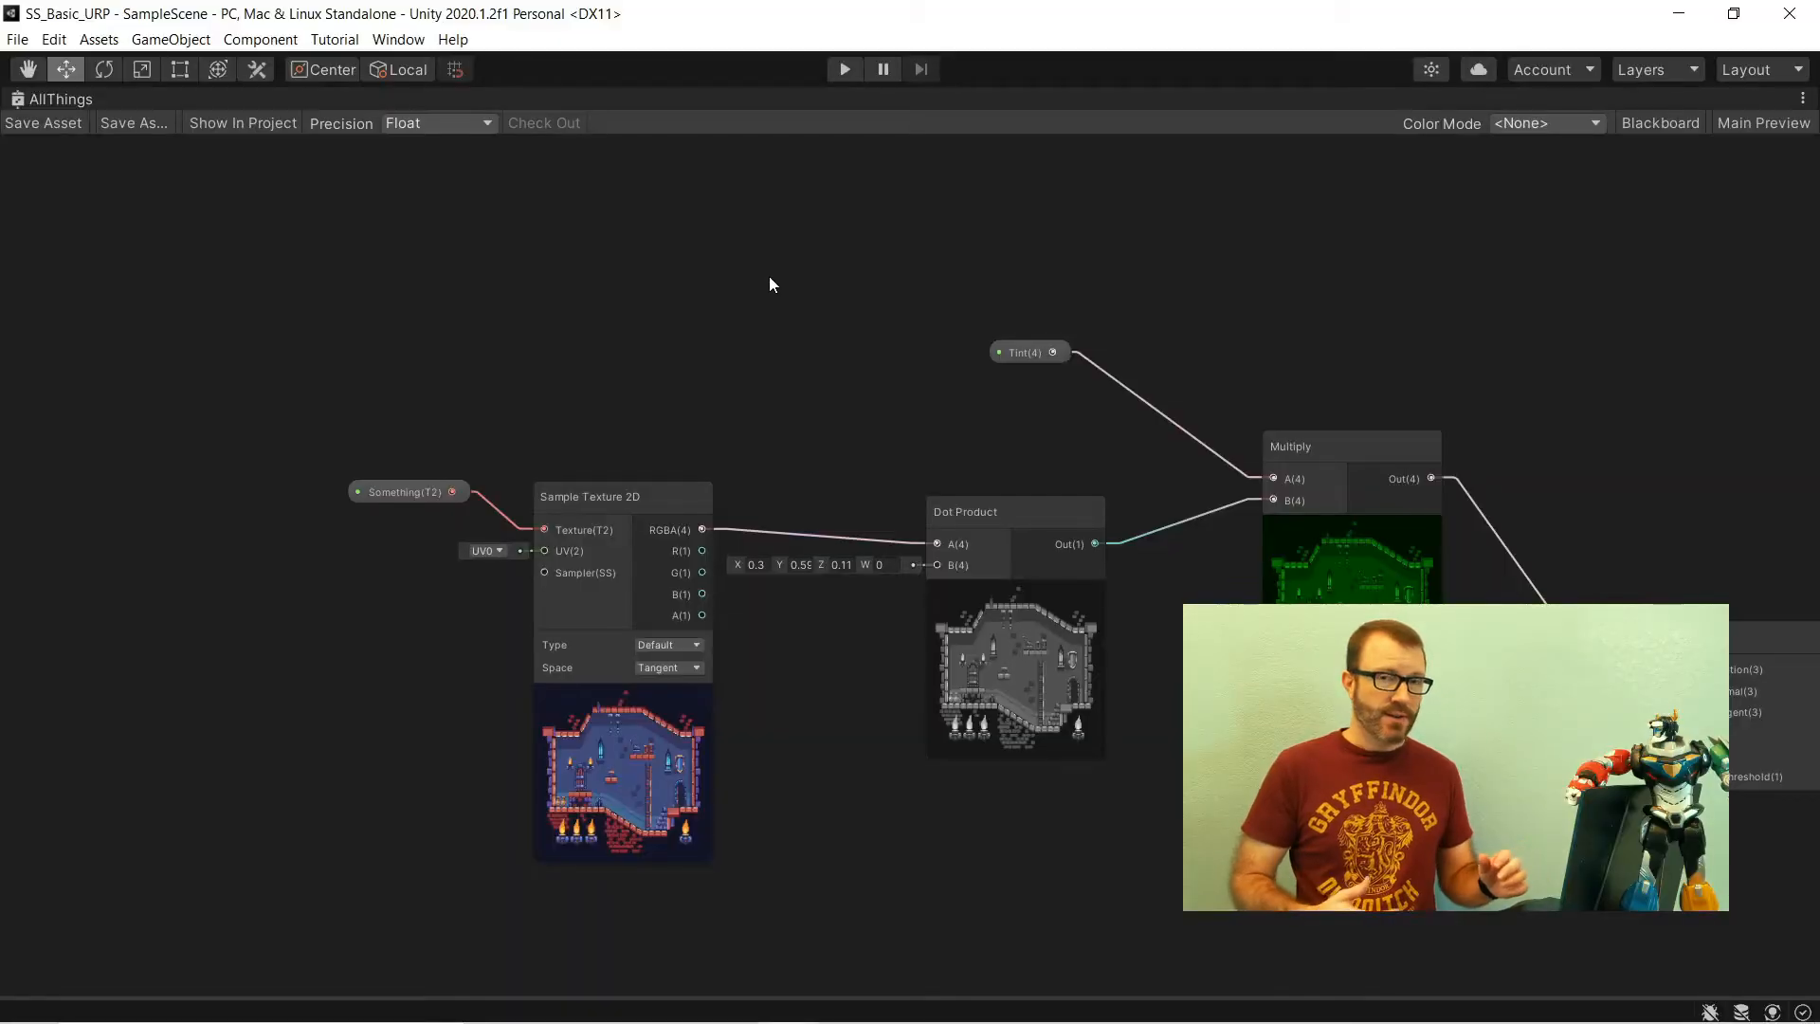
mouse_move(812, 238)
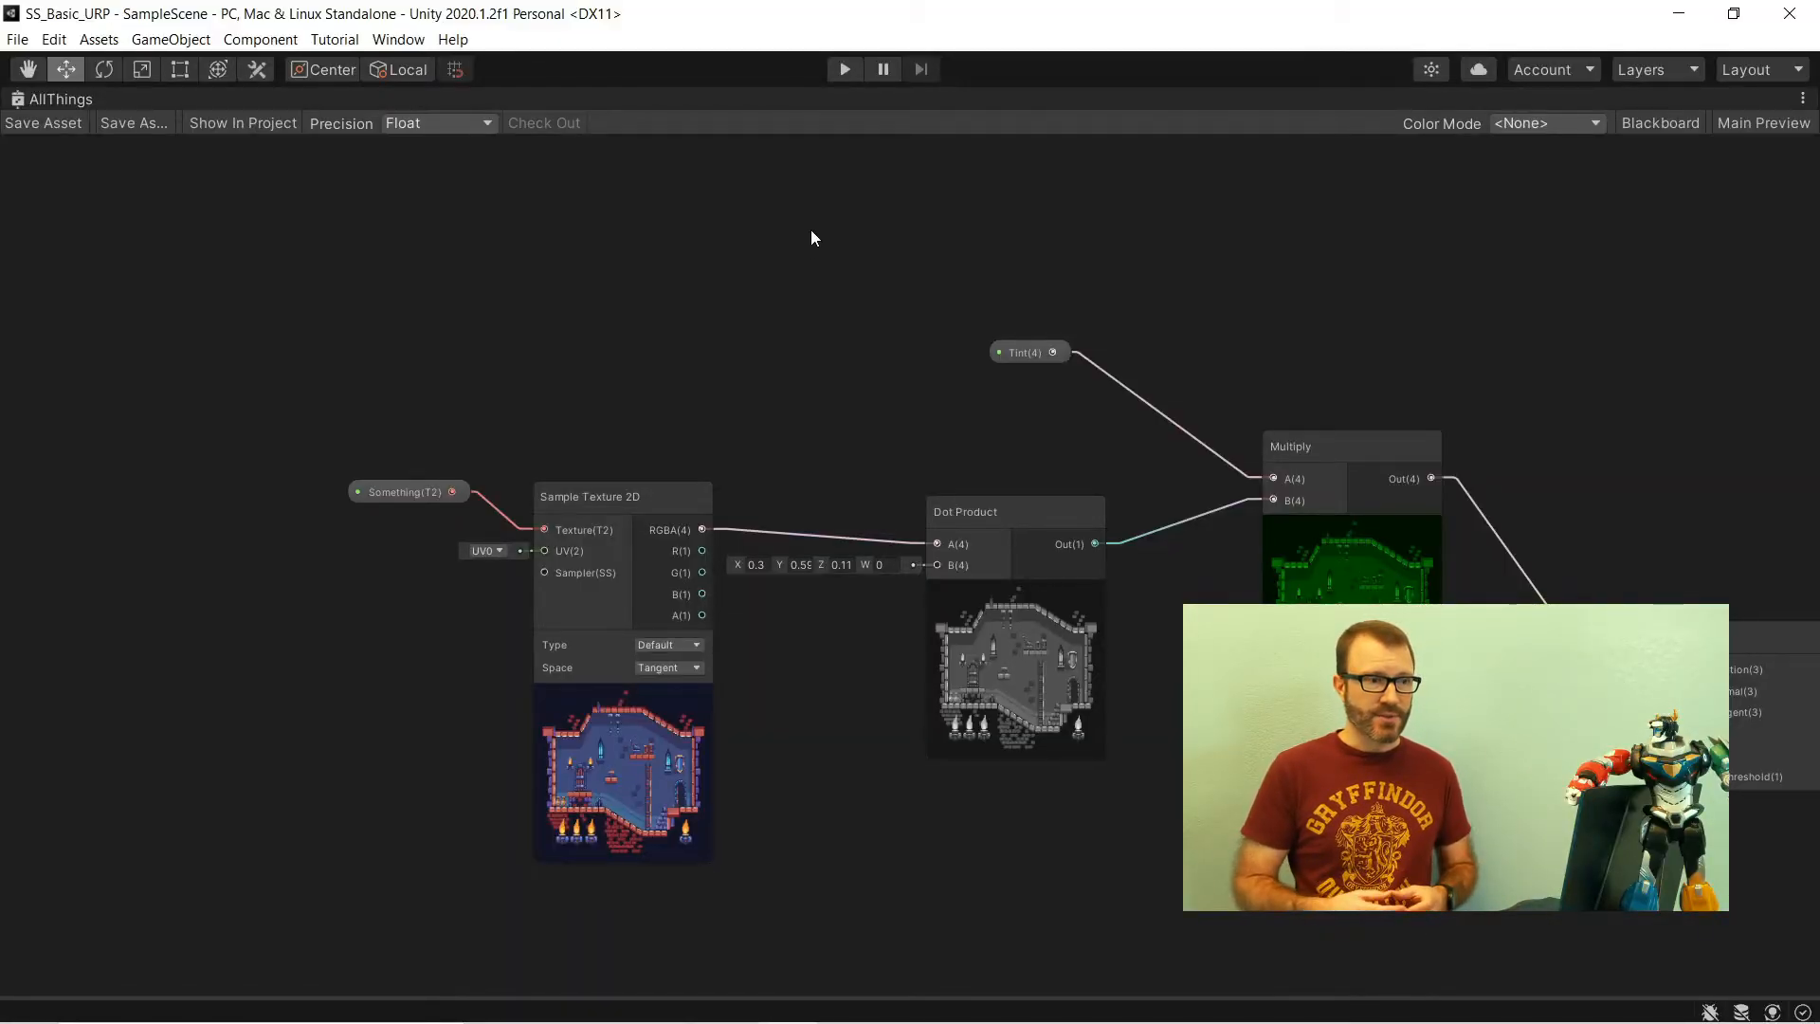
- Add Step, One Minus and Multiply nodes to mask the sprite's yellow areas
text(ste)
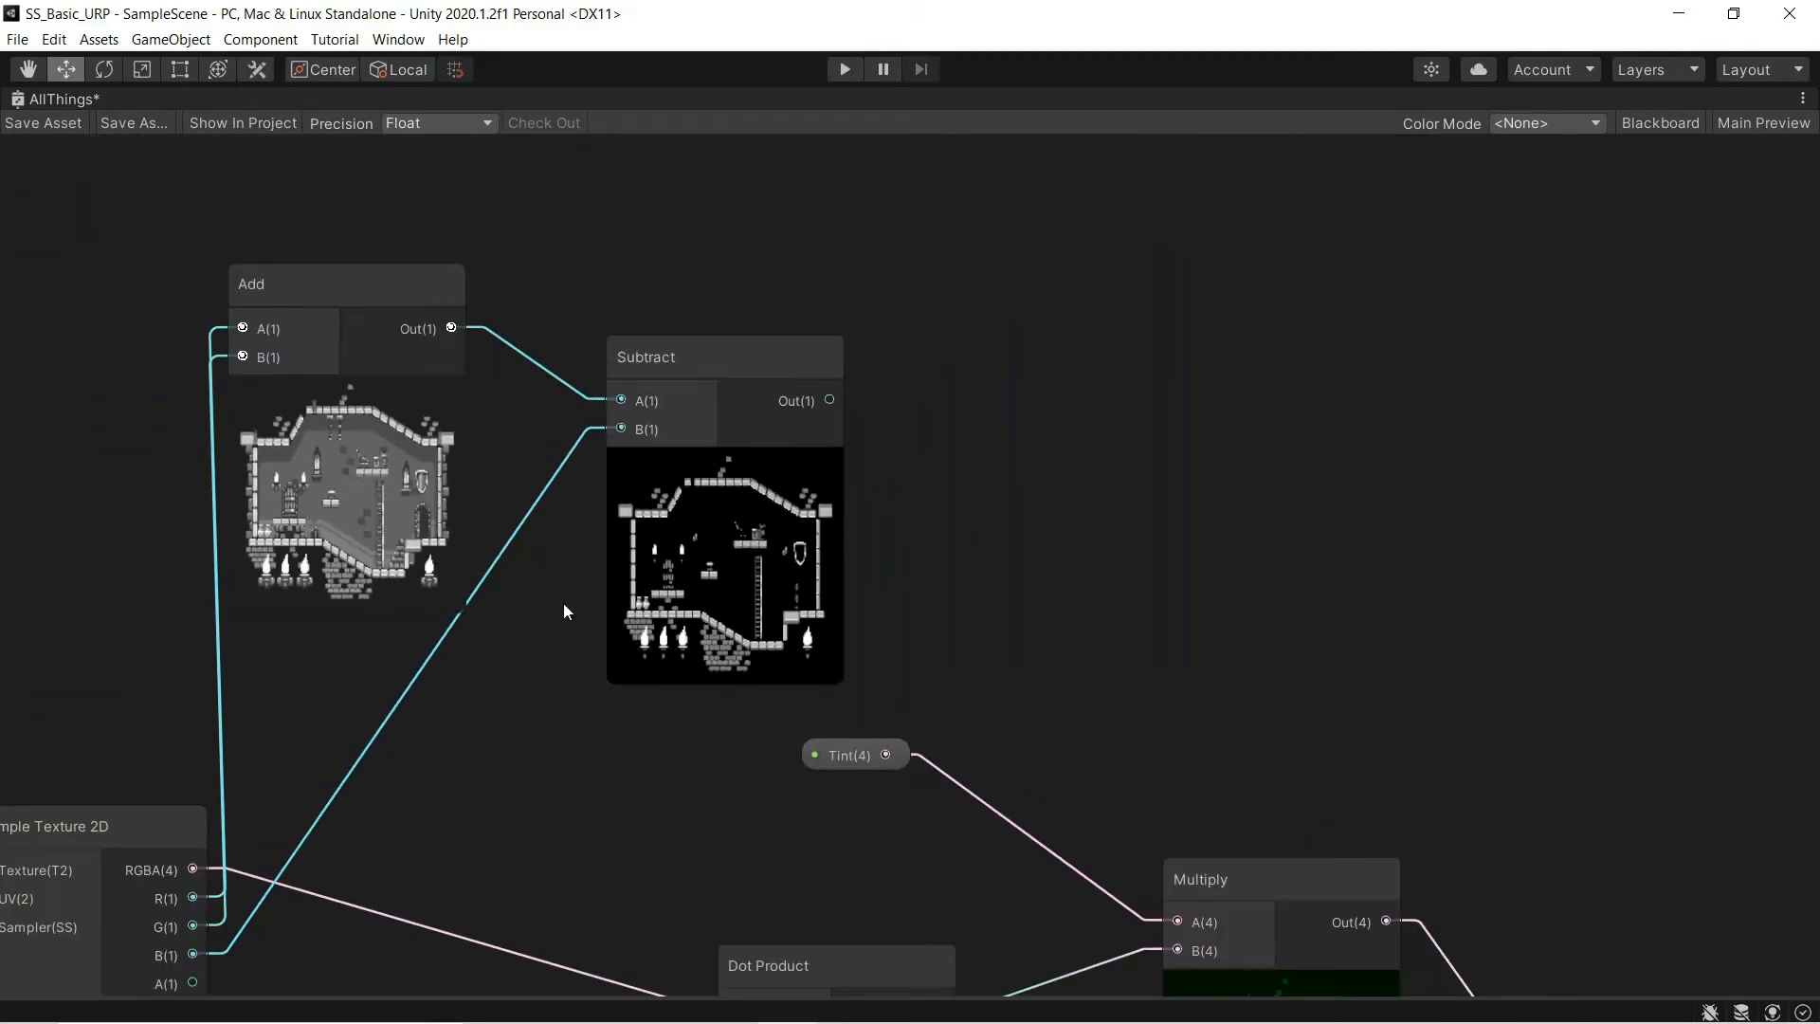
text(step)
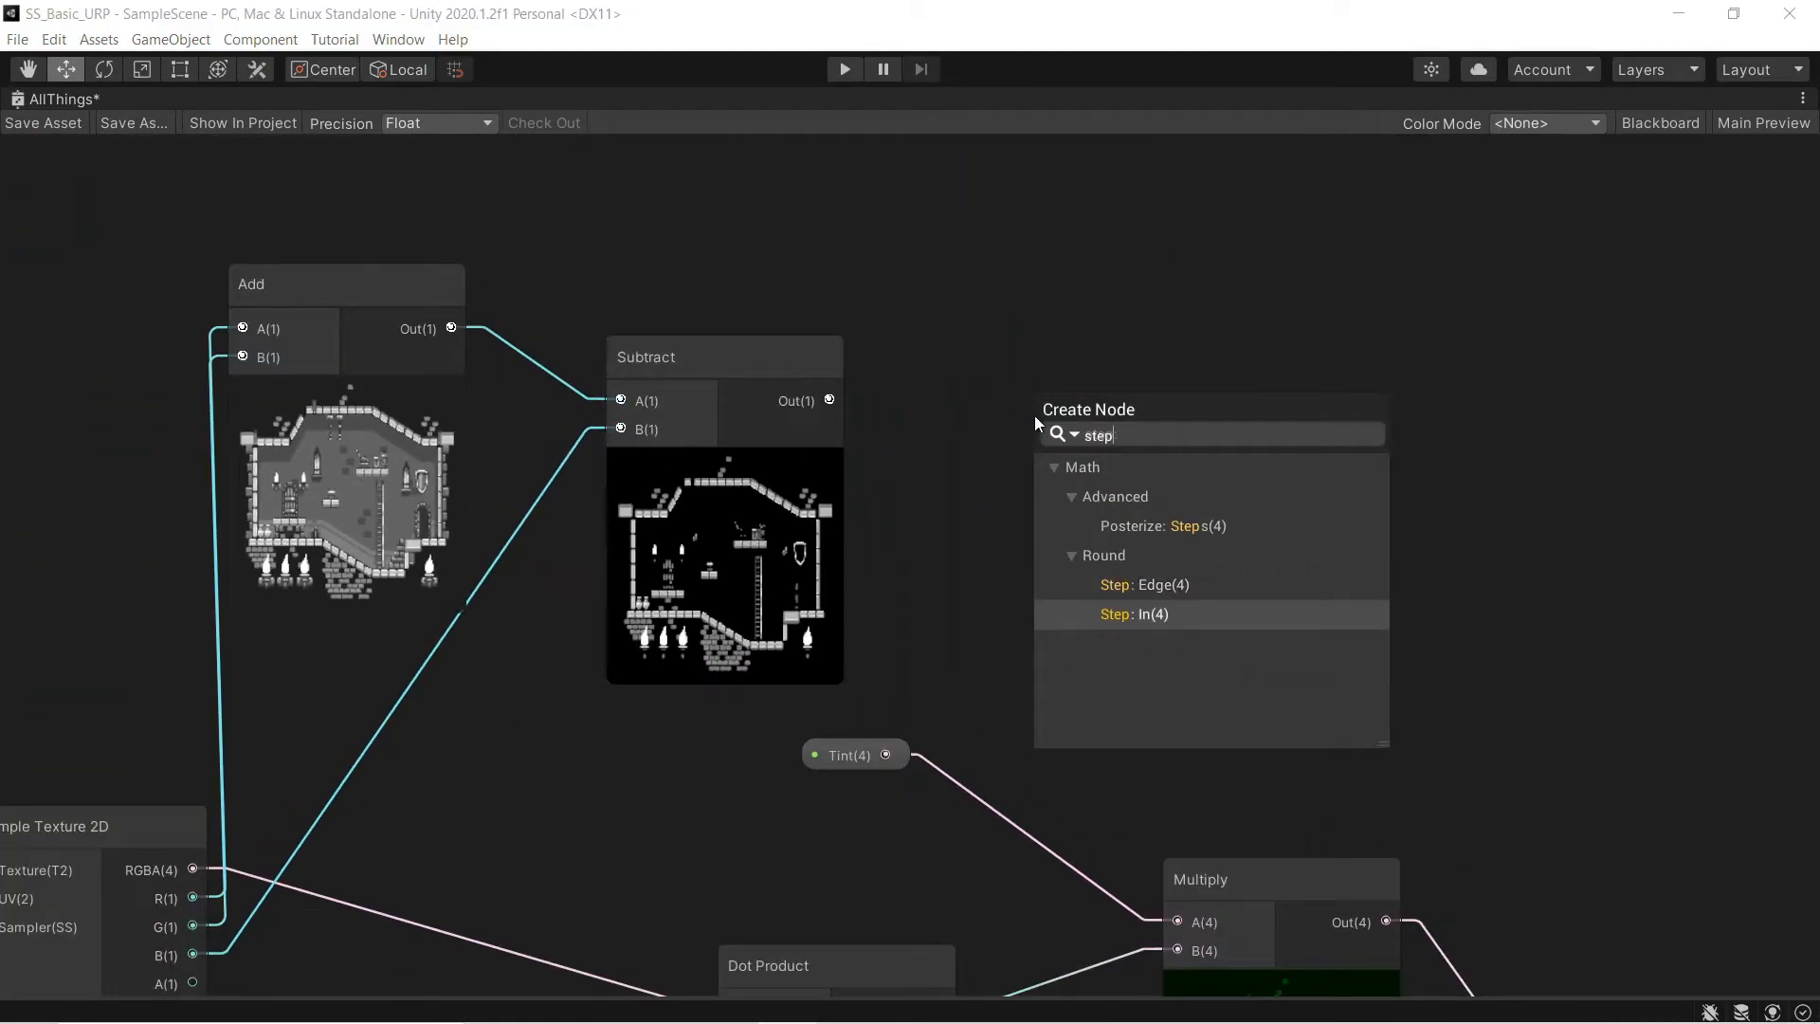
click(1137, 615)
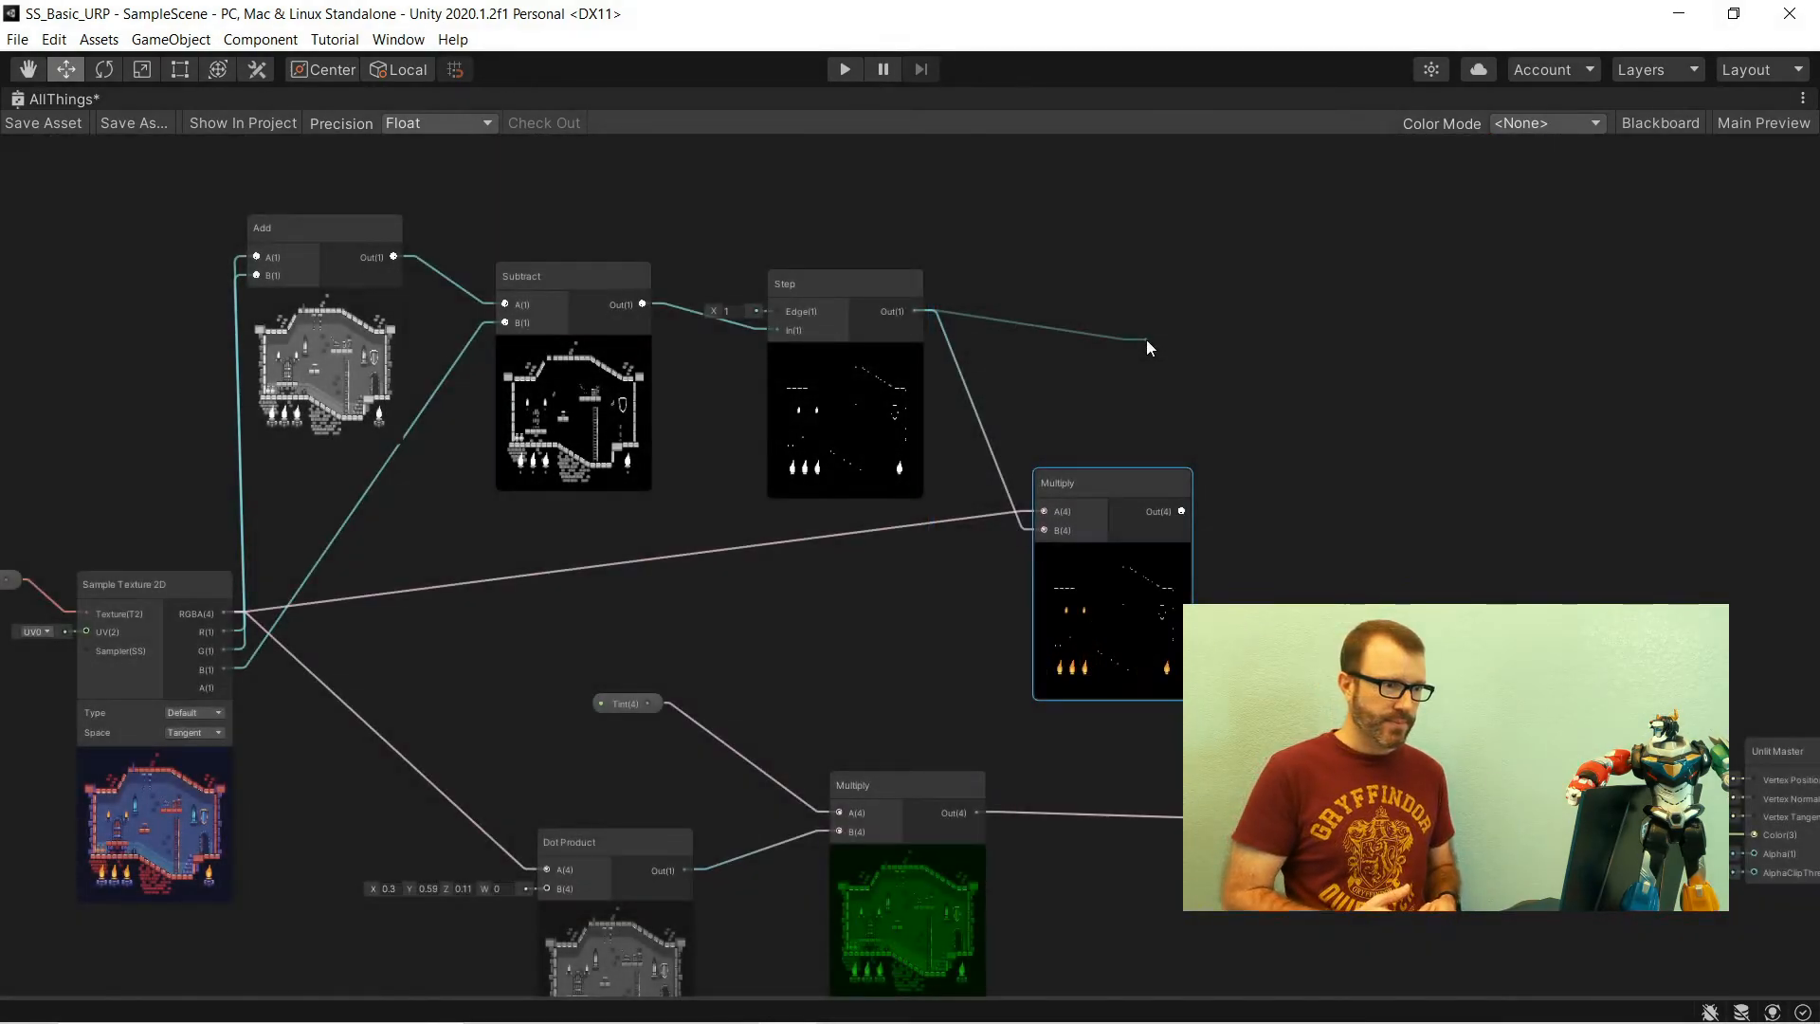
text(one)
text(mul)
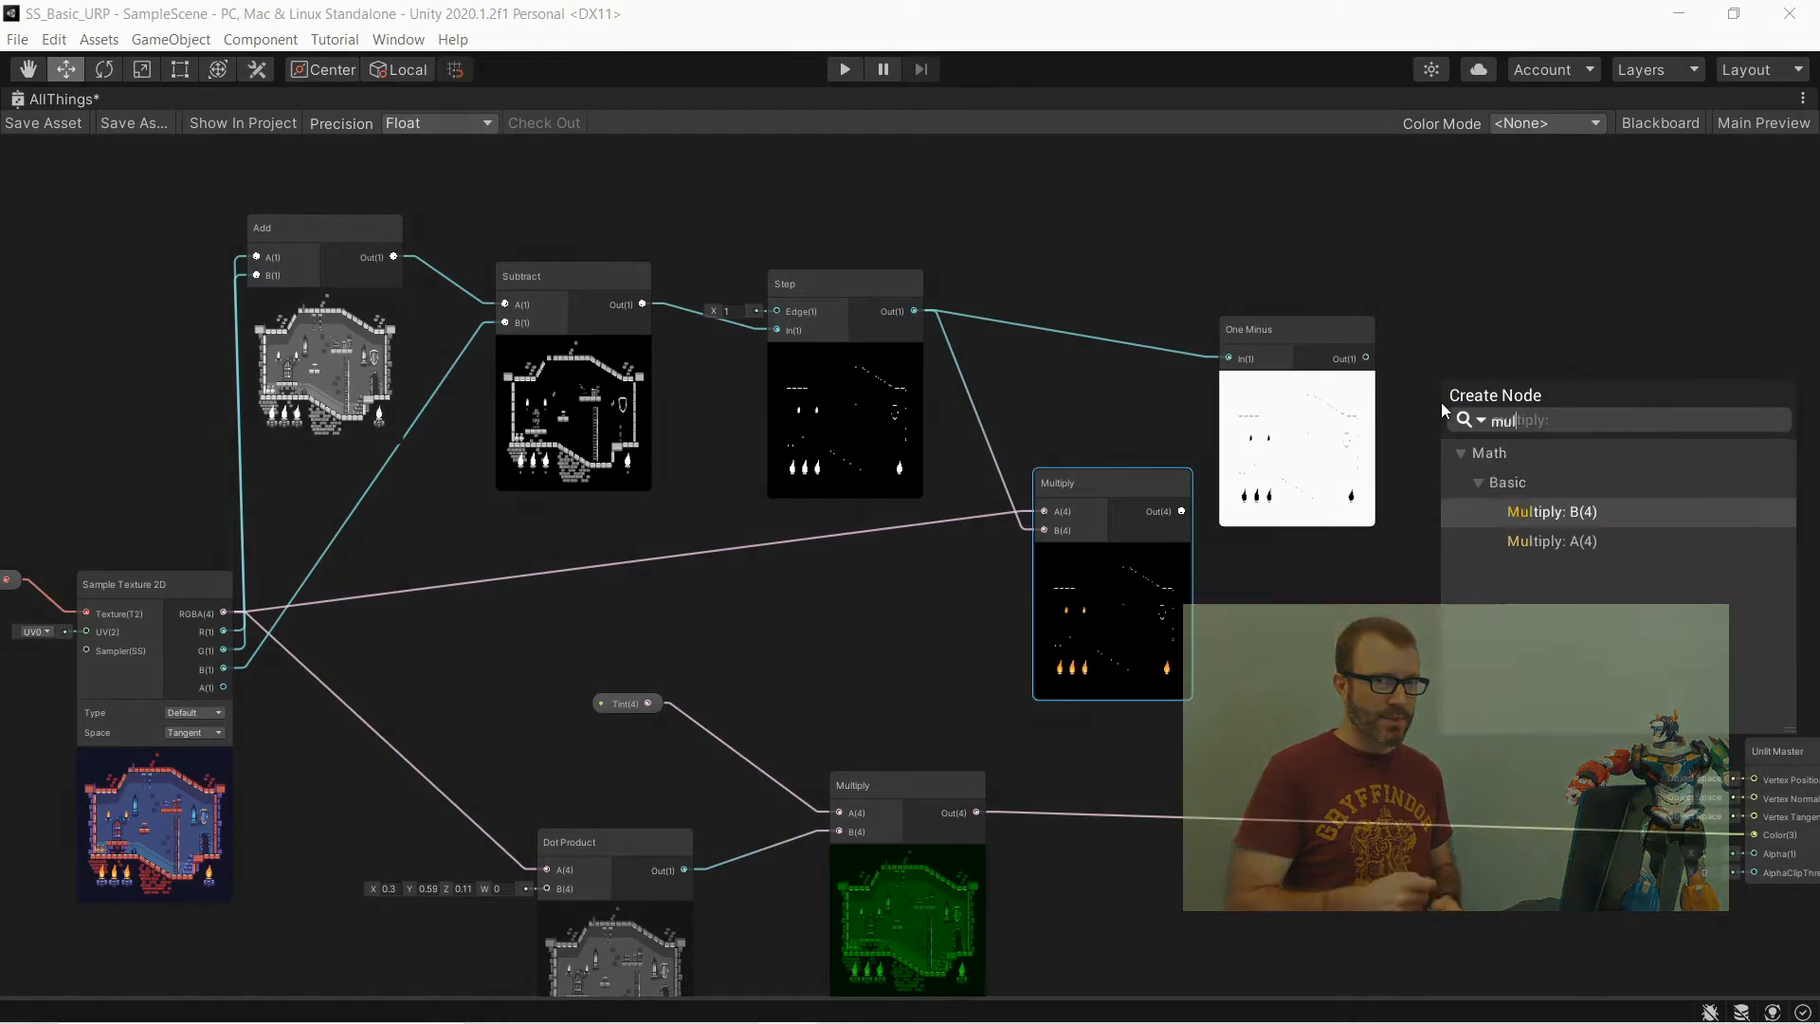
click(1552, 511)
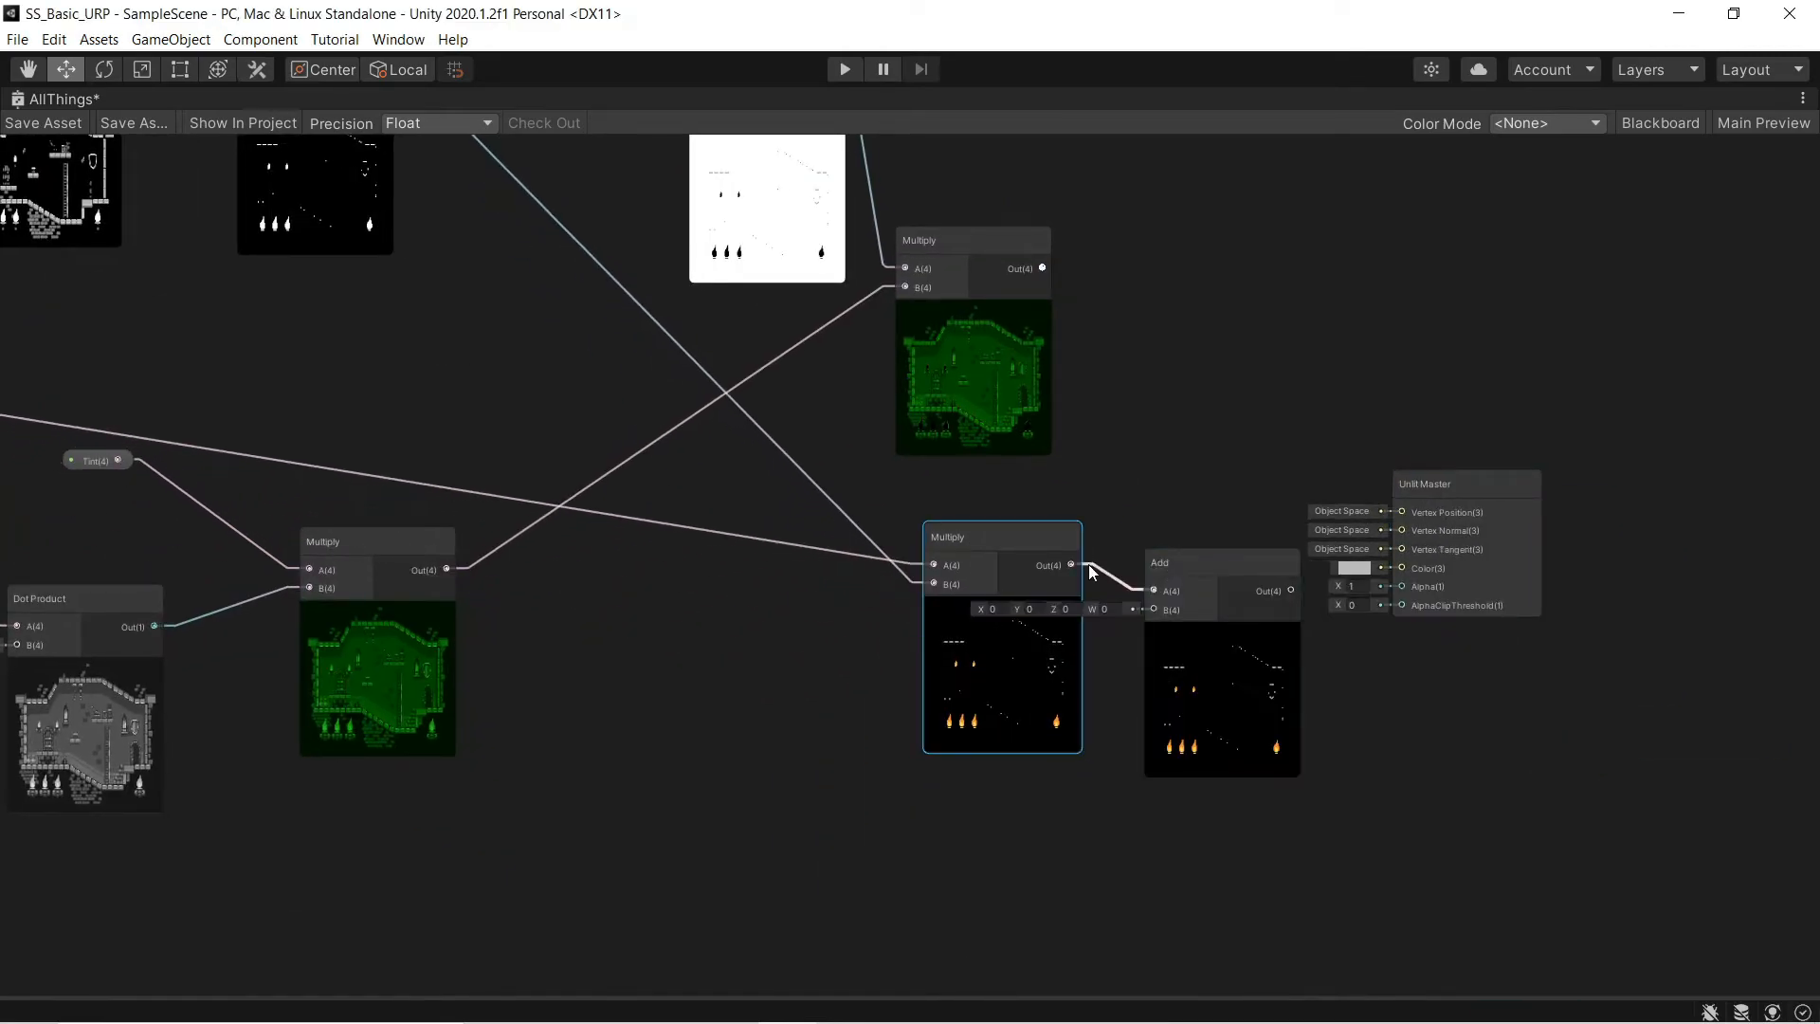
click(843, 68)
text(noise)
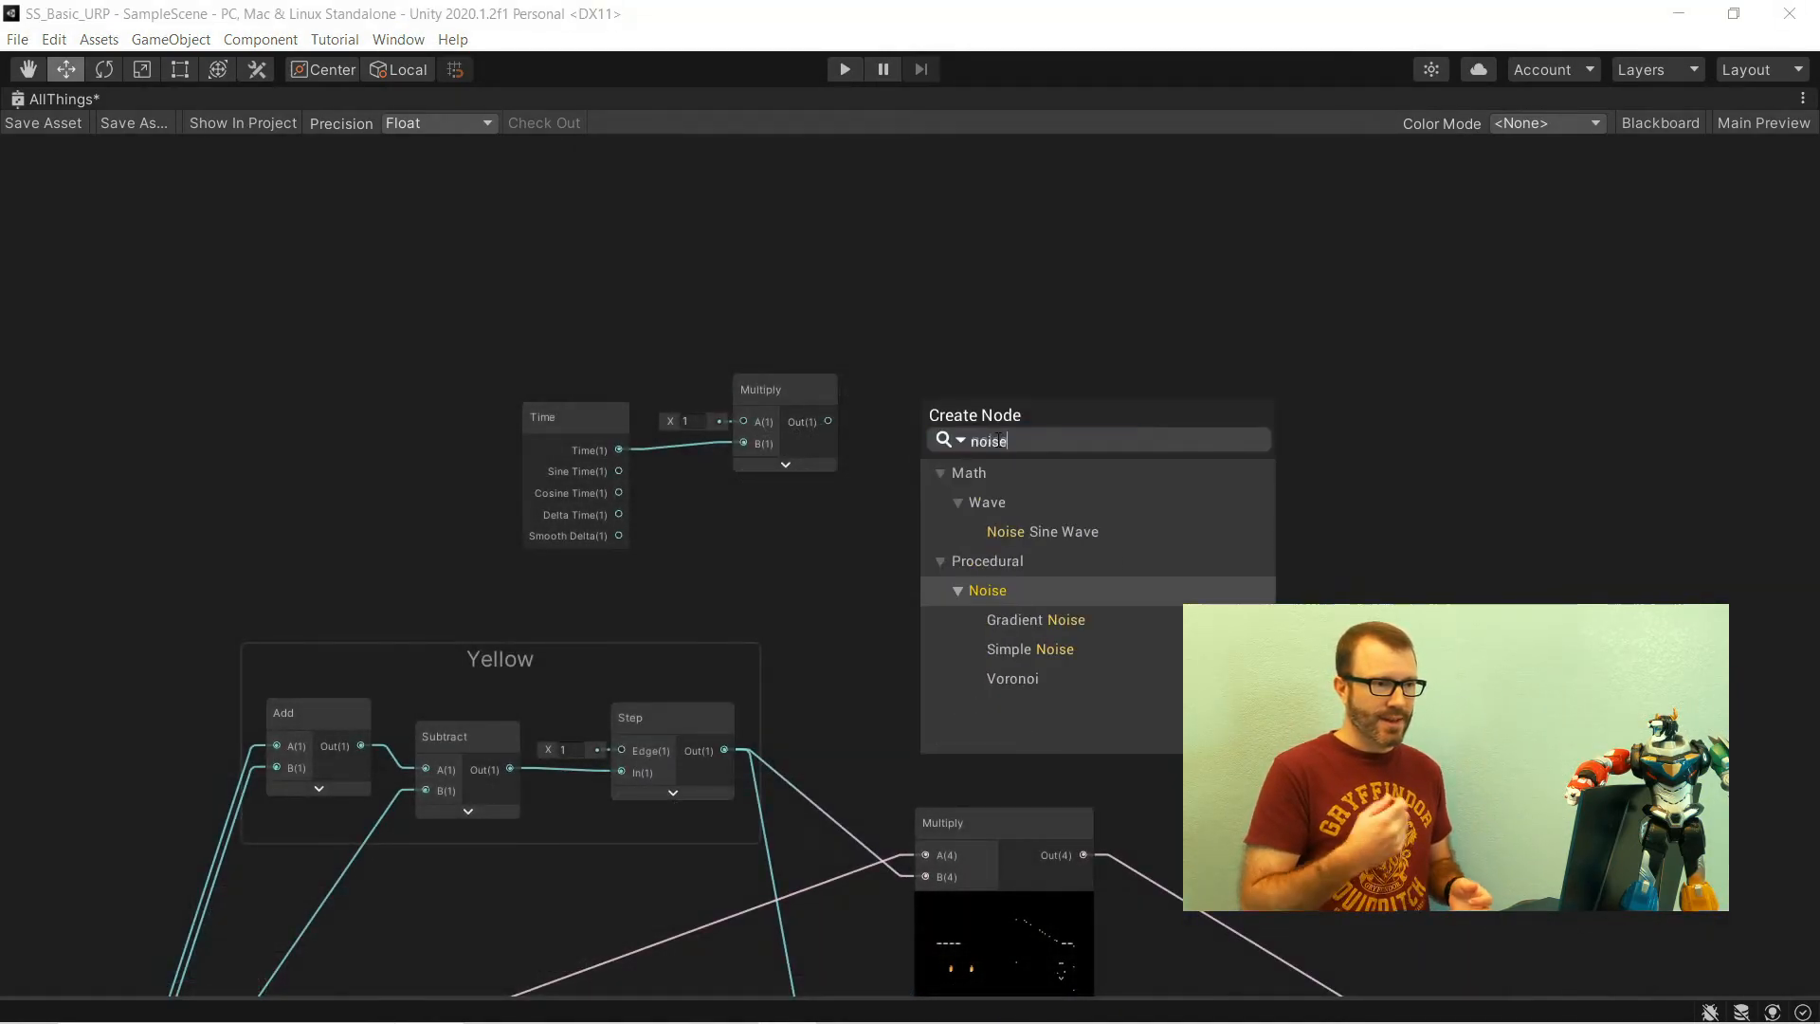
- Add a time-driven Simple Noise at scale 100, enter 0.01, and follow it with Multiply
click(1079, 655)
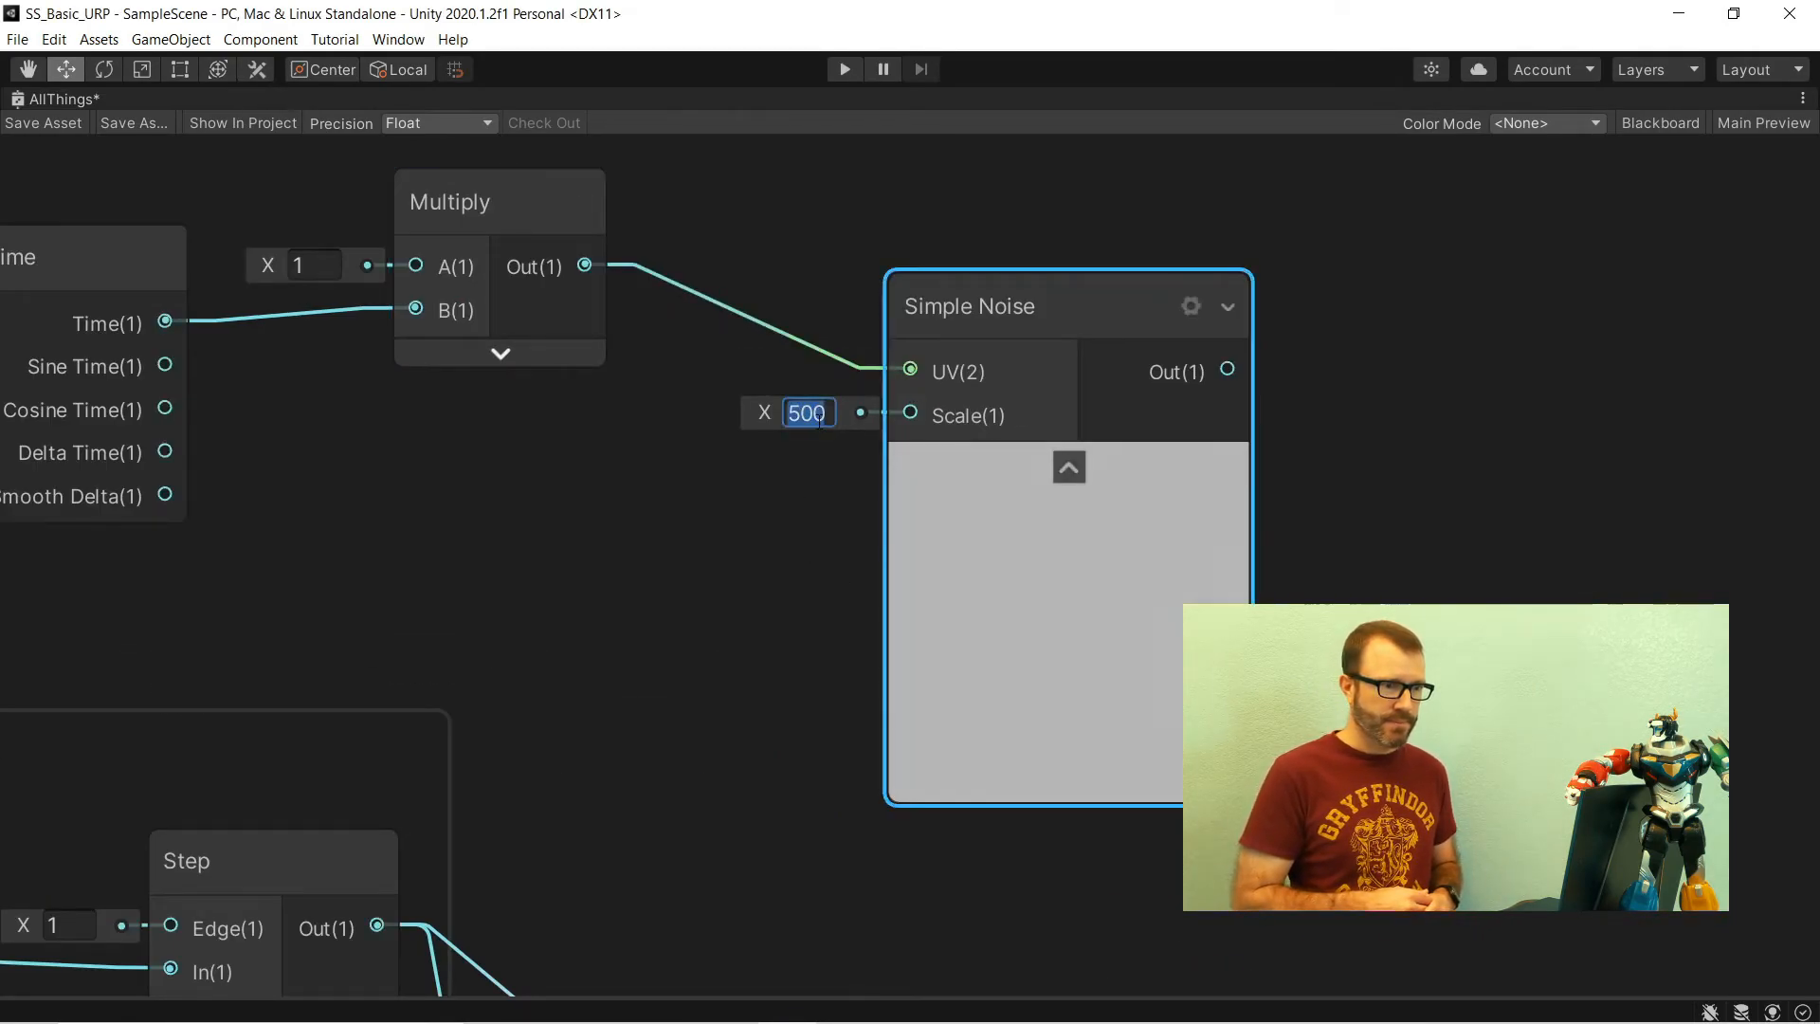
text(100)
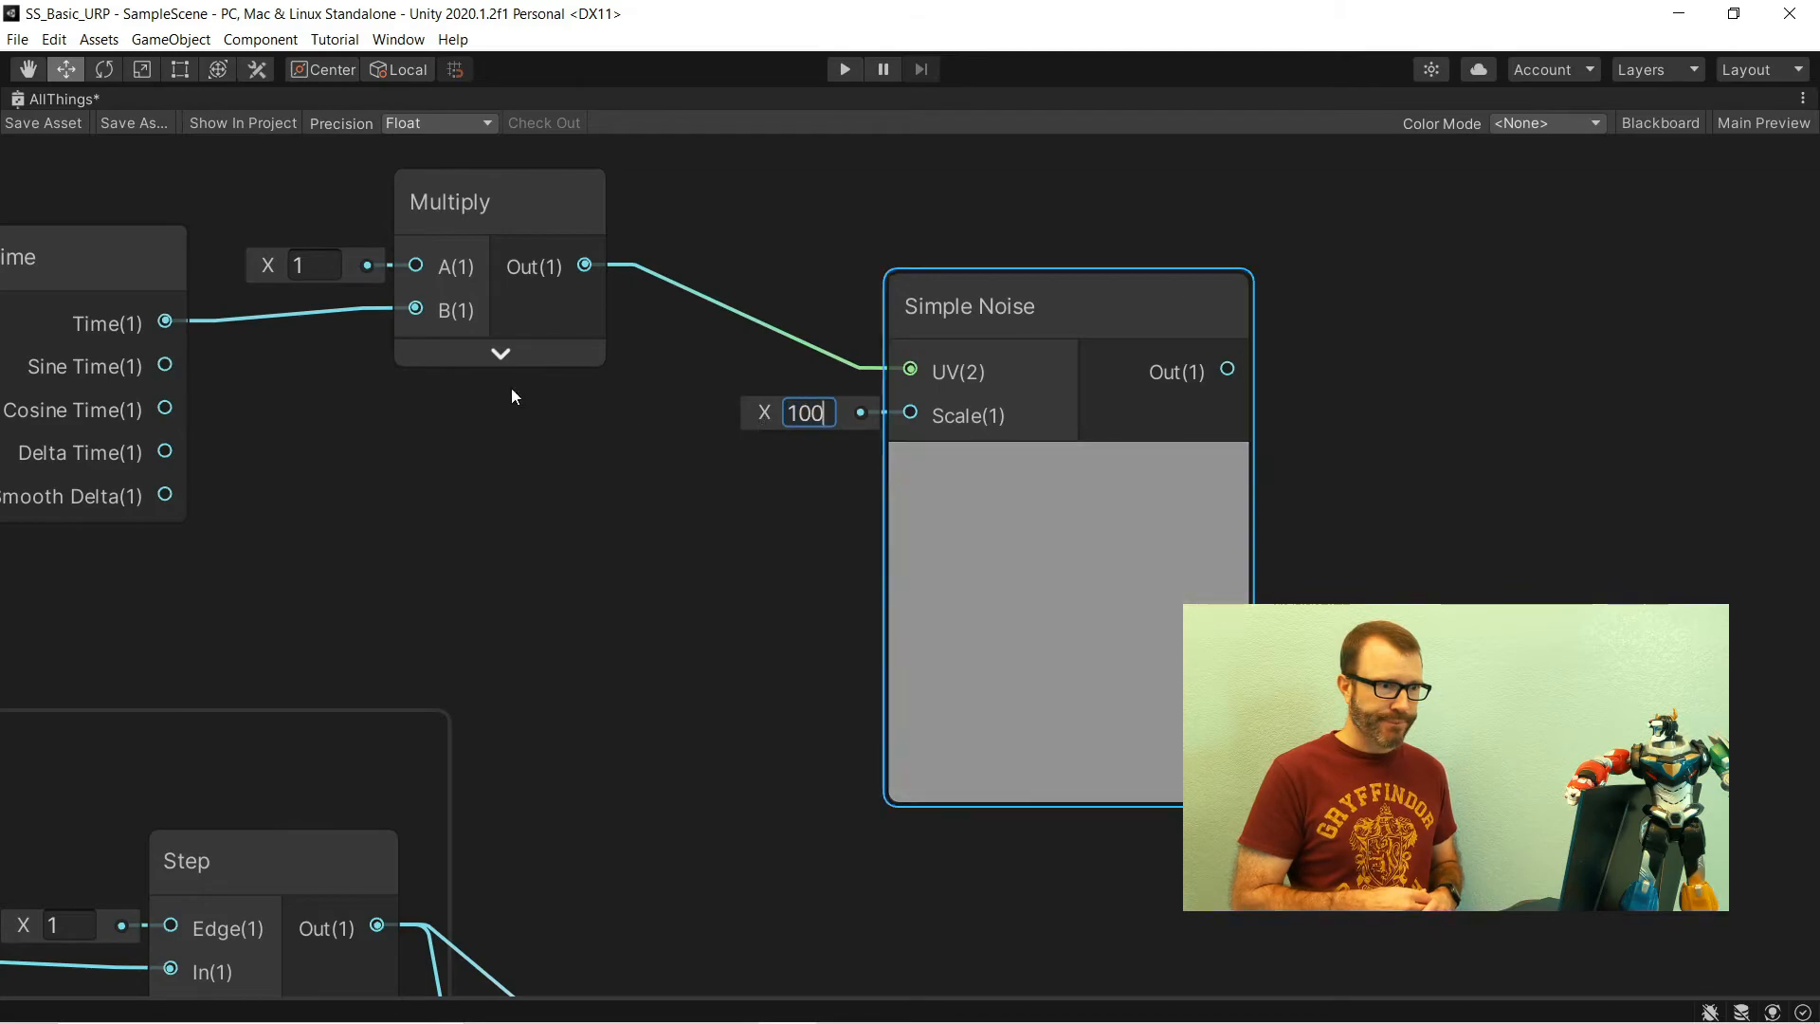
text(0.01)
text(mult)
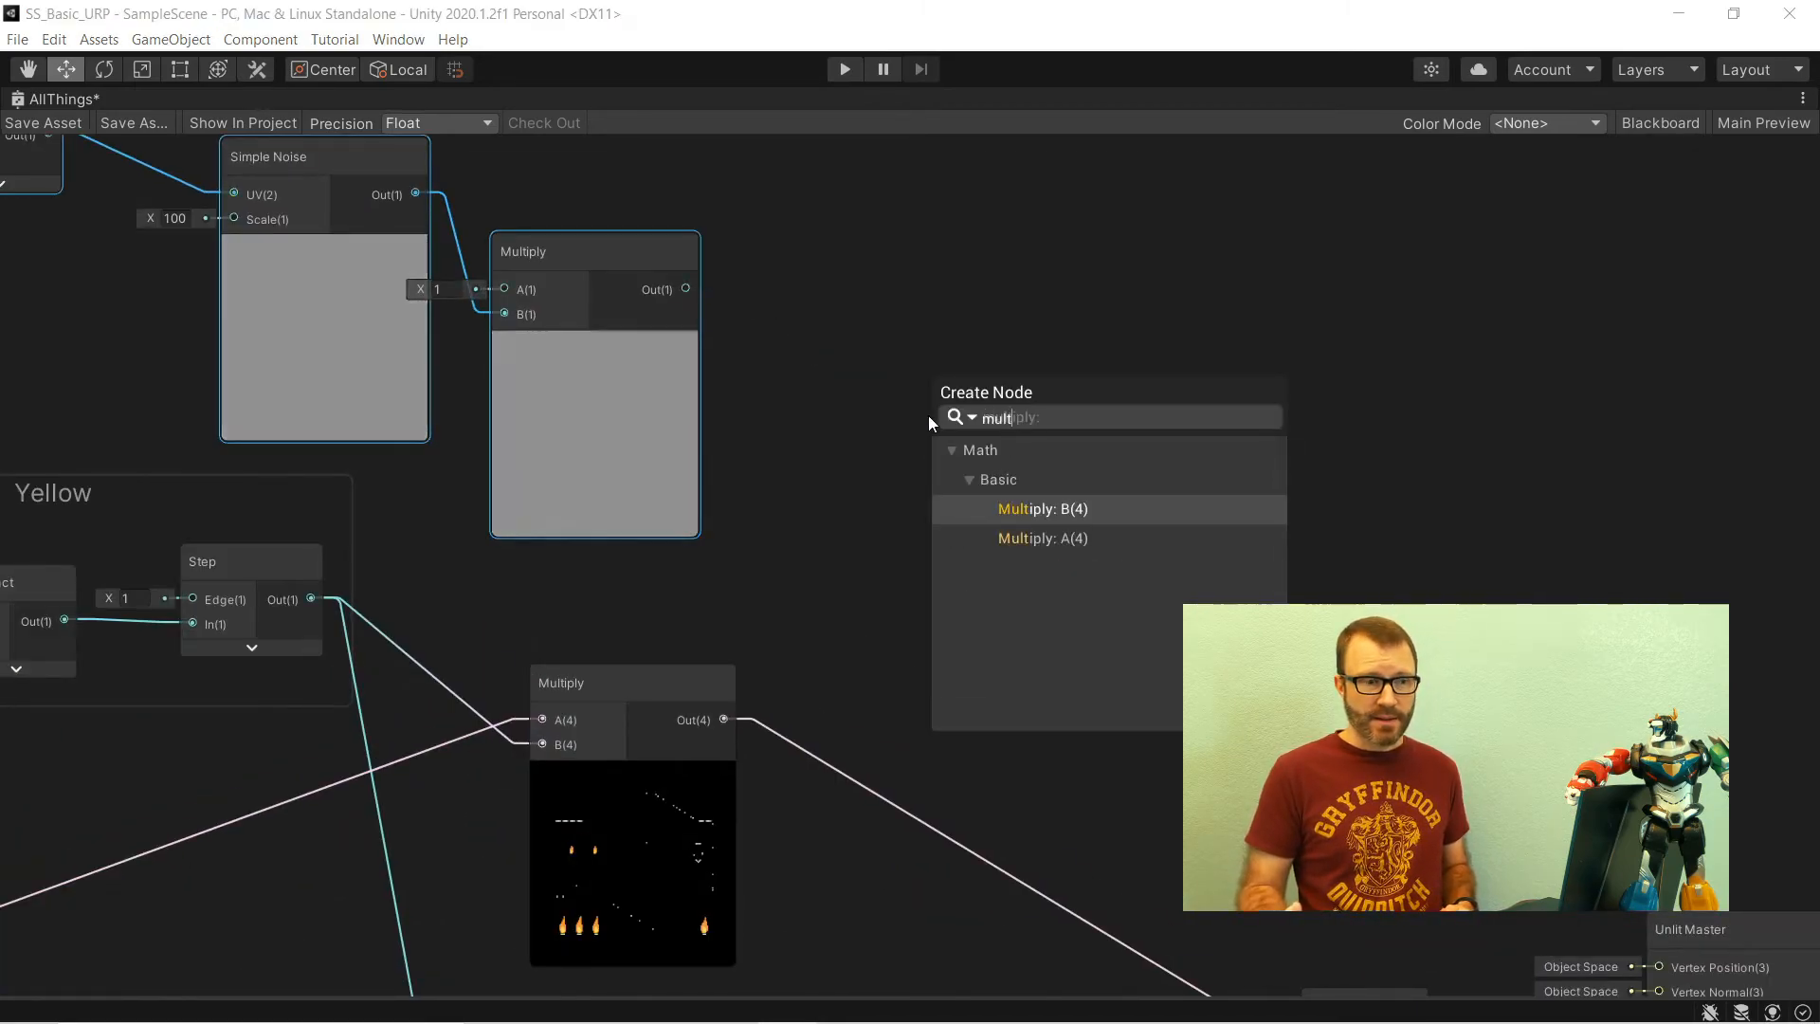
click(1041, 508)
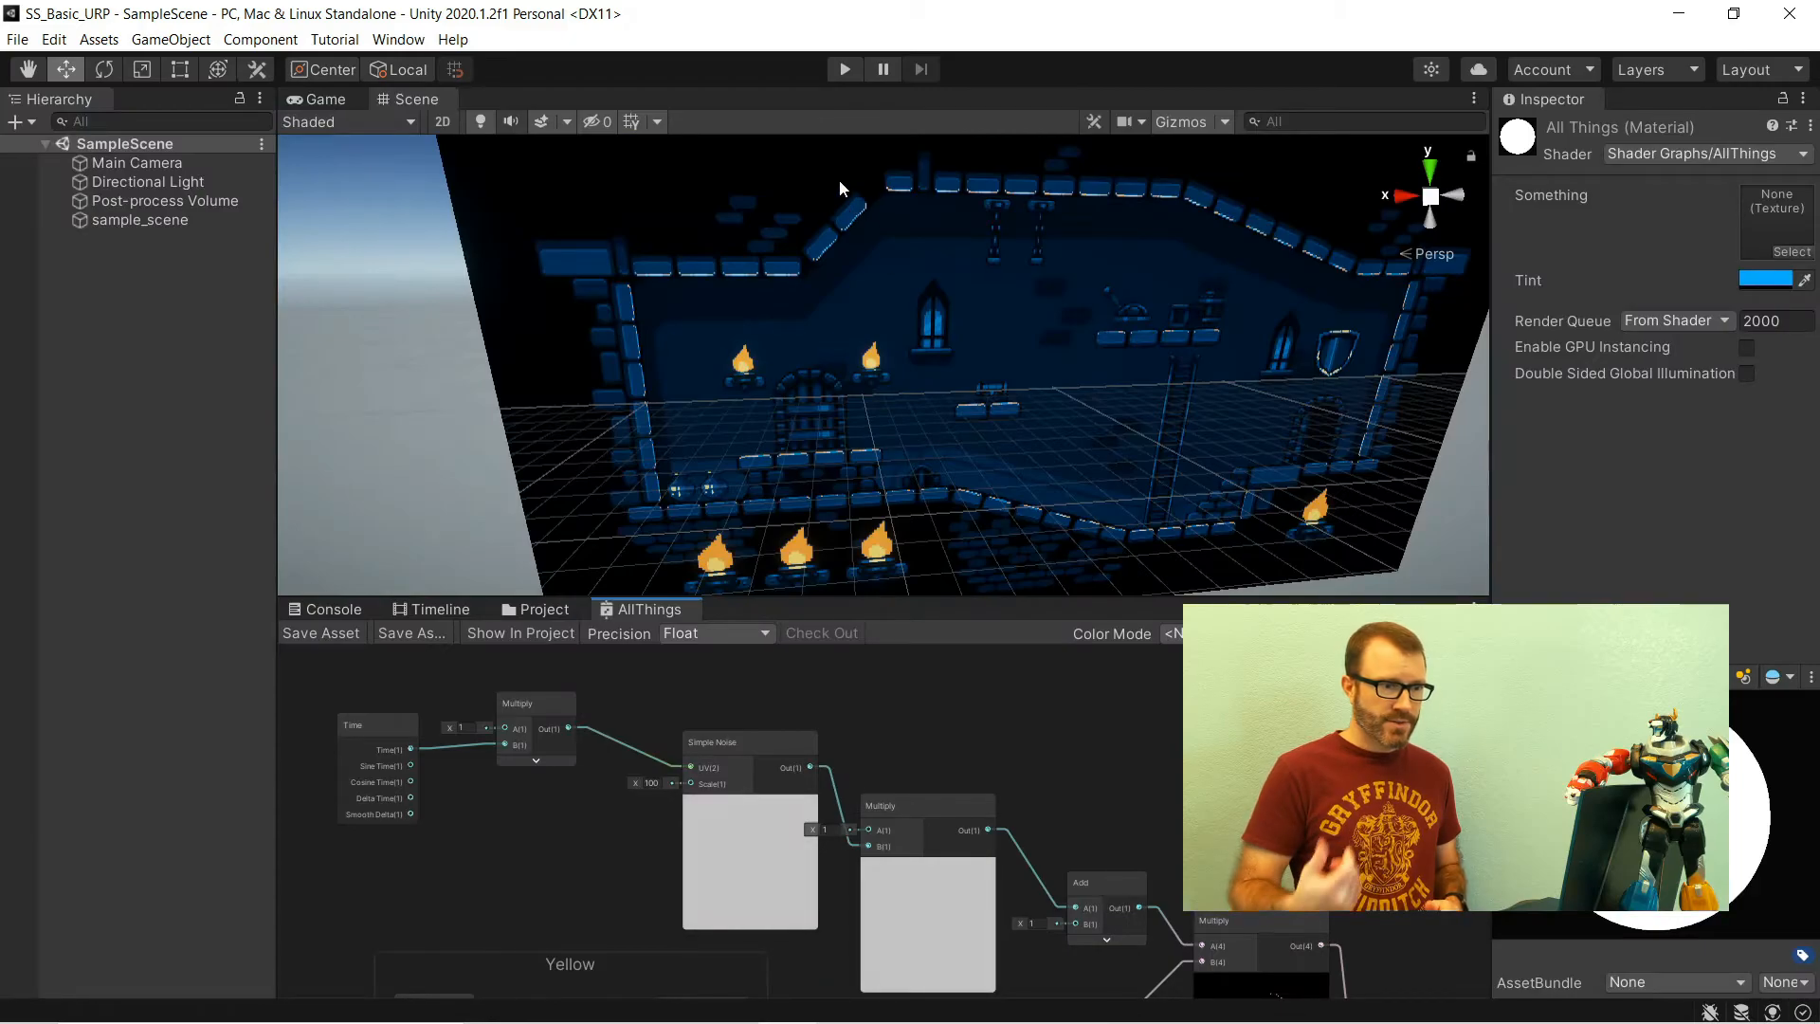
- Zoom the Scene view onto the castle doorway and set the noise multiplier to 6
drag(842, 190, 888, 368)
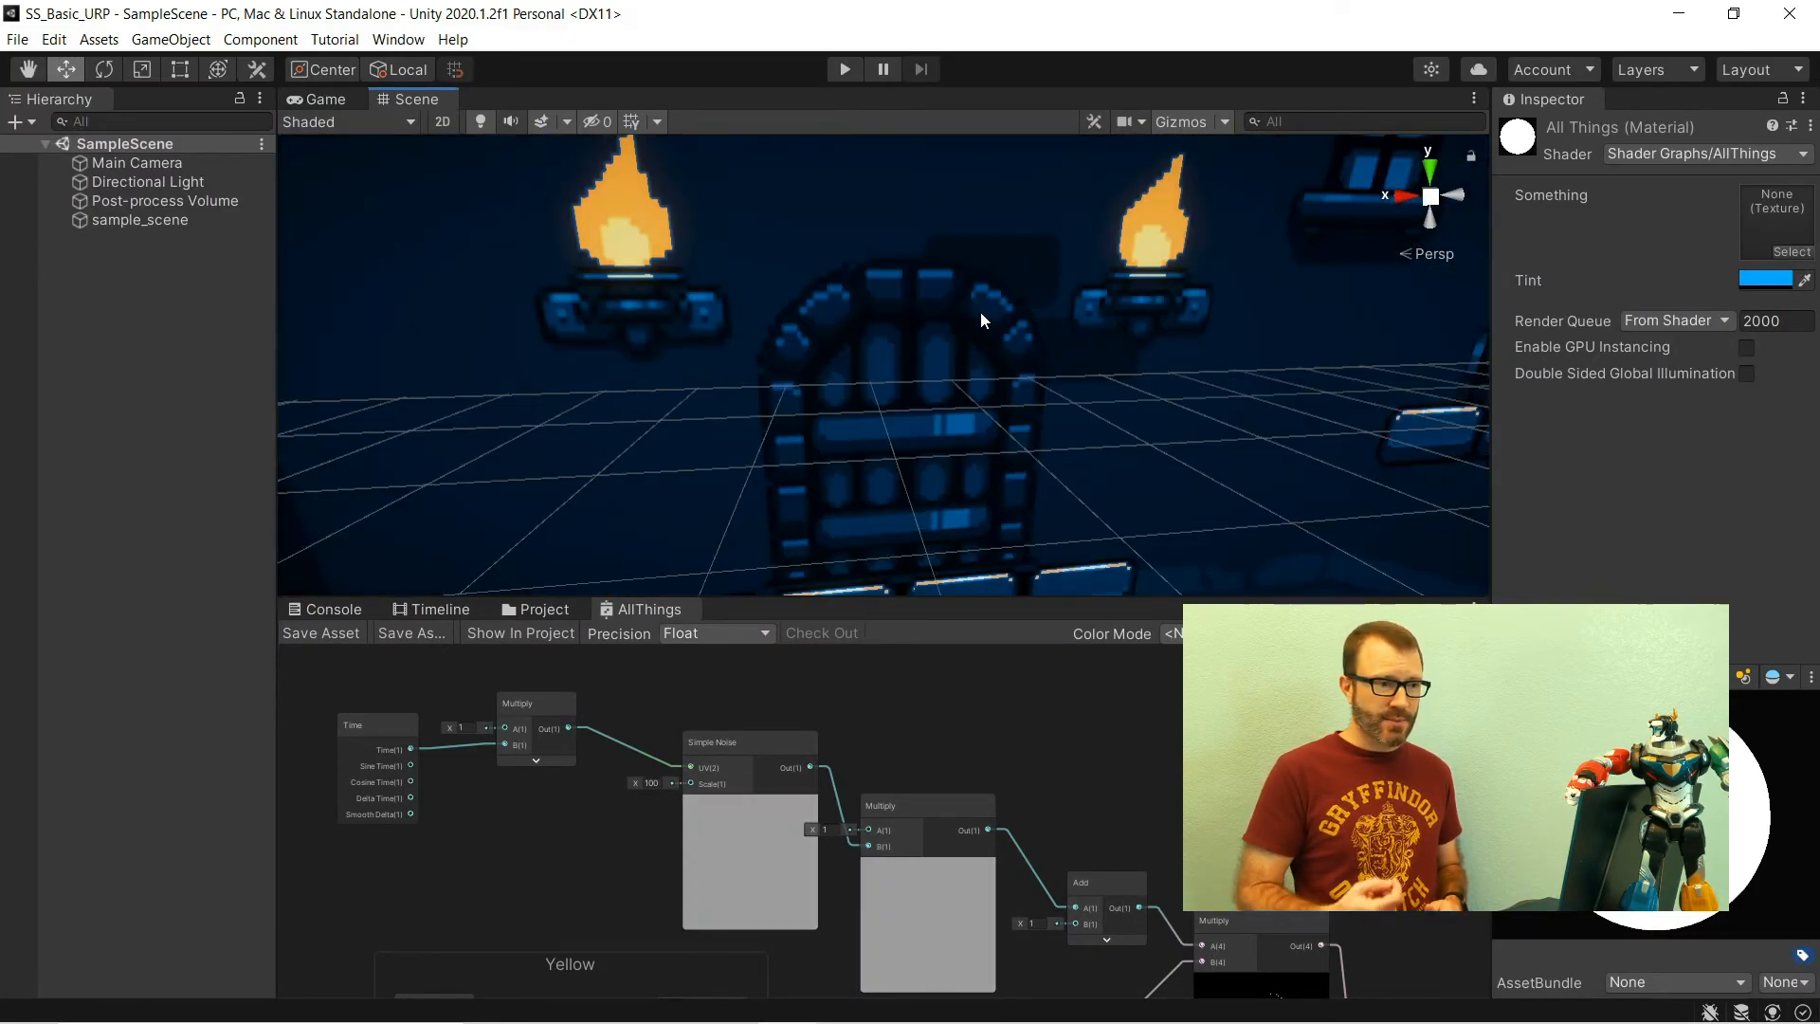
drag(981, 320, 894, 357)
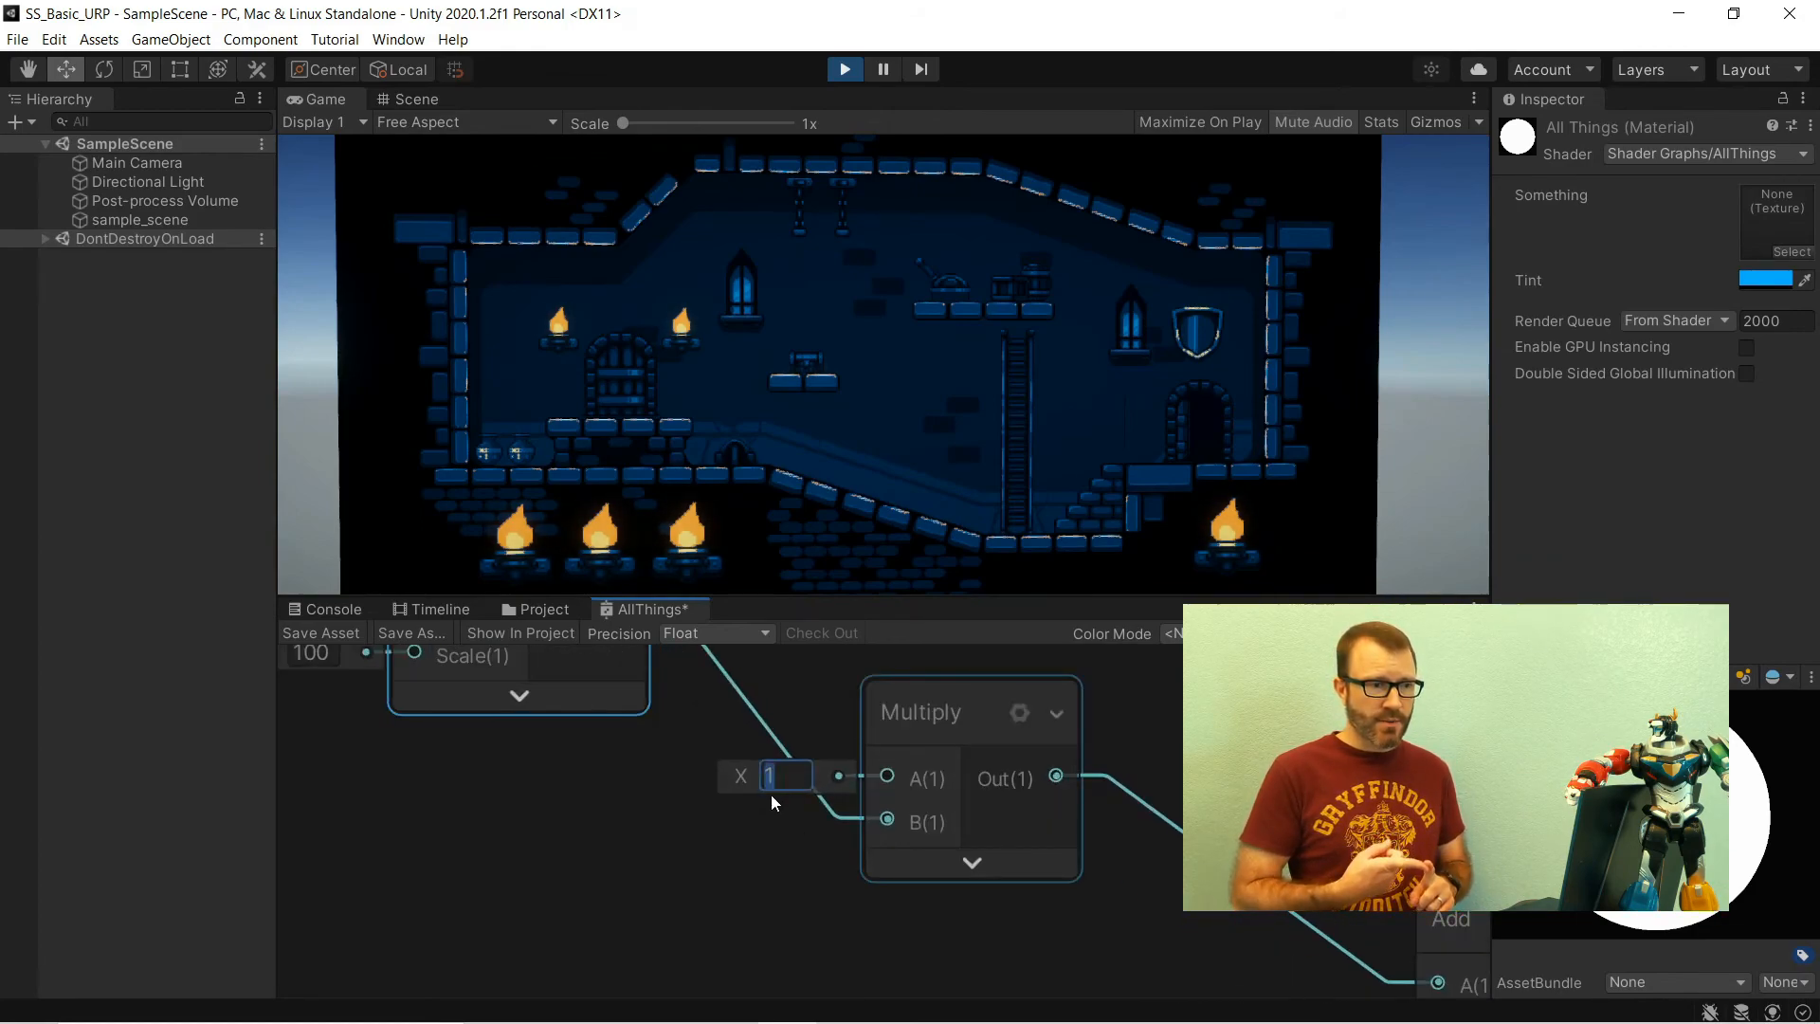
text(6)
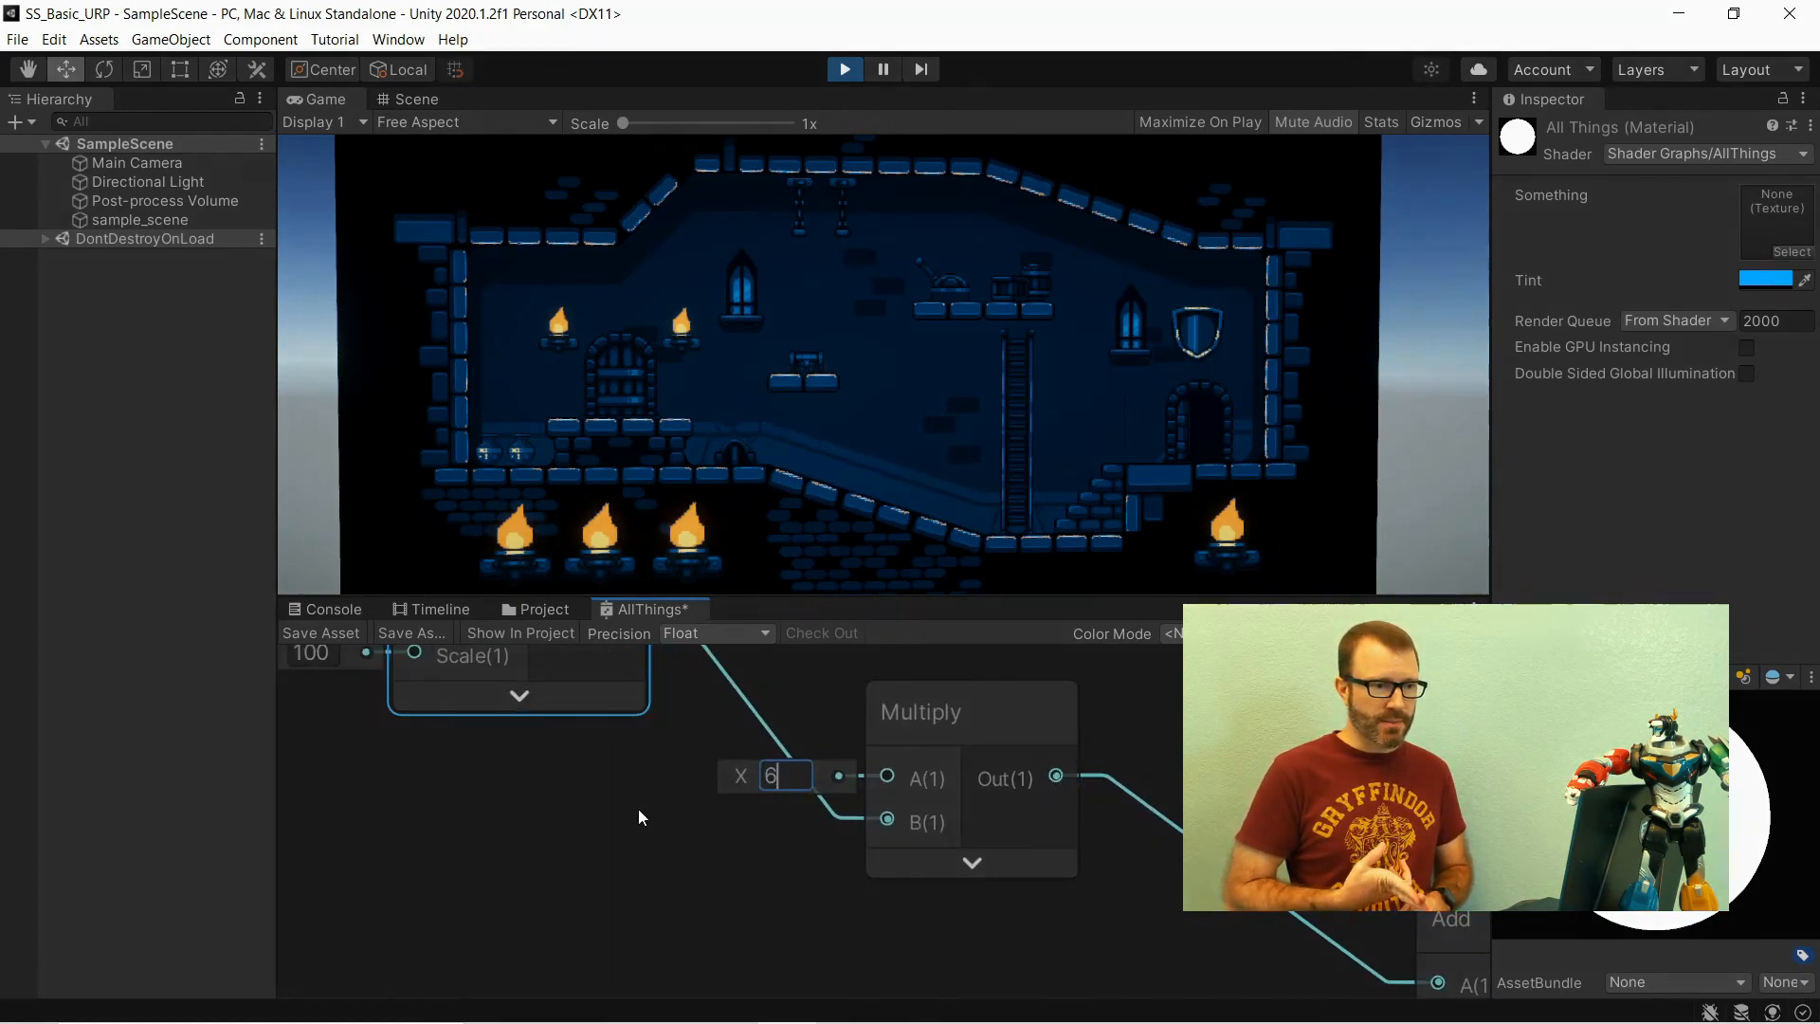